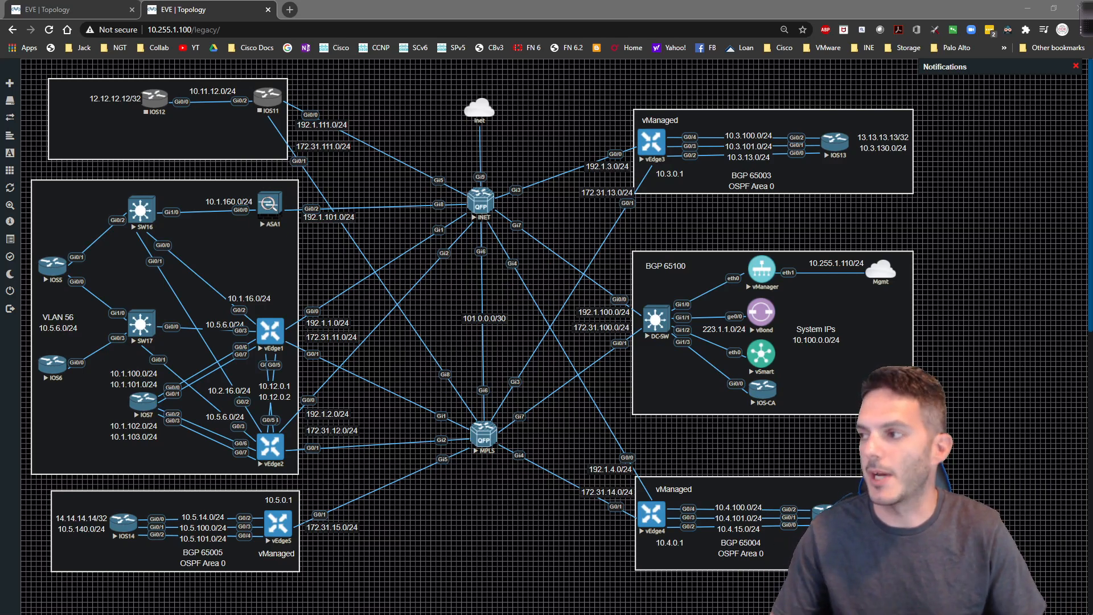
mouse_move(674, 519)
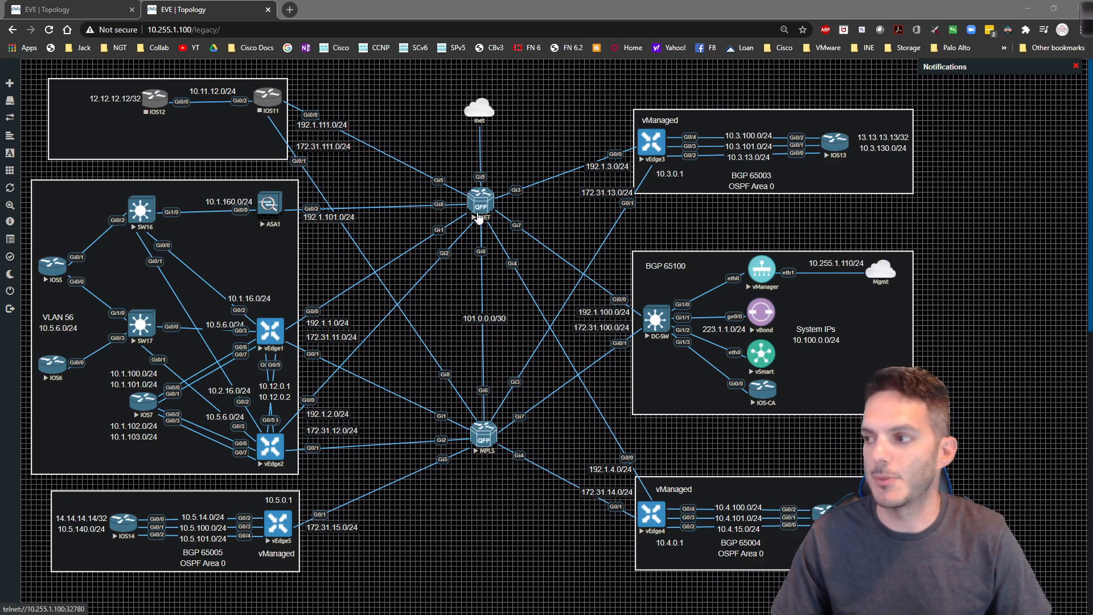
mouse_move(686, 171)
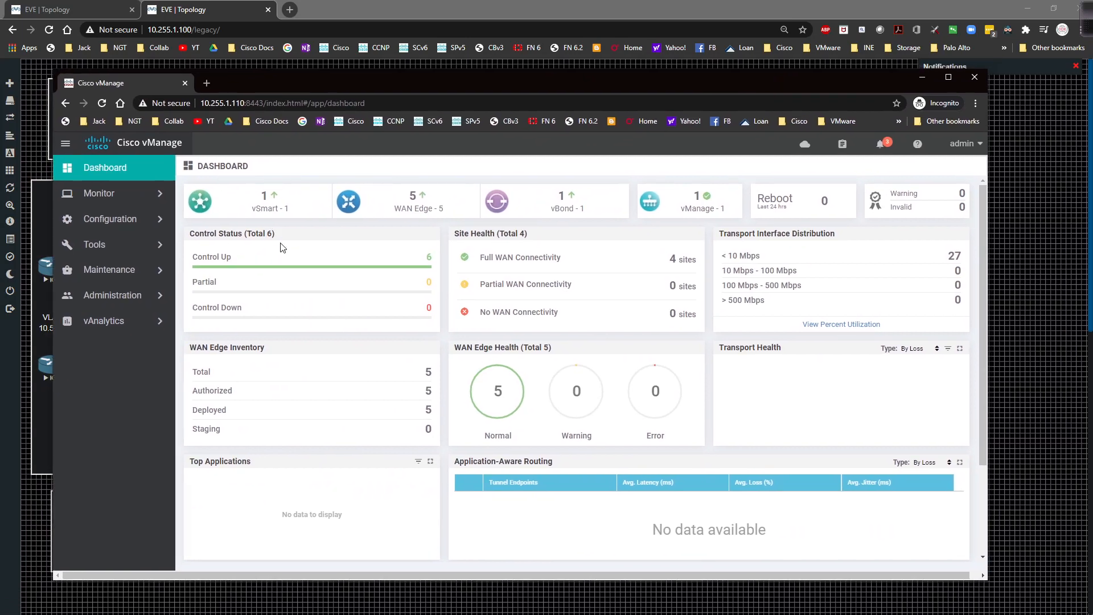
mouse_move(392, 307)
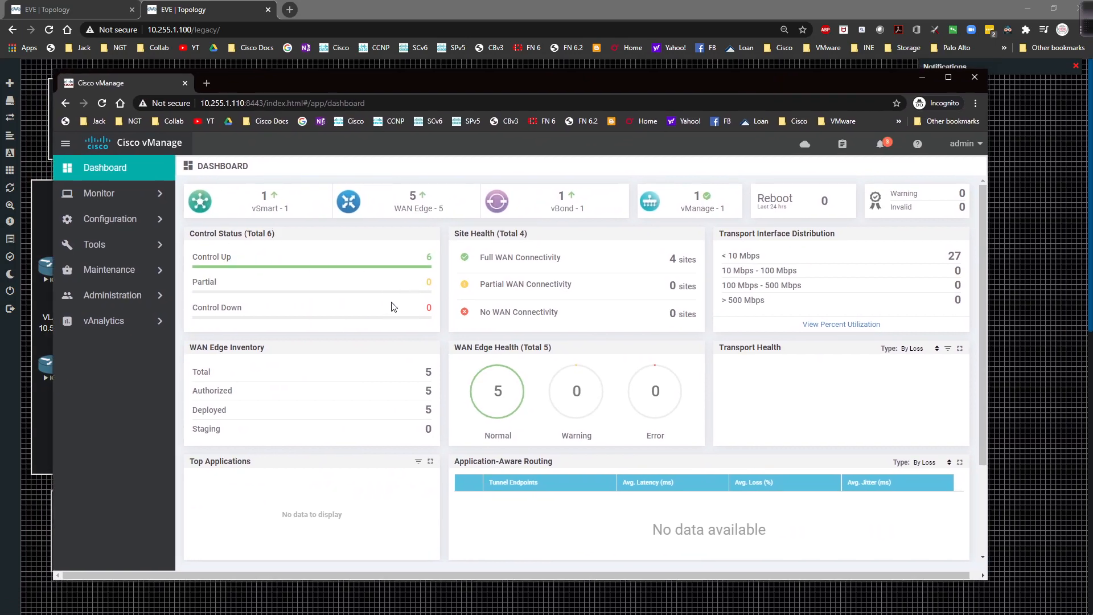
mouse_move(109, 238)
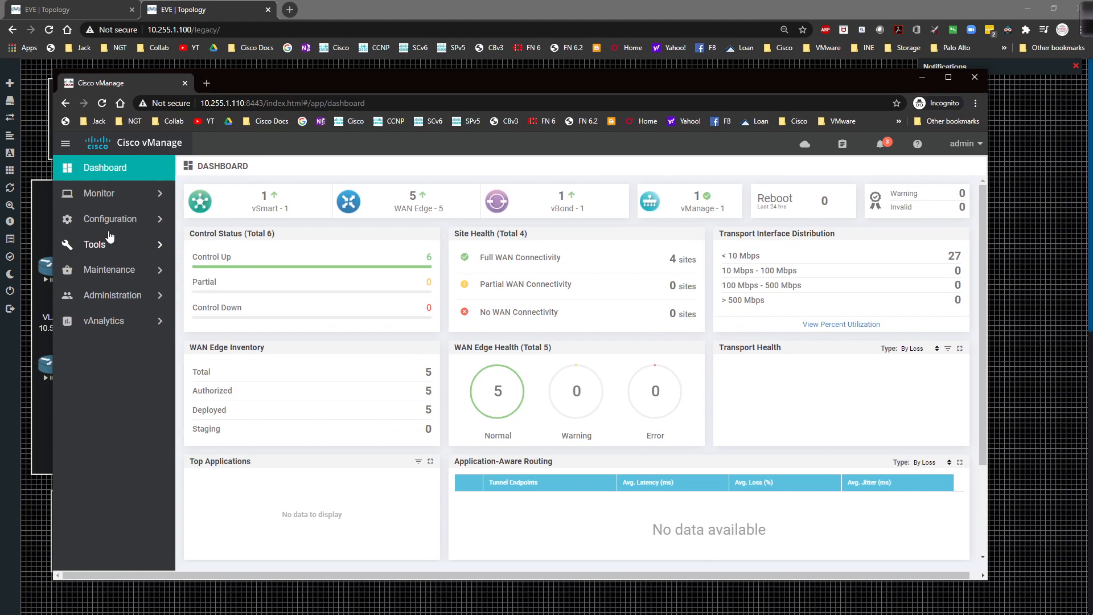
- Edit vEdge_Single_Site_VPN0_Int_G0/0_Template from the name-sorted Feature templates list
click(109, 218)
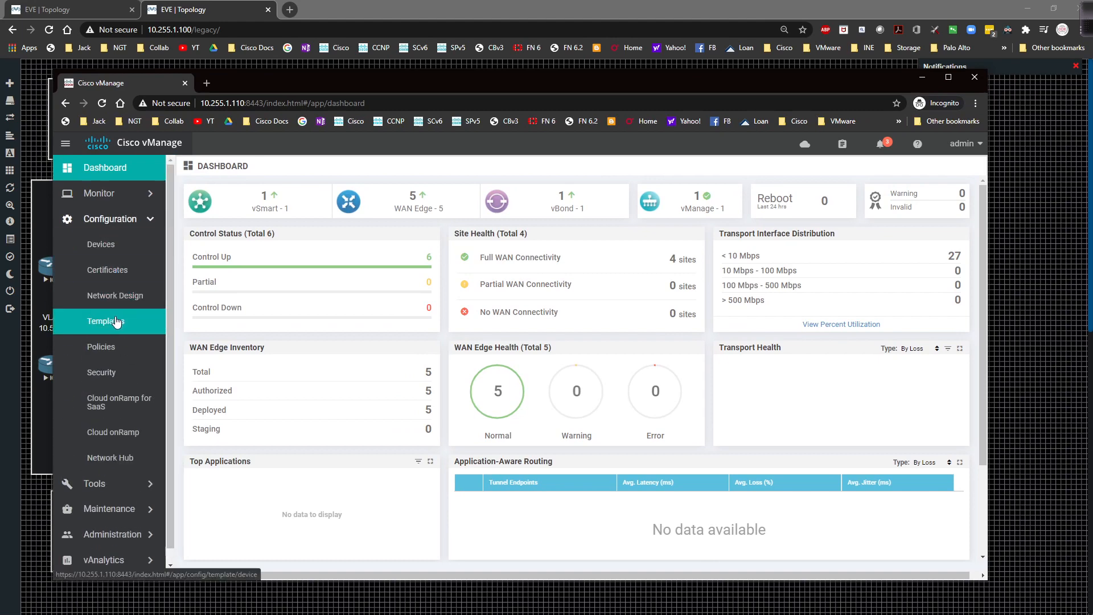
click(106, 320)
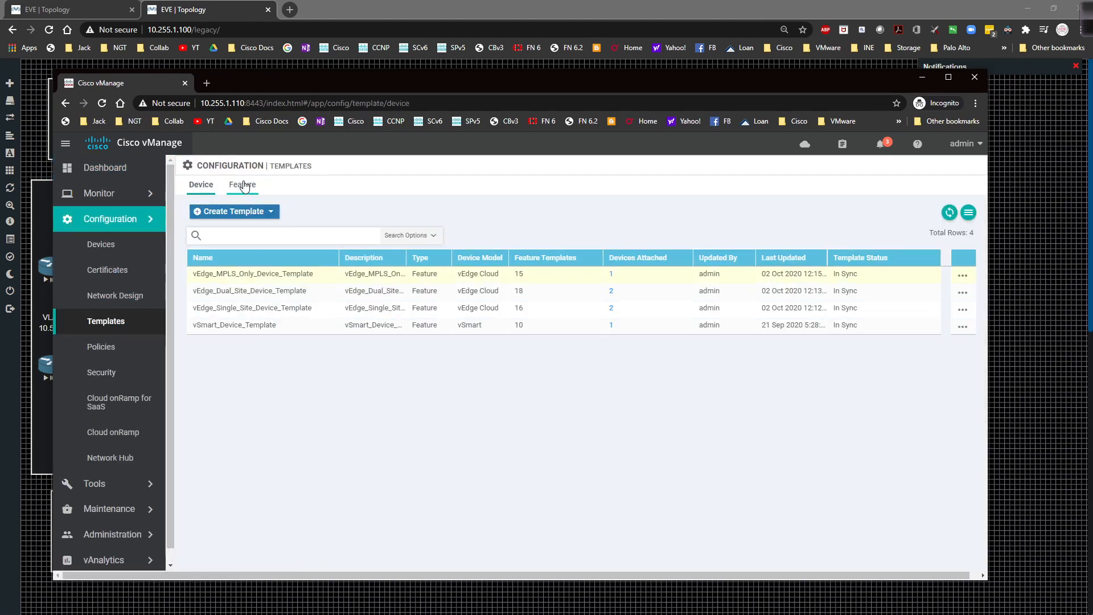
click(241, 184)
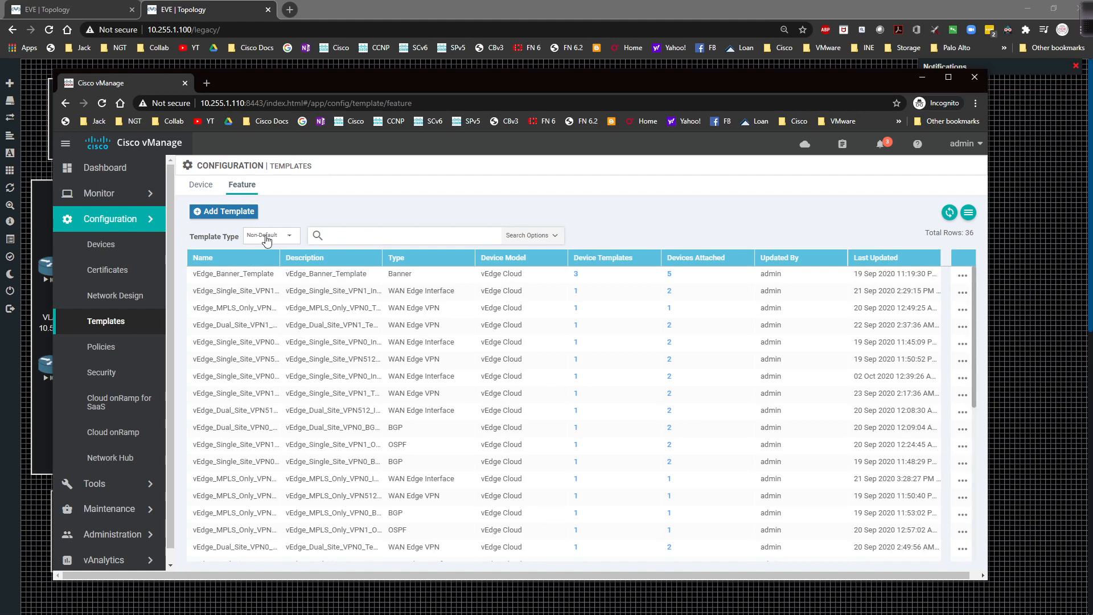
click(209, 257)
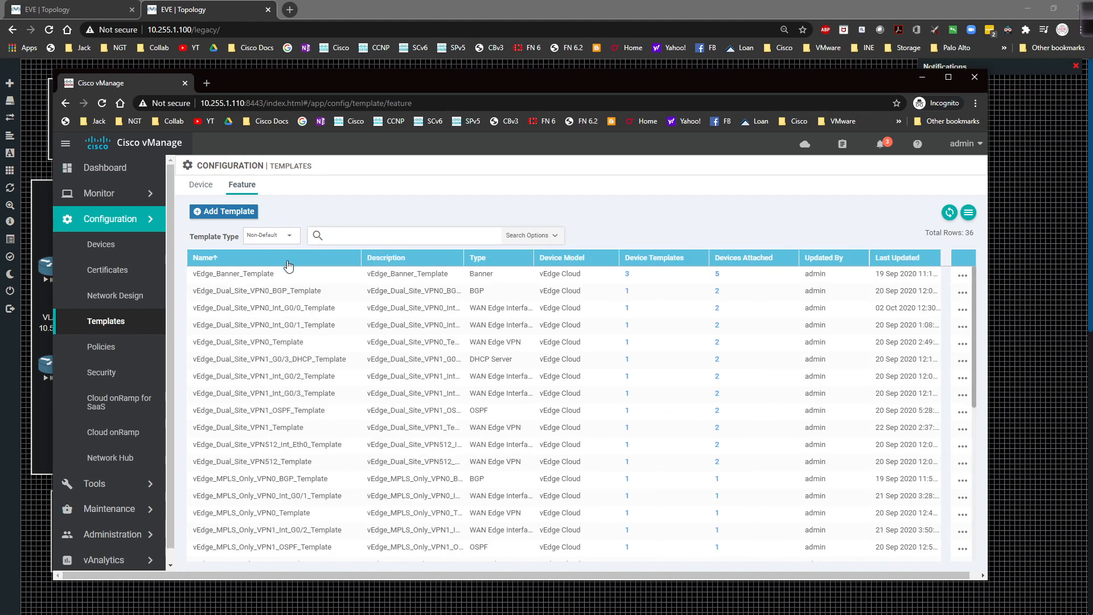
scroll(down, 3)
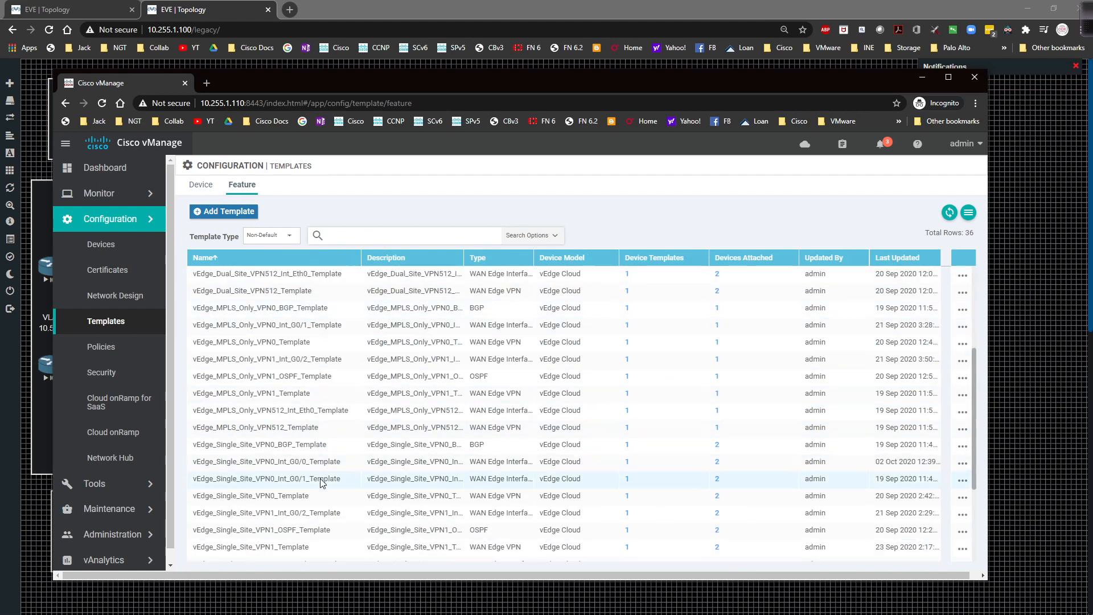
mouse_move(293, 460)
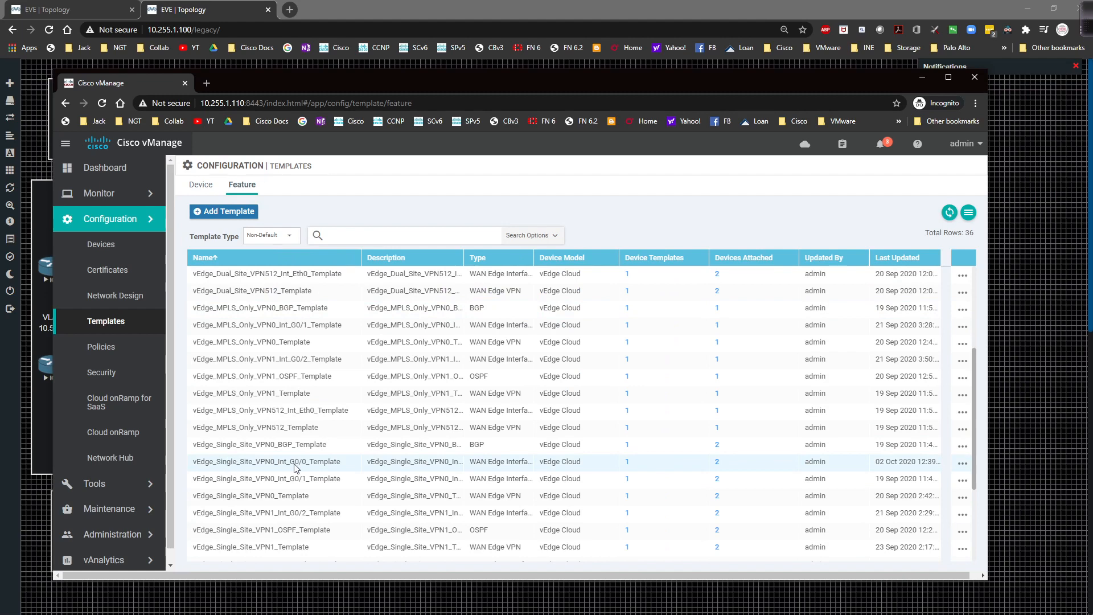
mouse_move(962, 467)
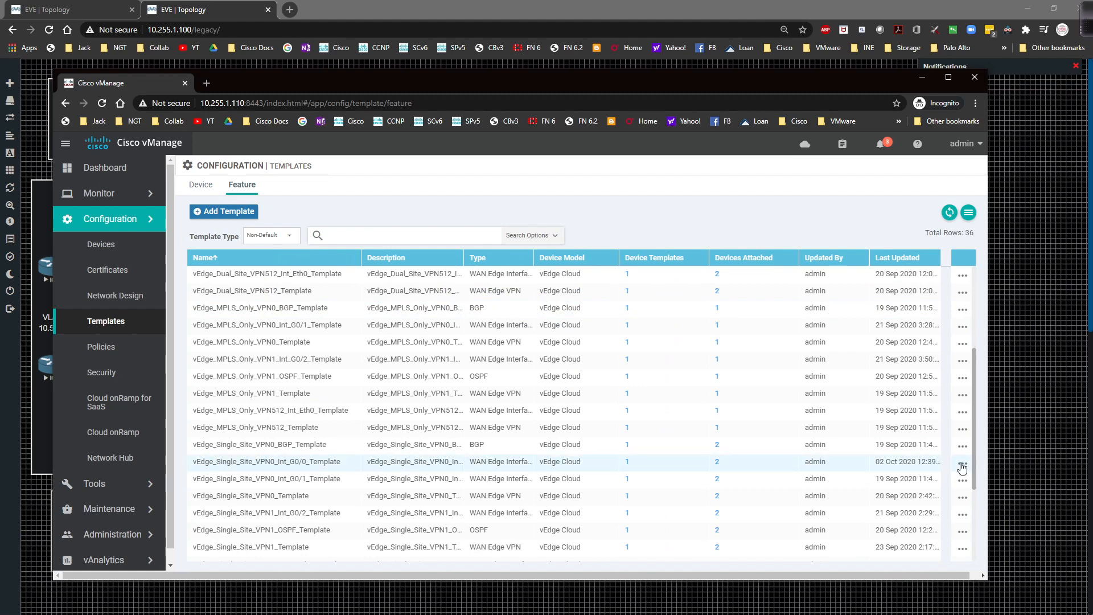
right_click(751, 474)
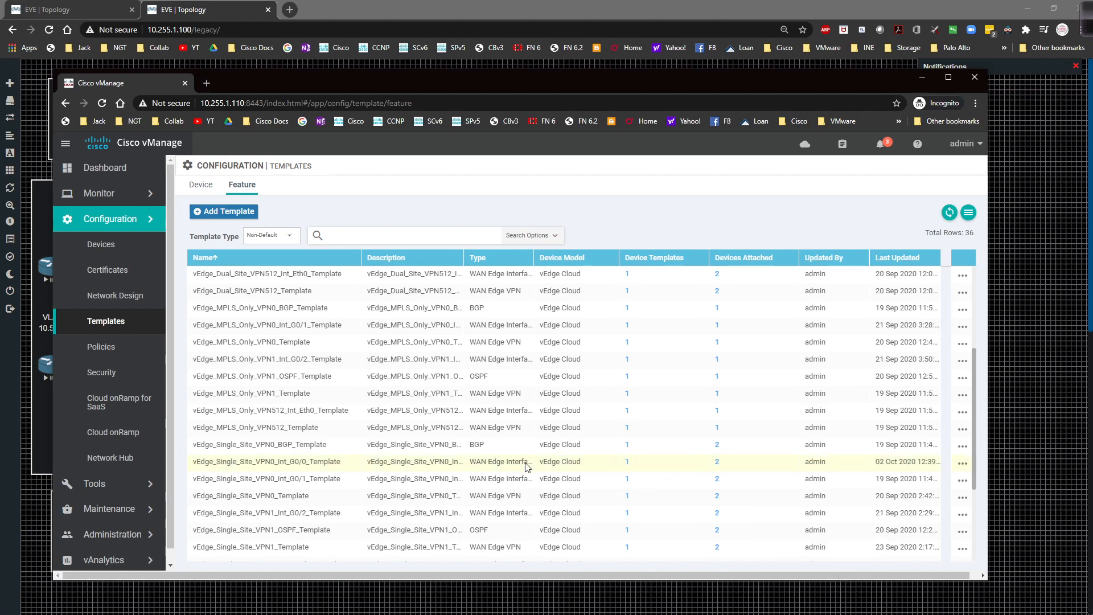
mouse_move(964, 471)
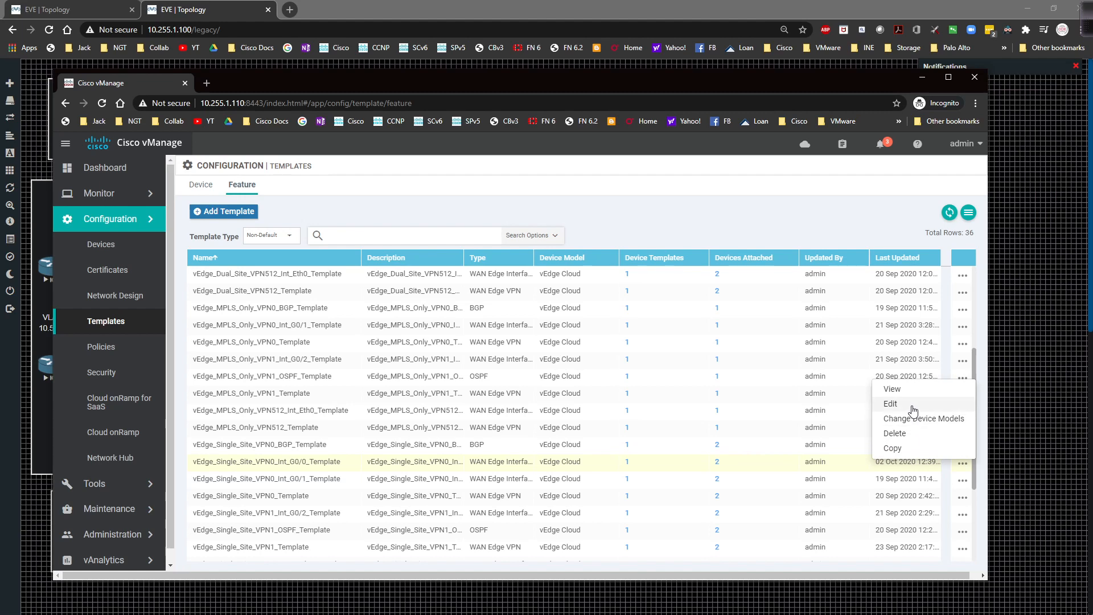
click(890, 403)
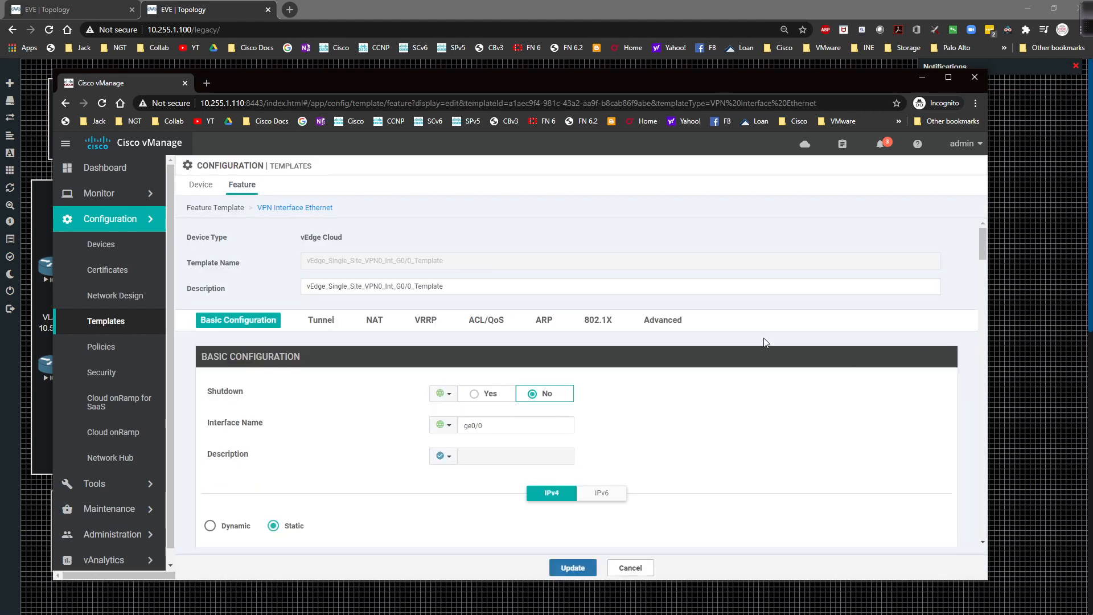
mouse_move(747, 341)
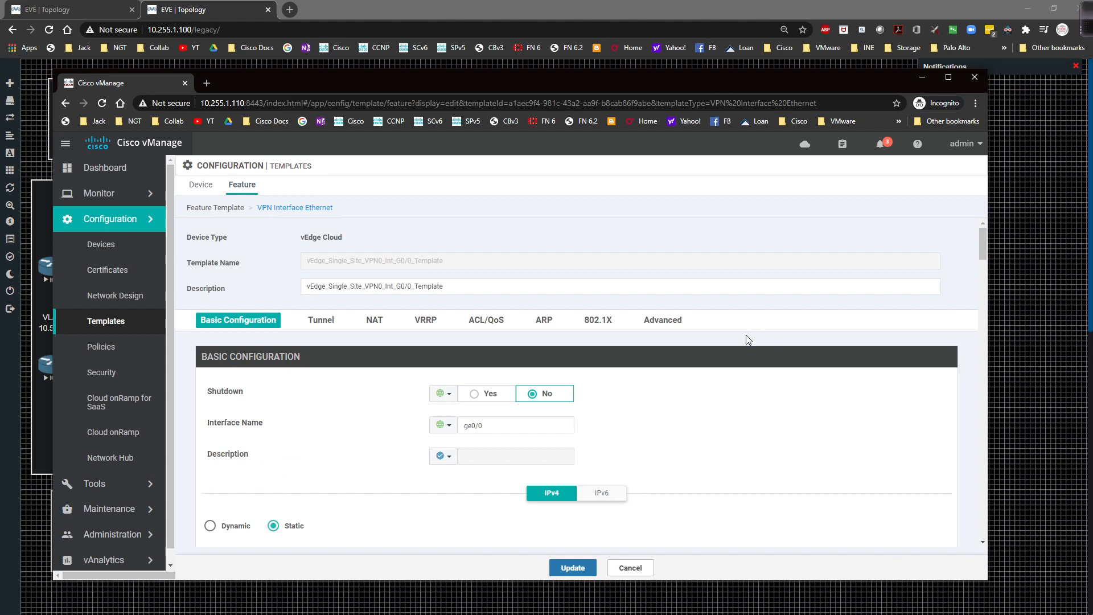
- Scroll the template editor and switch to the NAT section showing NAT enabled
scroll(down, 3)
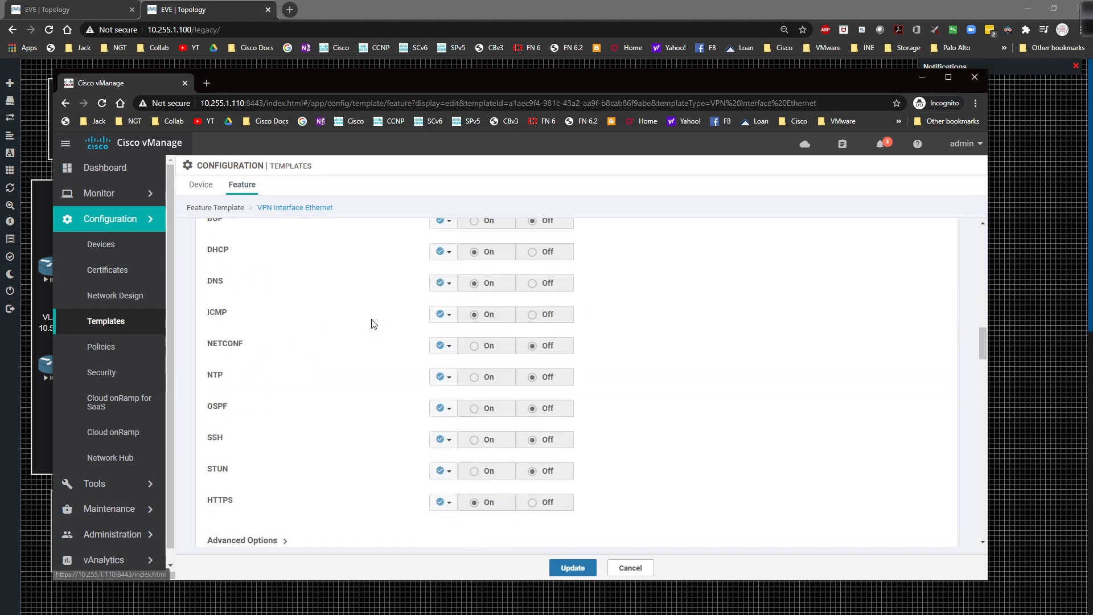
click(375, 228)
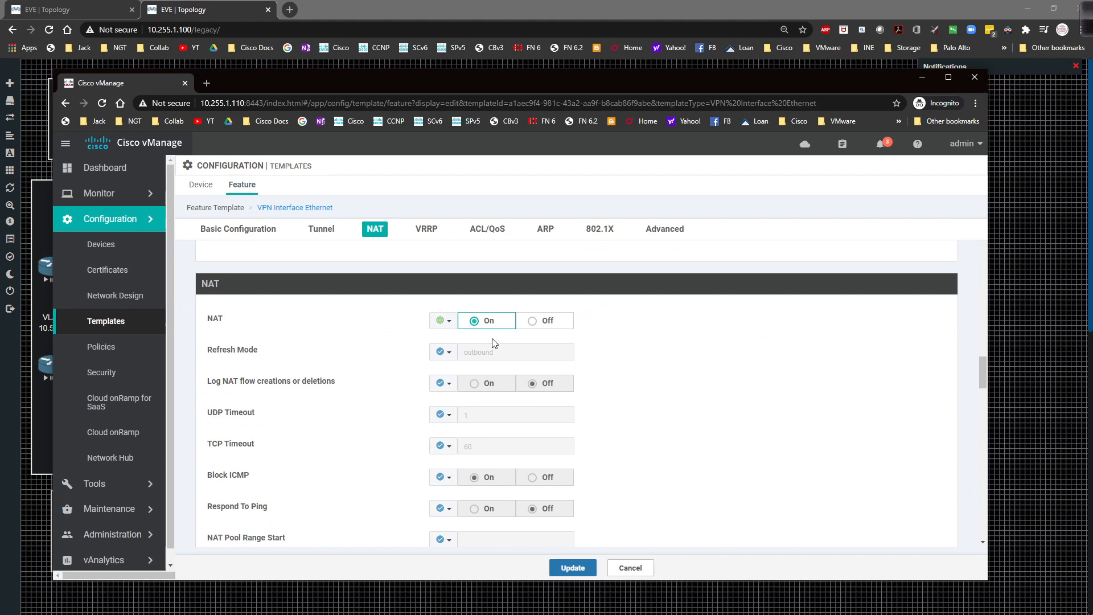
mouse_move(490, 342)
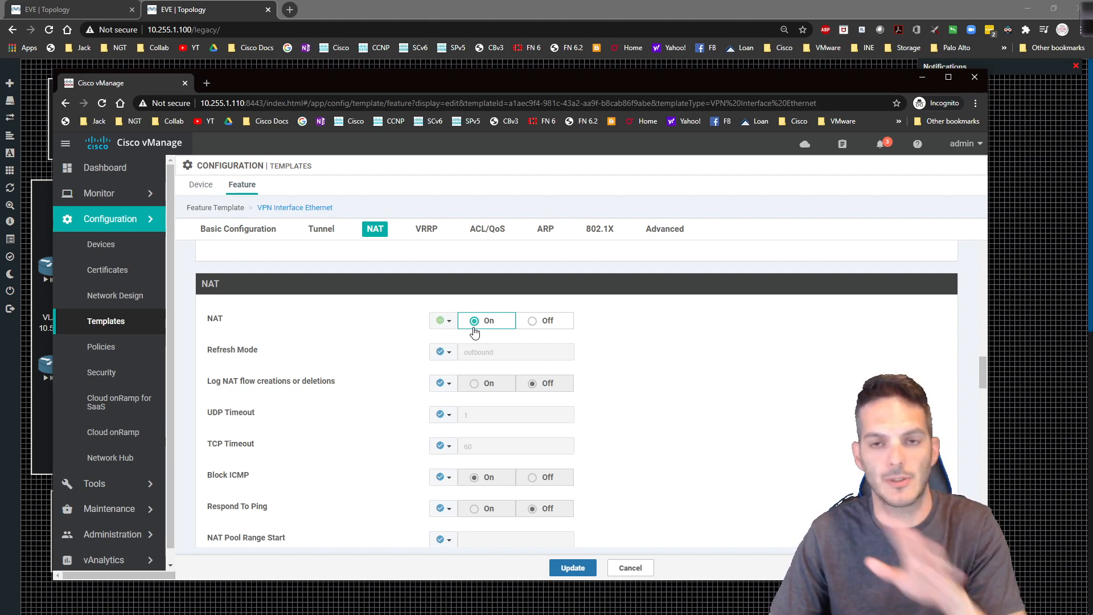
mouse_move(467, 335)
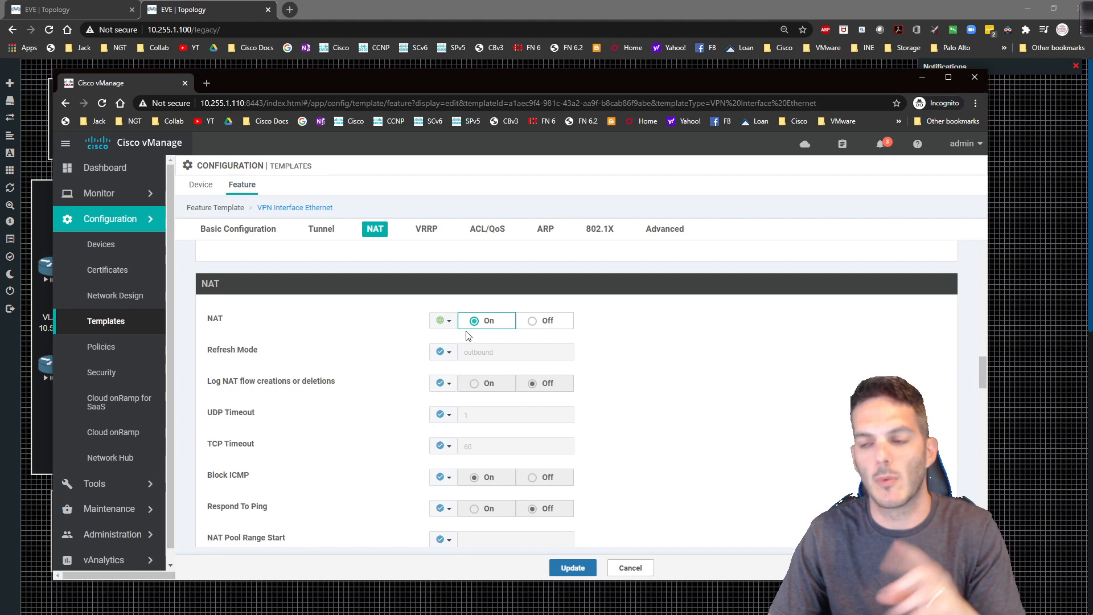
mouse_move(519, 320)
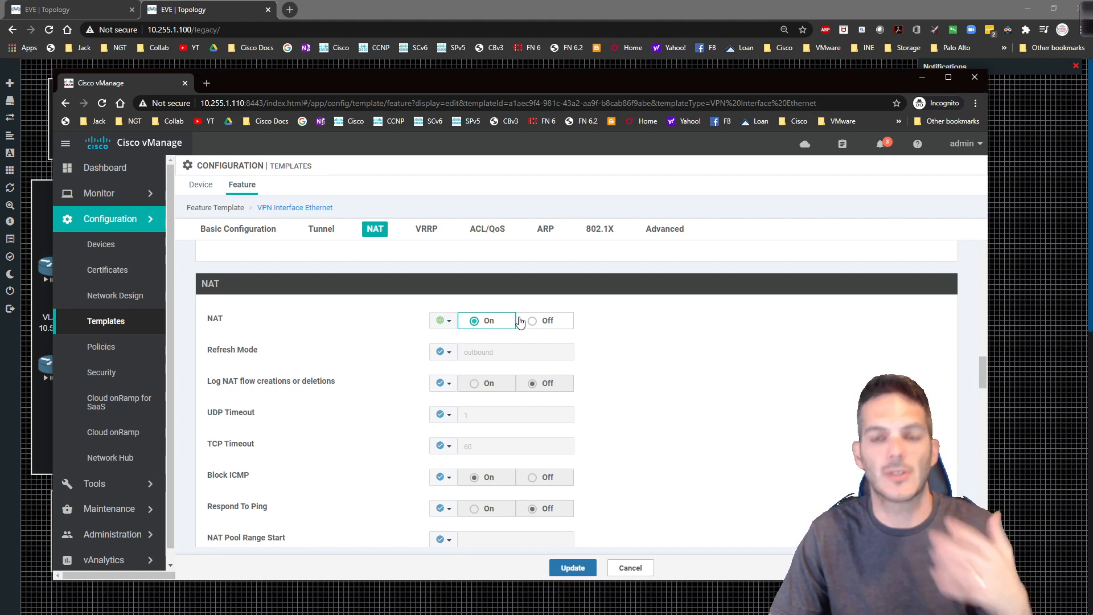
mouse_move(509, 331)
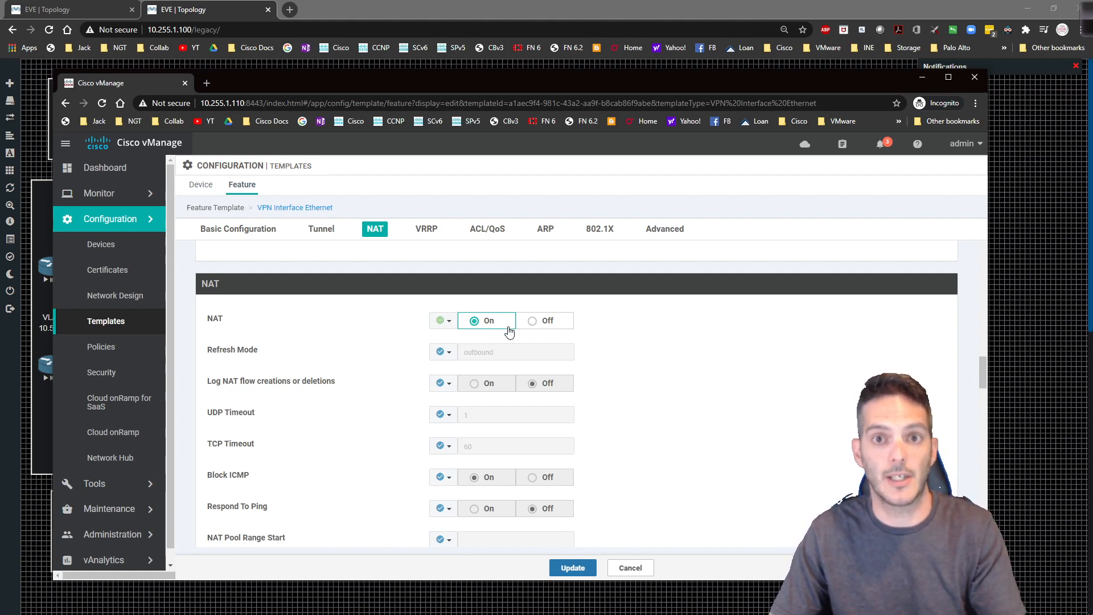
mouse_move(509, 405)
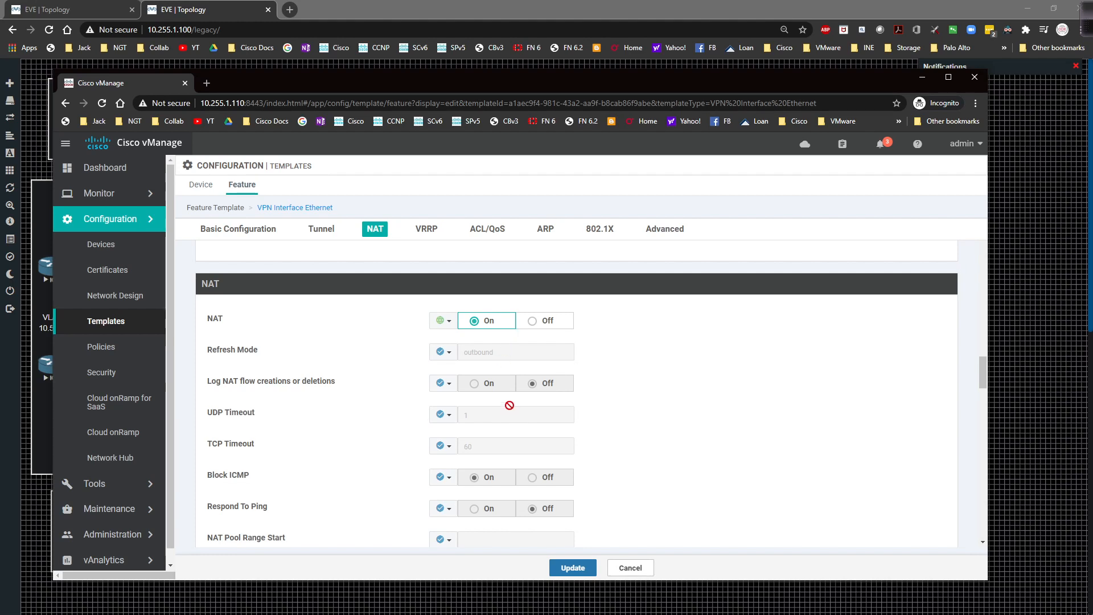
mouse_move(231, 351)
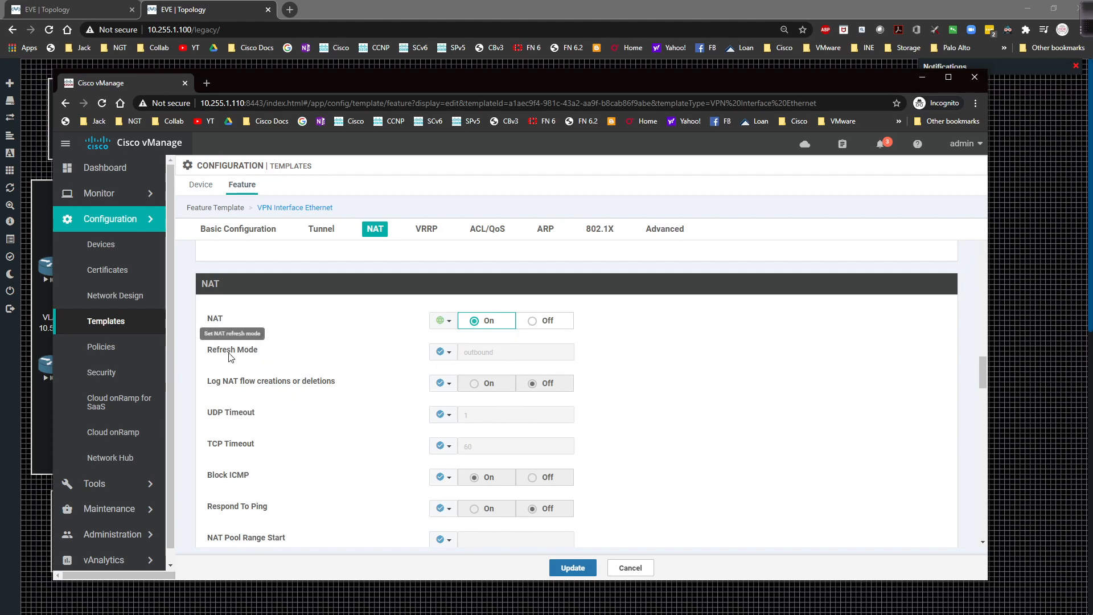
mouse_move(230, 358)
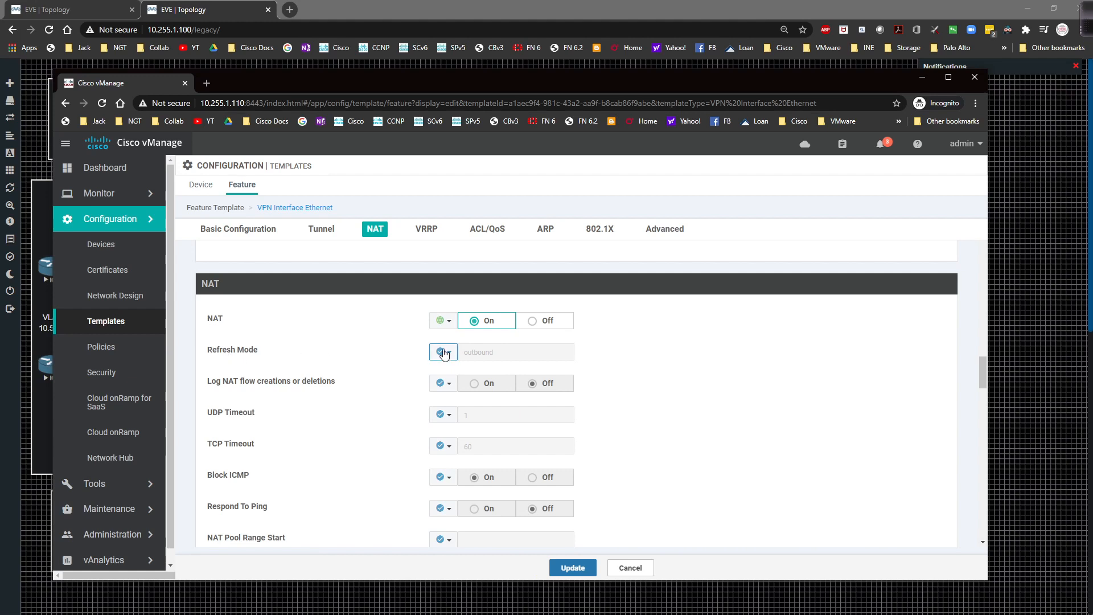
- Globally set NAT refresh mode to bi-directional, Block ICMP off, and Respond To Ping on
click(514, 351)
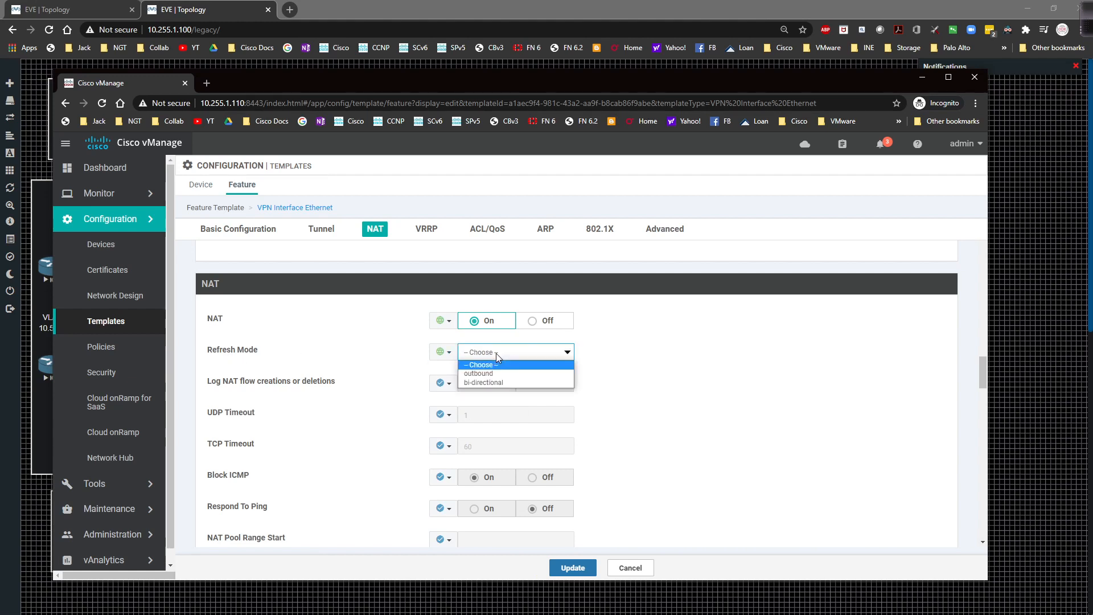
click(482, 382)
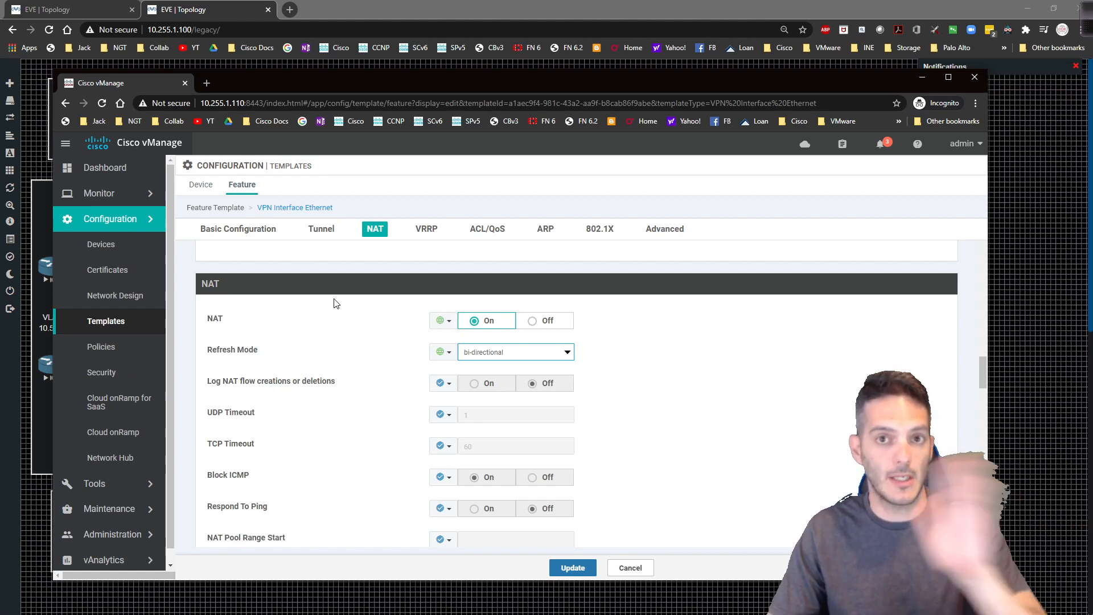
mouse_move(312, 333)
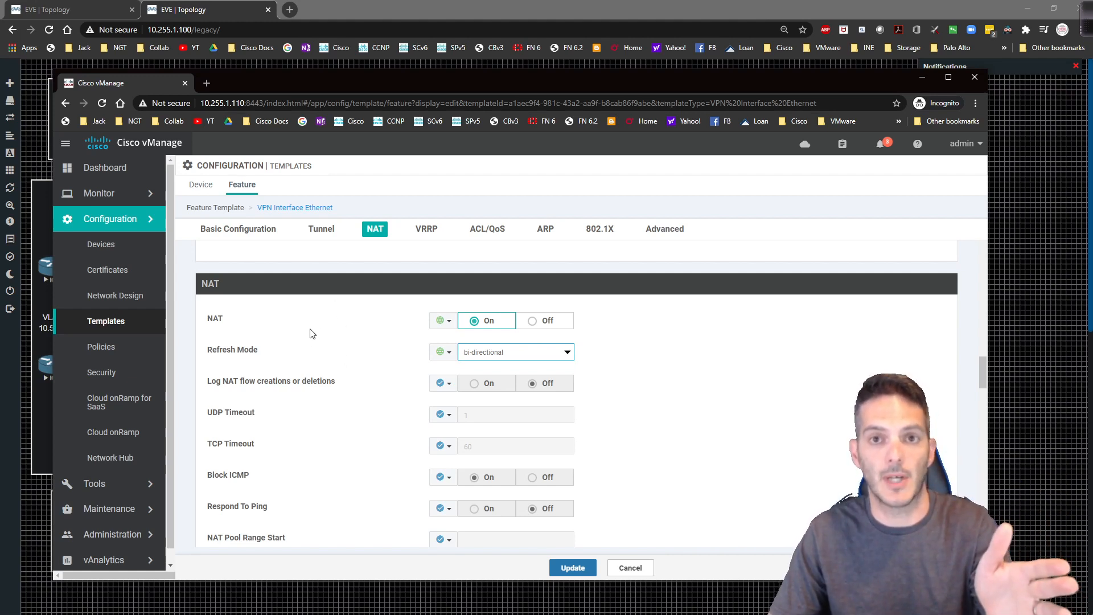
mouse_move(310, 321)
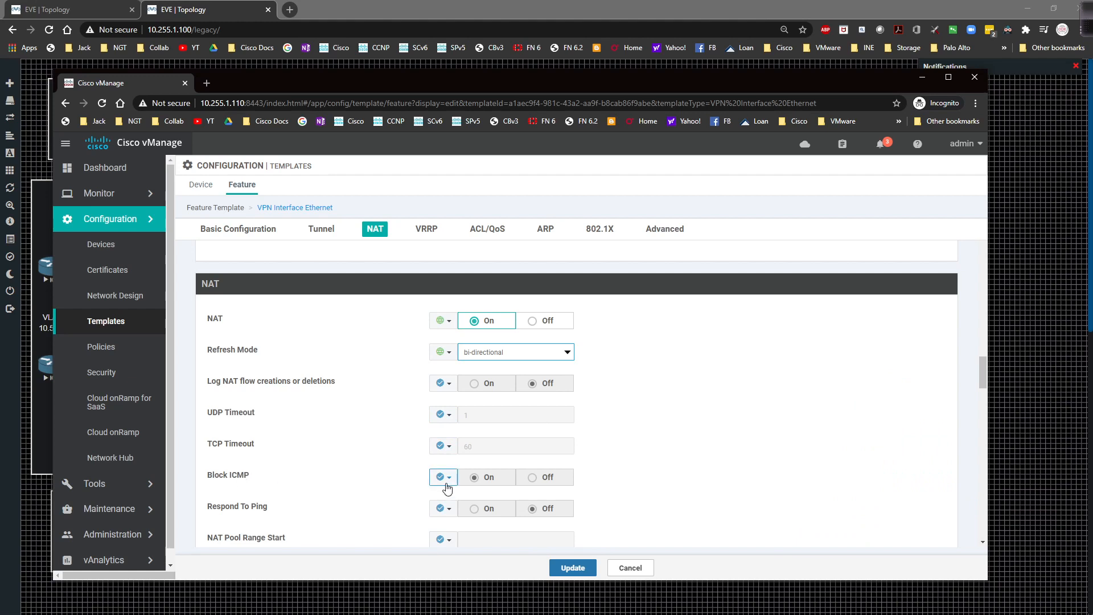
click(474, 477)
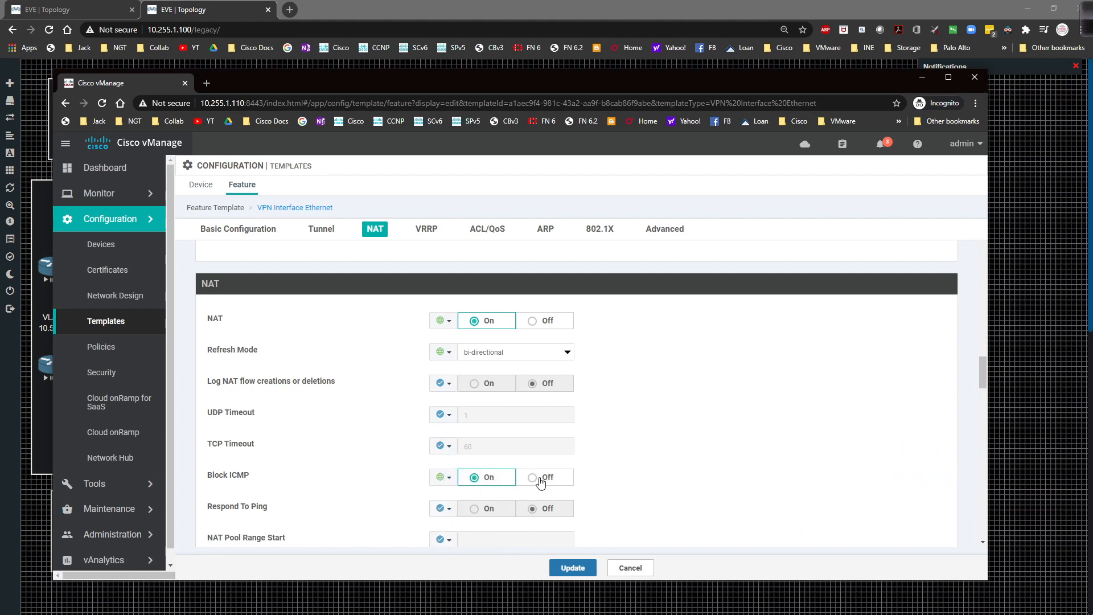
click(544, 477)
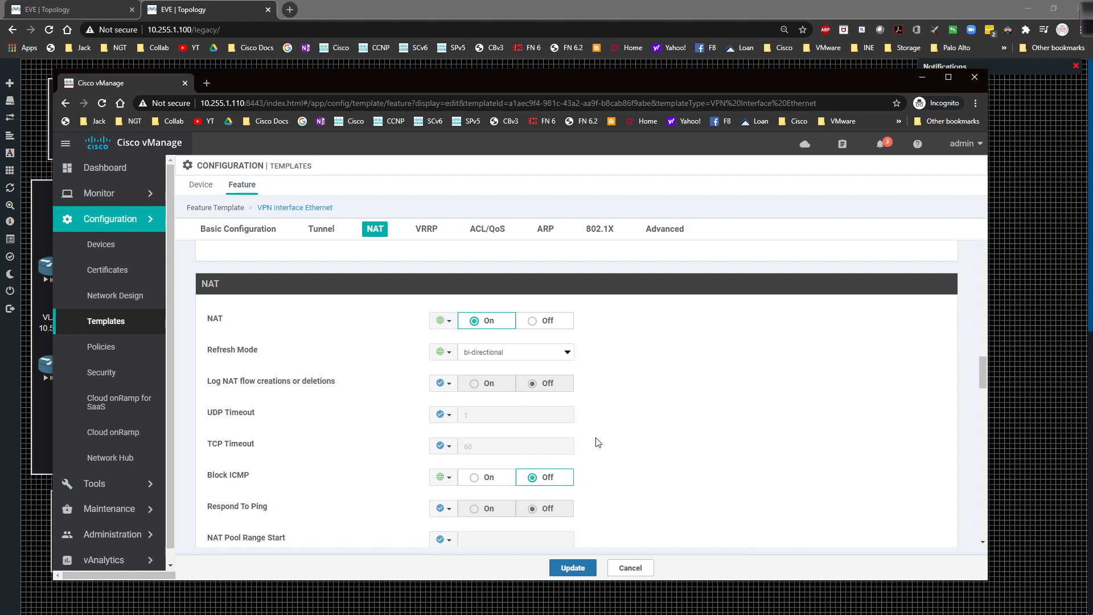
scroll(down, 3)
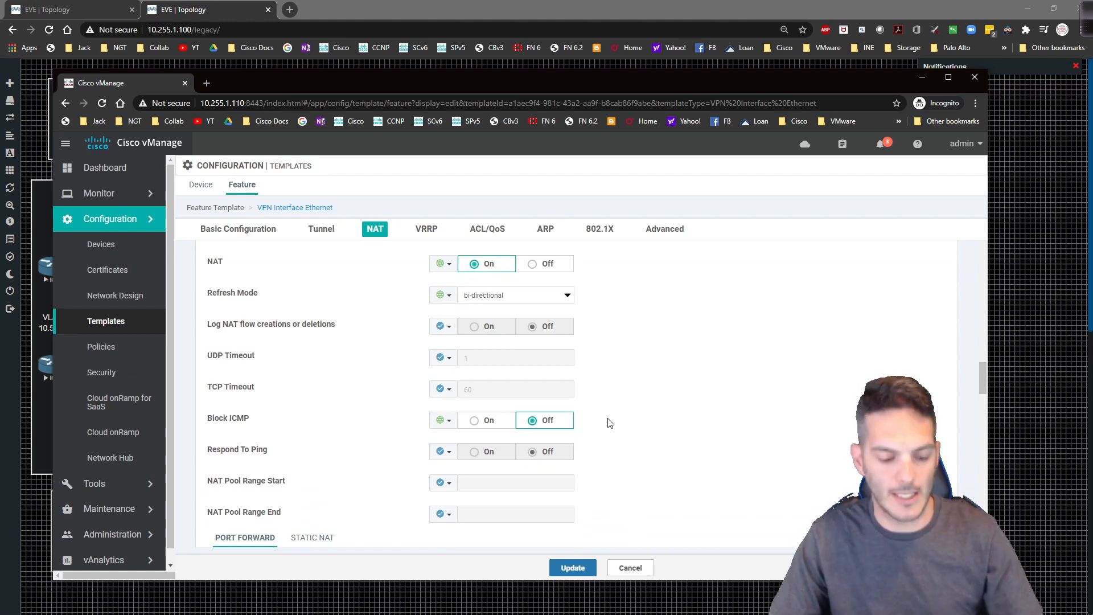
mouse_move(606, 413)
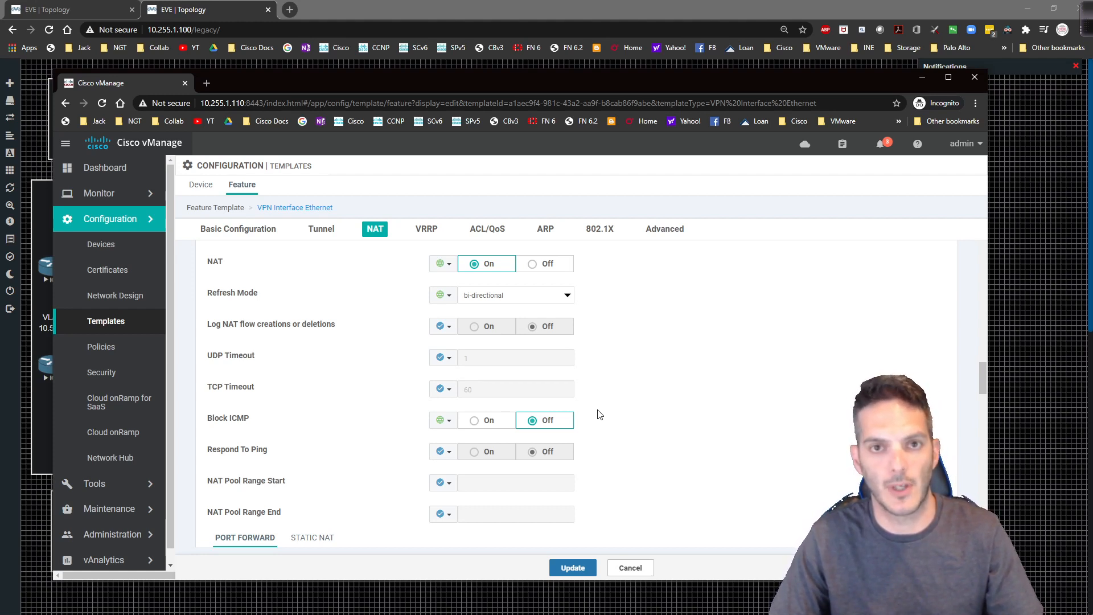
mouse_move(450, 445)
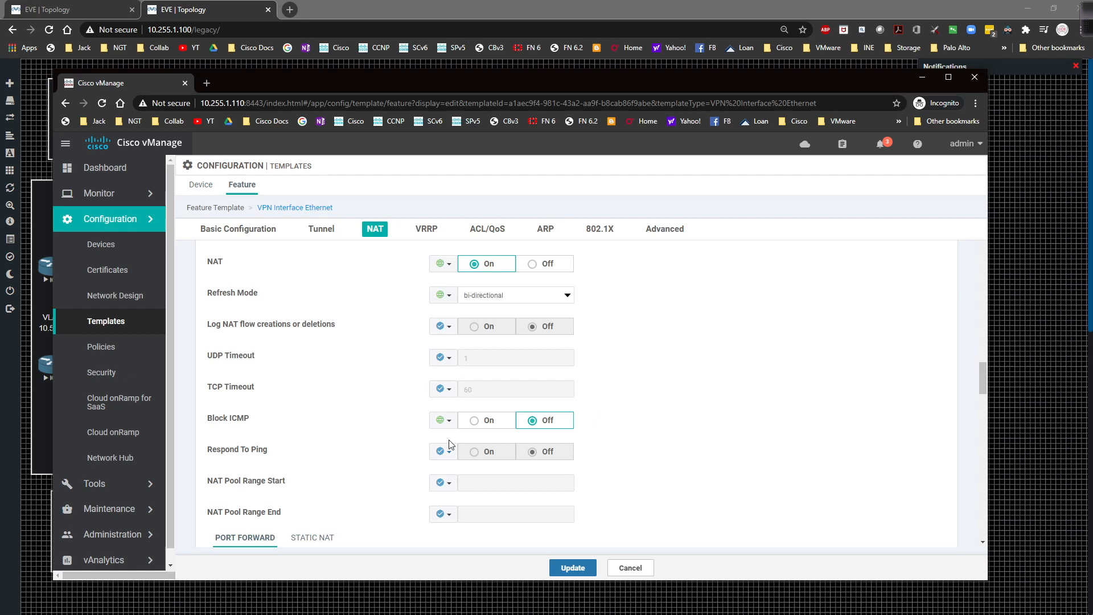
click(443, 451)
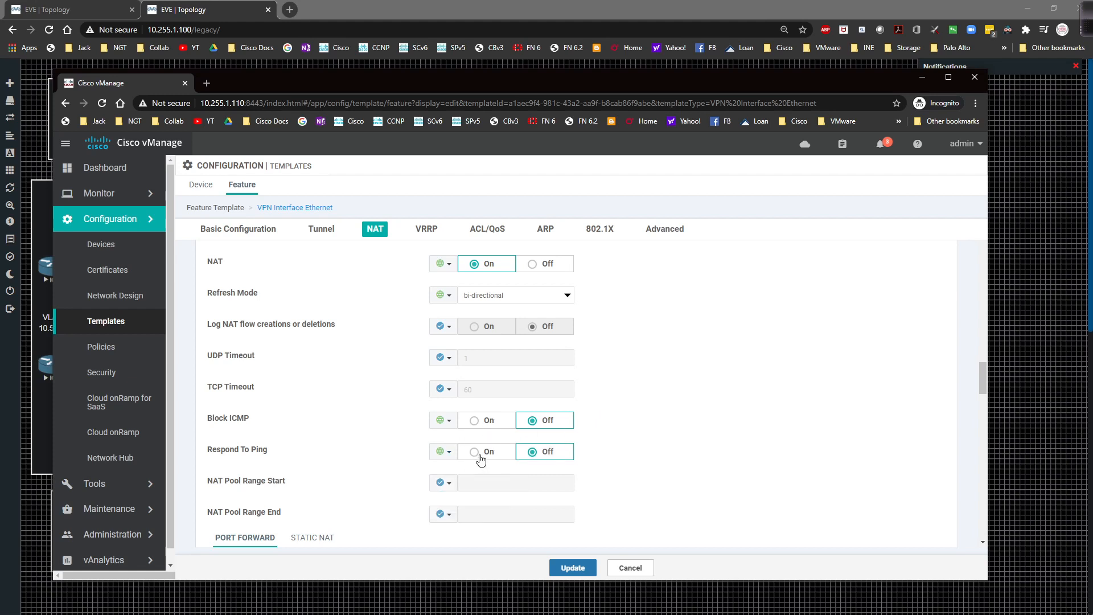
click(475, 451)
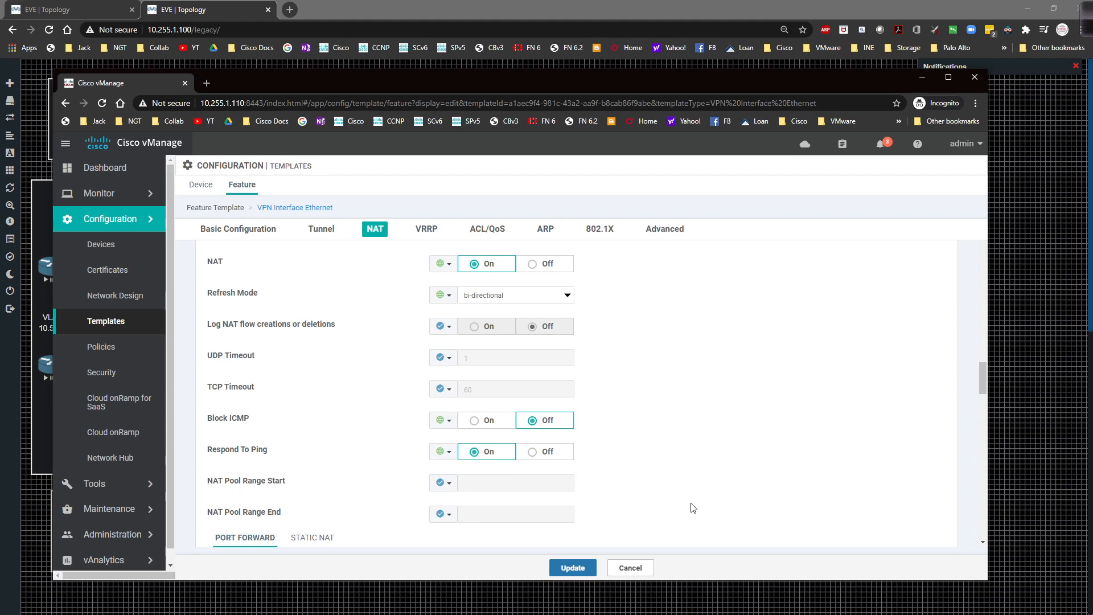
scroll(down, 3)
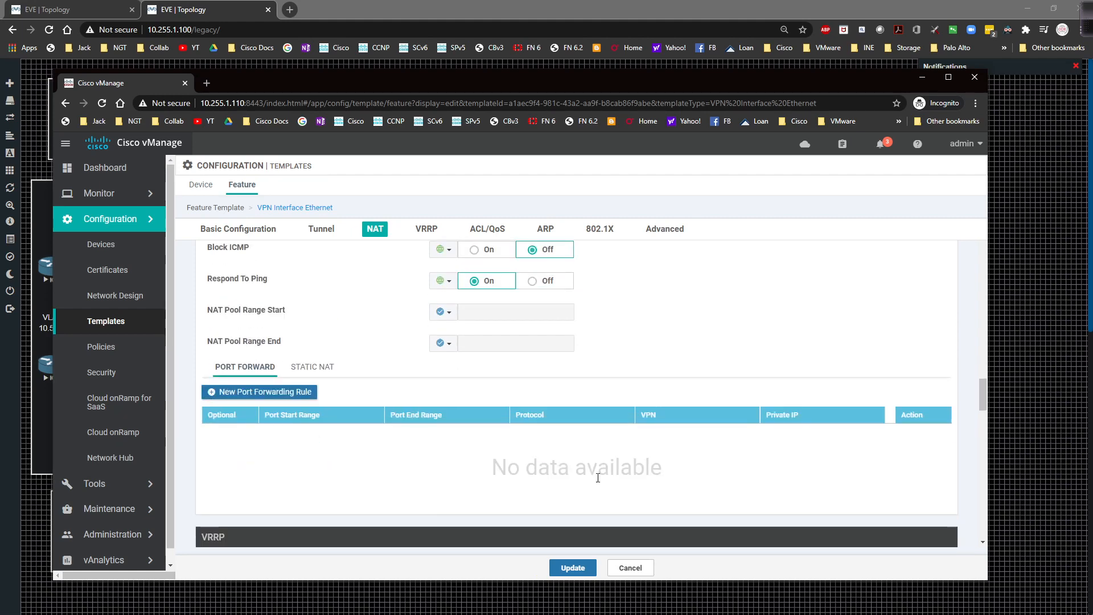
mouse_move(257, 391)
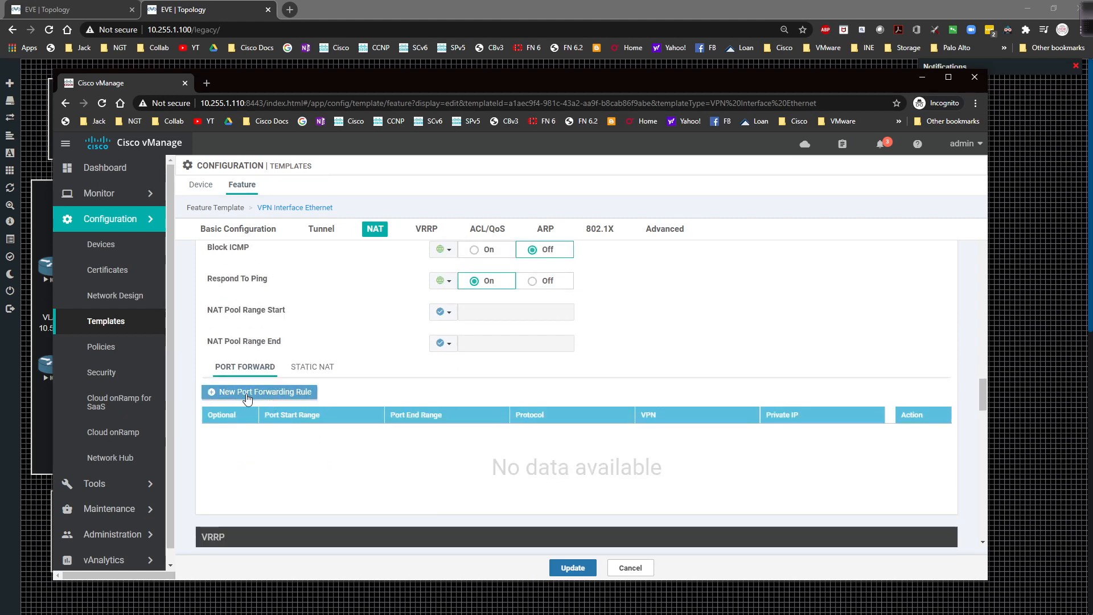
- Add a port forwarding rule: ports 23–23, tcp, VPN 1, device-specific private IP
click(258, 391)
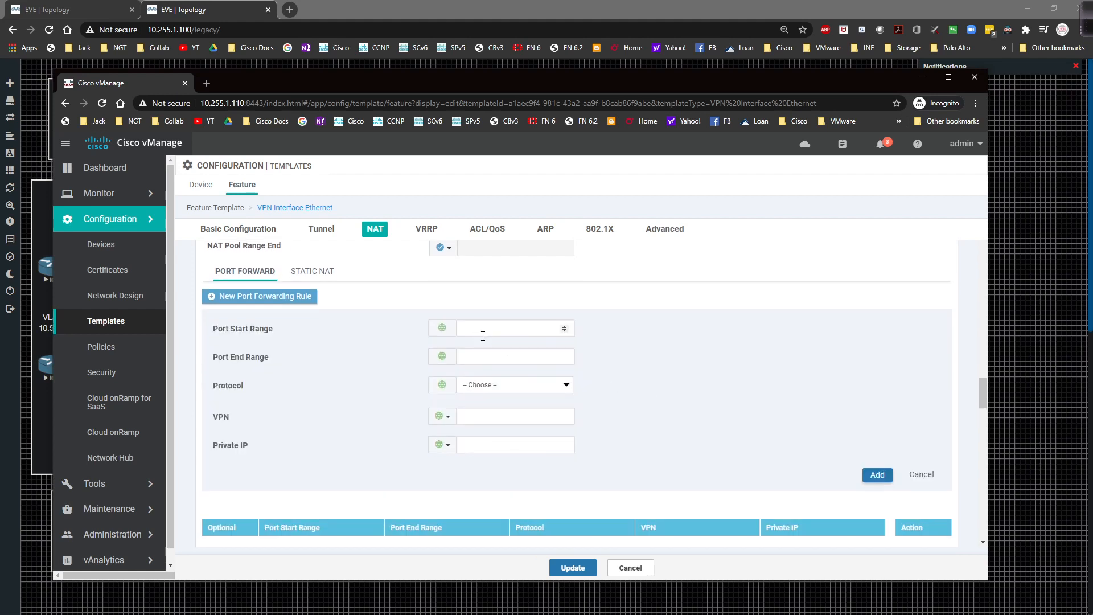
click(515, 328)
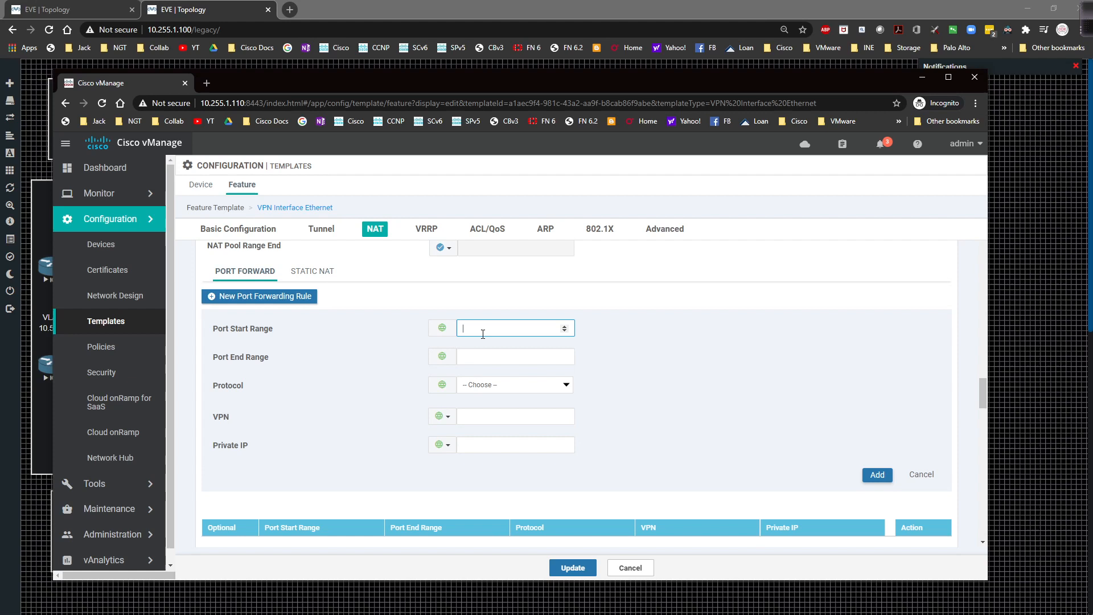
text(23)
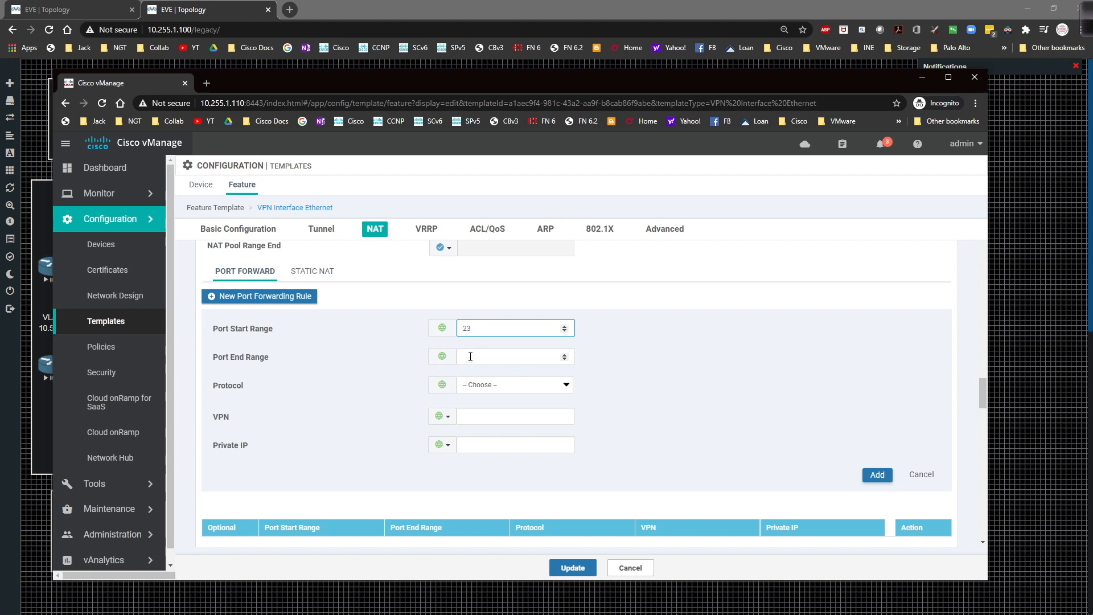
mouse_move(442, 384)
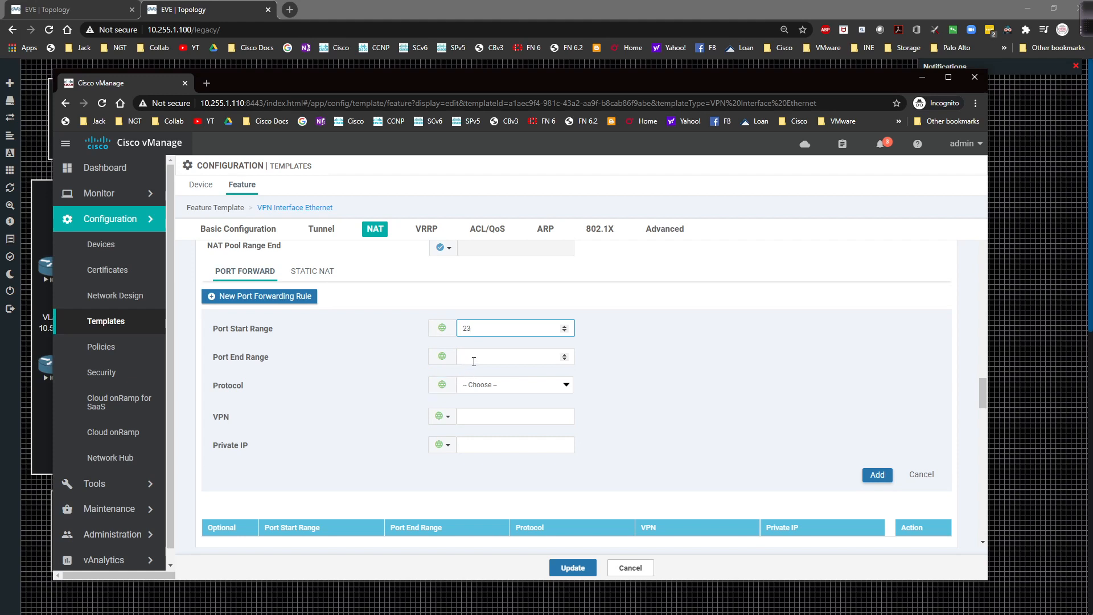
text(23)
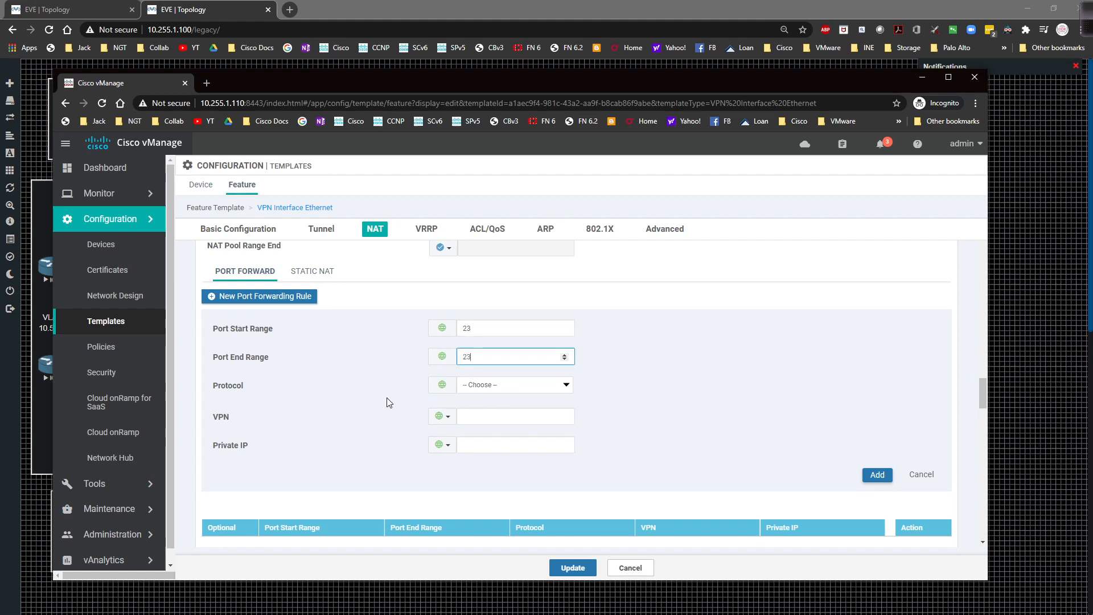
click(514, 385)
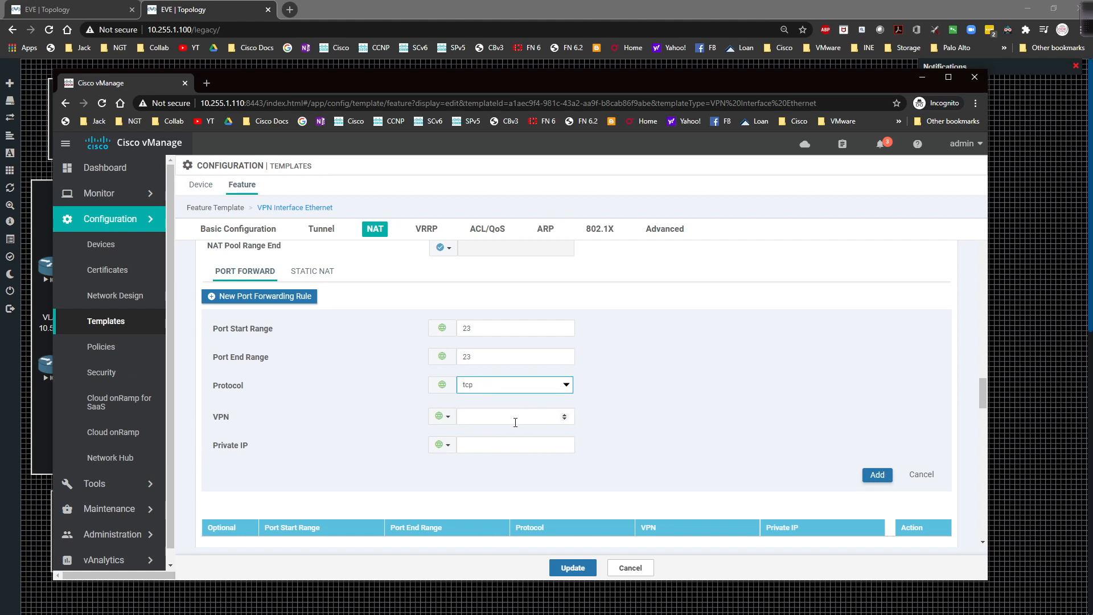
click(443, 416)
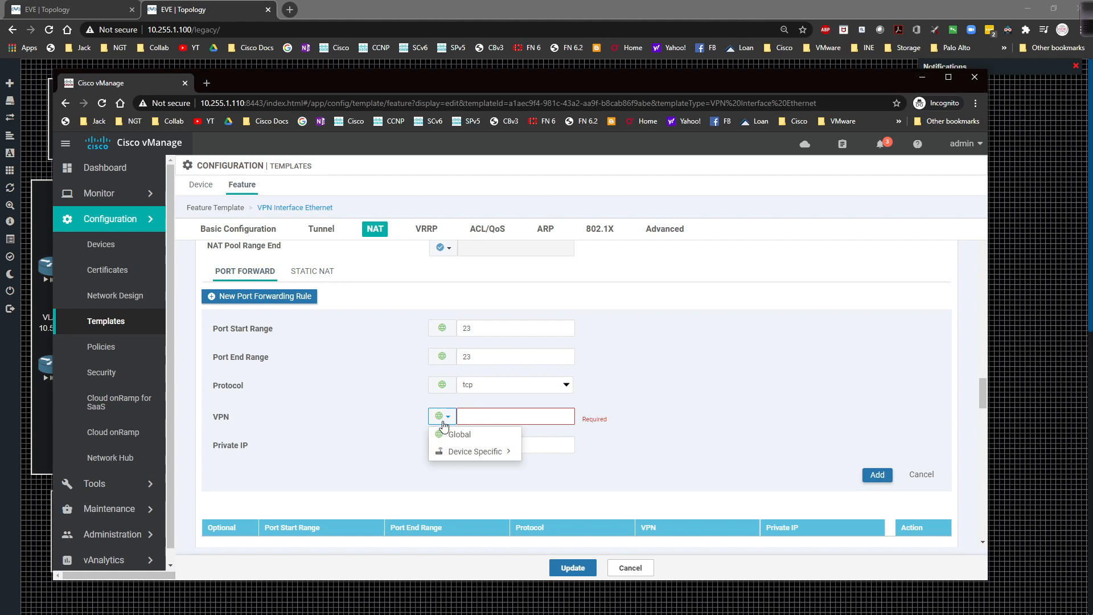
mouse_move(474, 434)
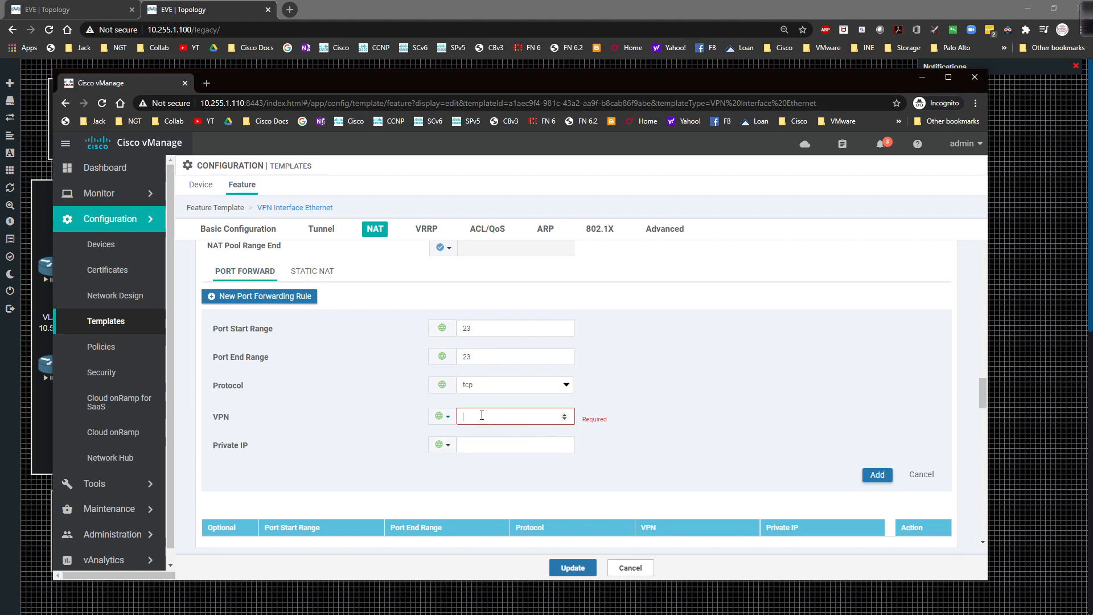
text(1)
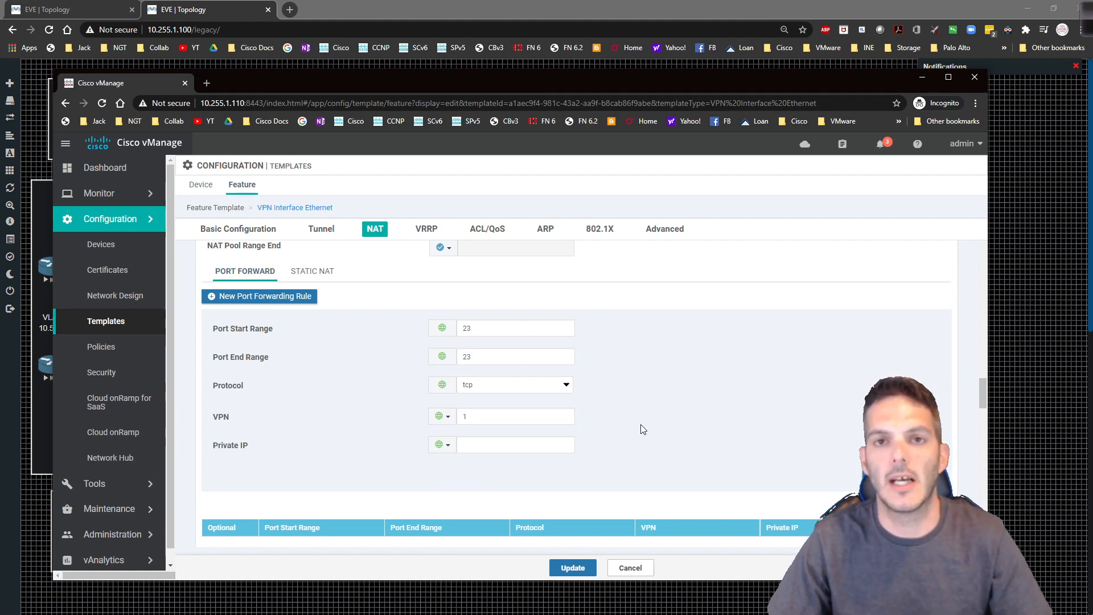
mouse_move(637, 433)
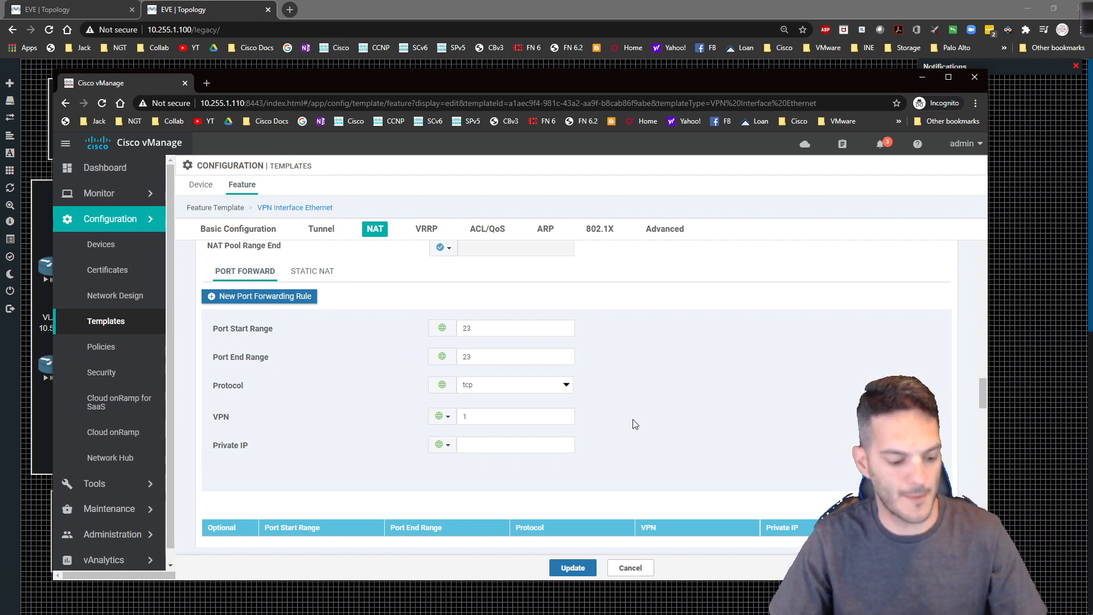
click(515, 444)
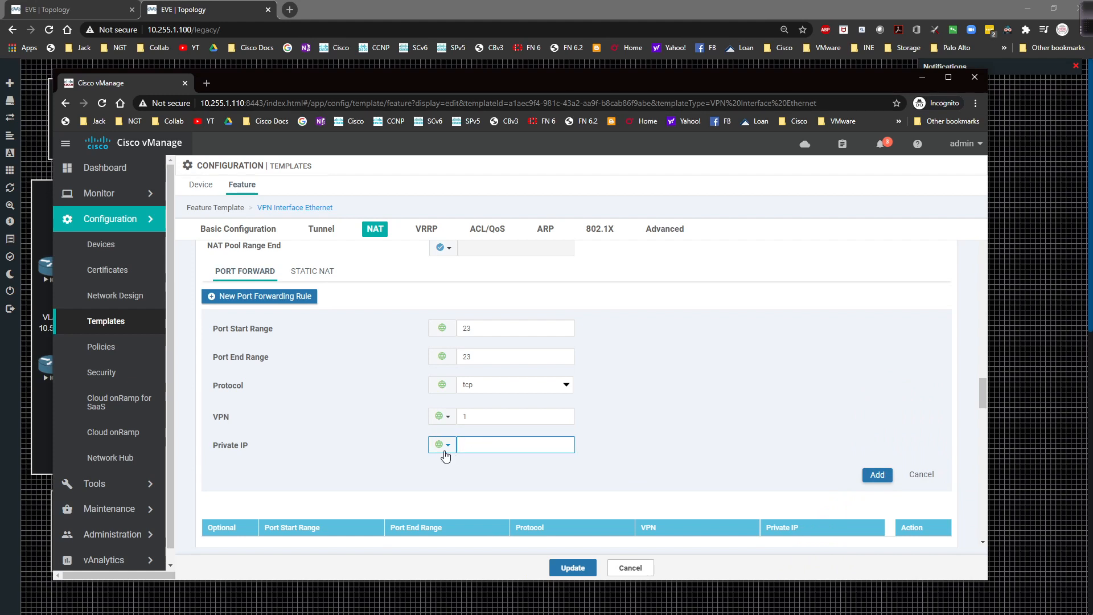
click(441, 445)
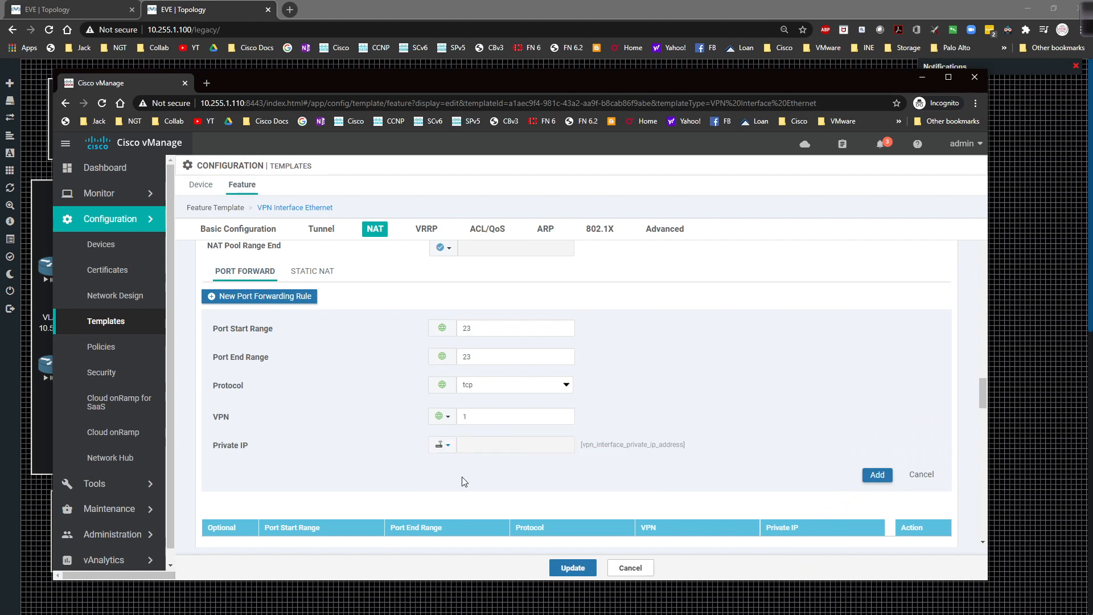
mouse_move(538, 466)
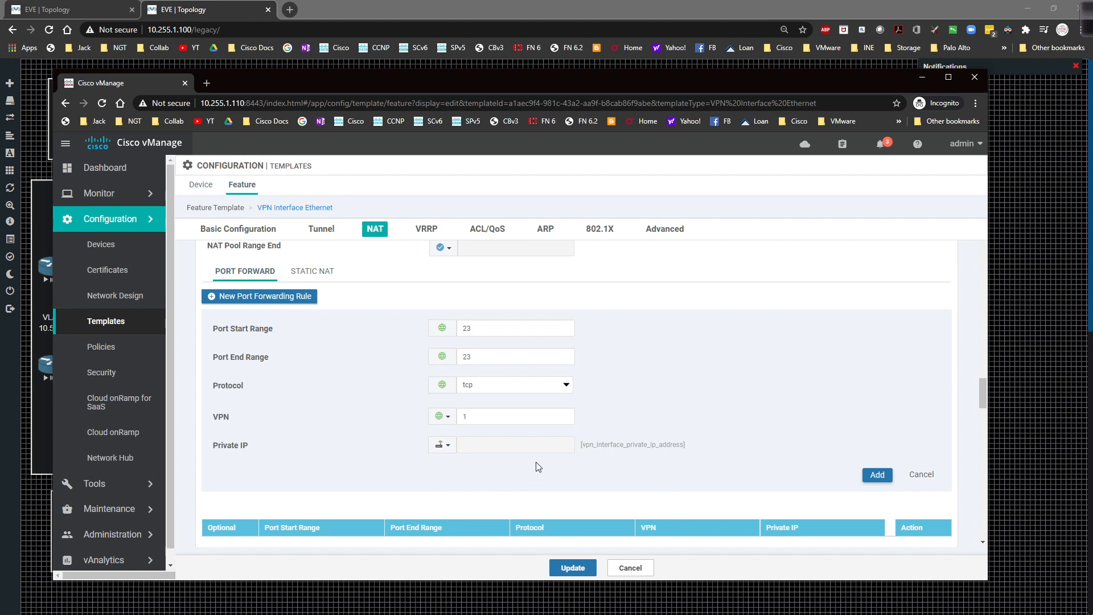
mouse_move(557, 456)
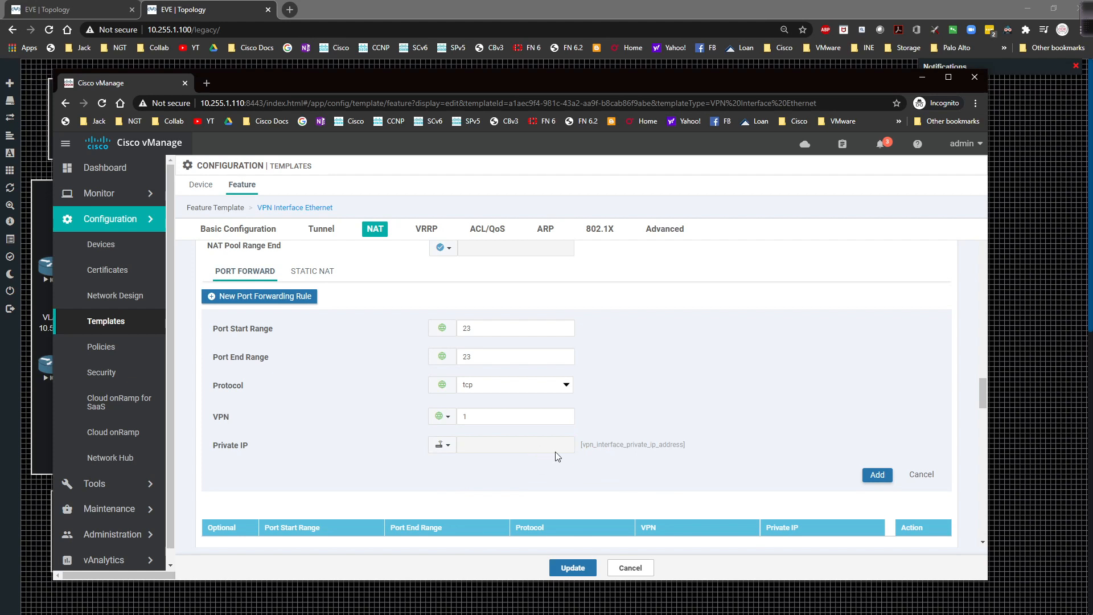
mouse_move(845, 474)
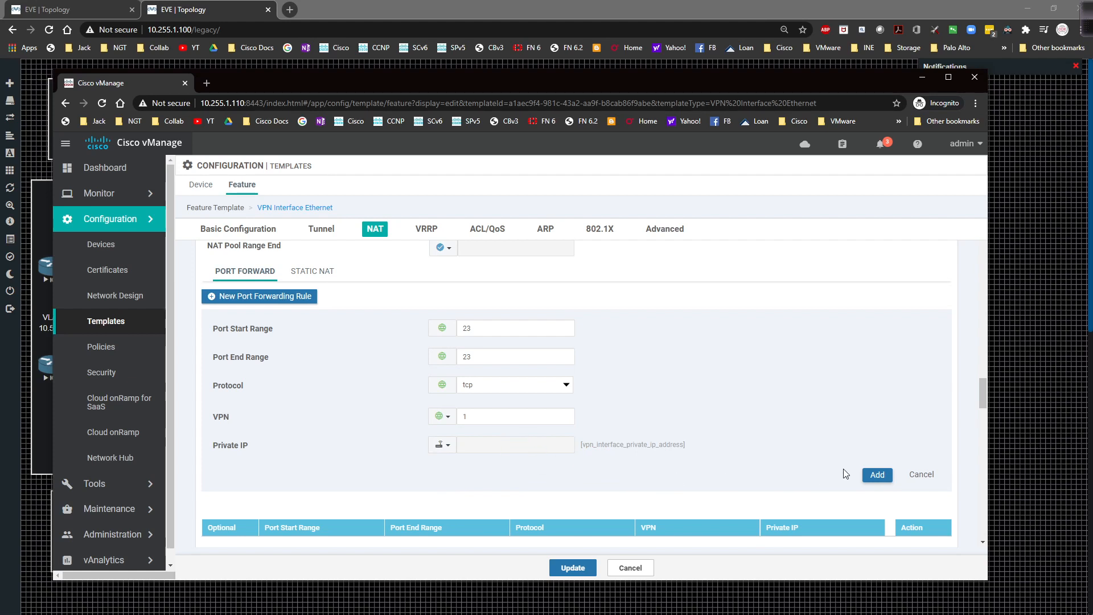
click(876, 475)
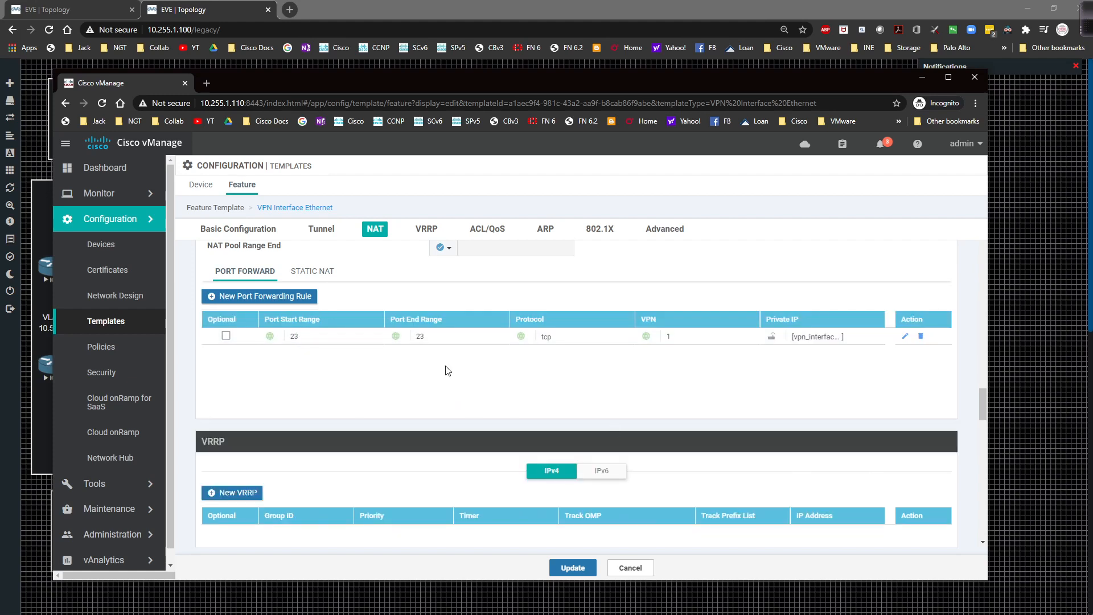
mouse_move(230, 339)
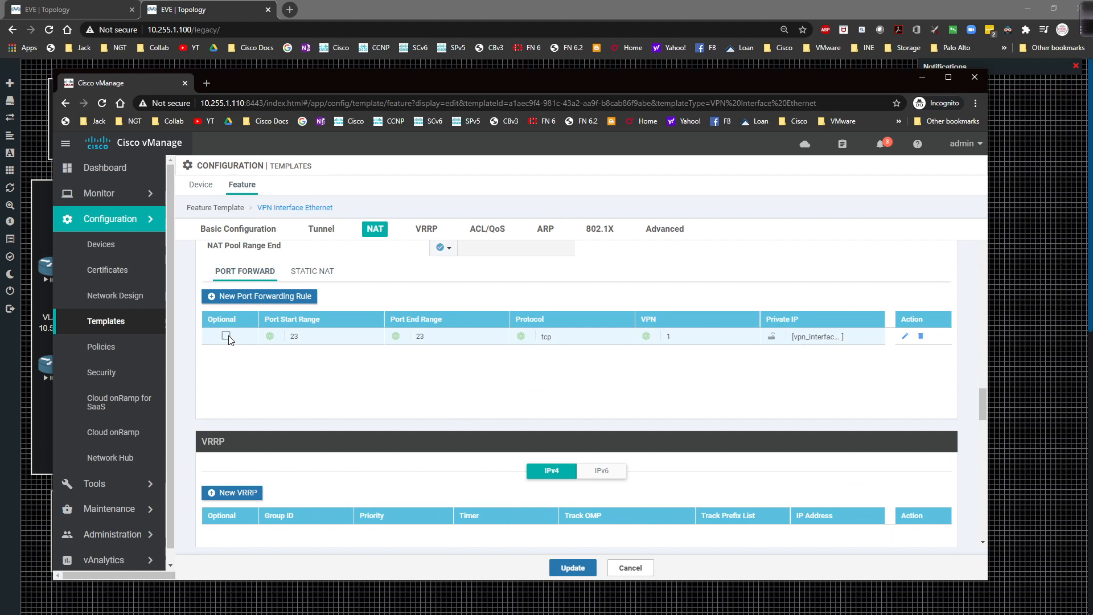
mouse_move(249, 382)
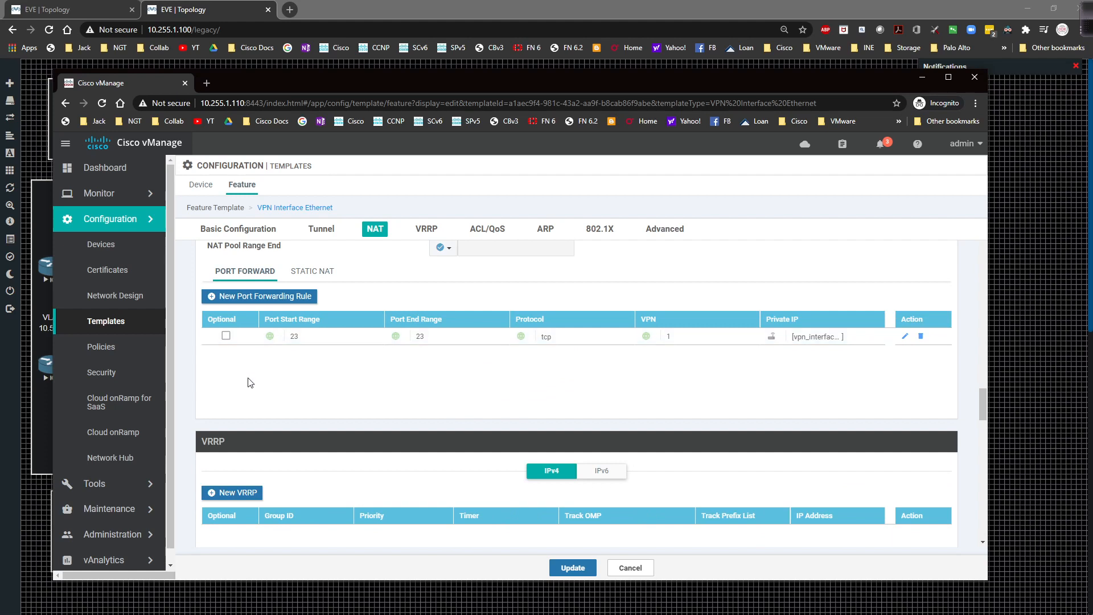
- Update the VPN Interface Ethernet template to save the TCP 23 rule
click(570, 566)
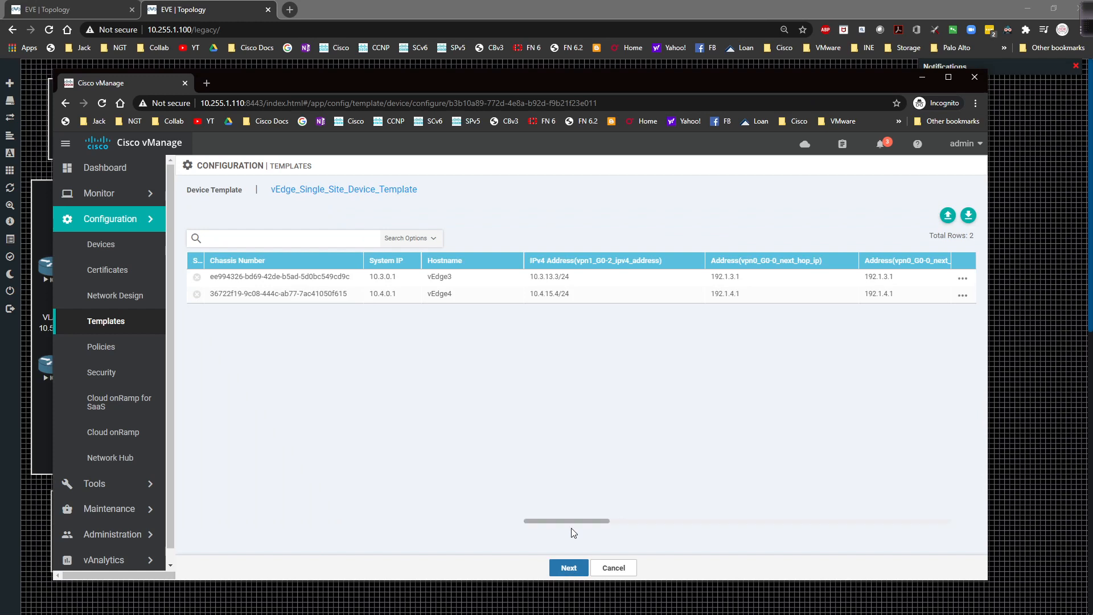
mouse_move(203, 283)
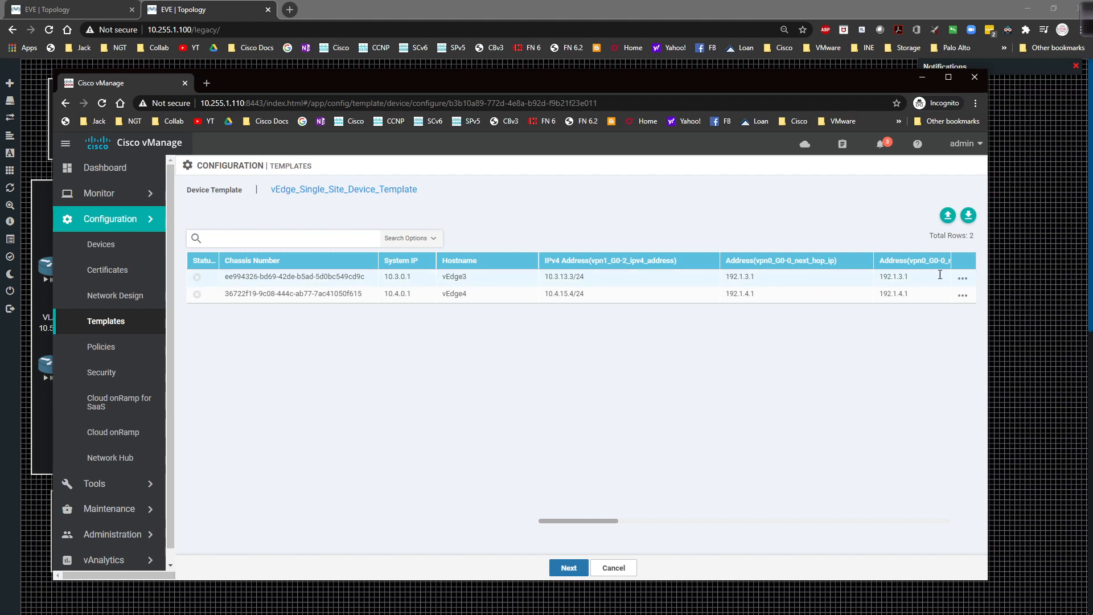
- Set vEdge3's port-forward private IP variable to 10.3.13.13
click(961, 277)
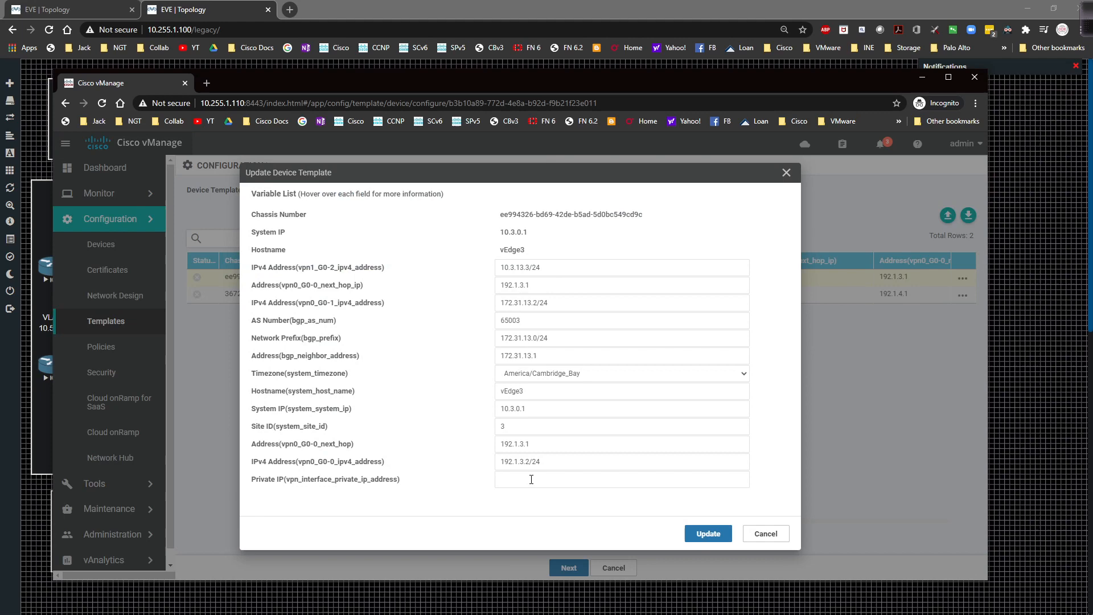
text(10.3.13.13)
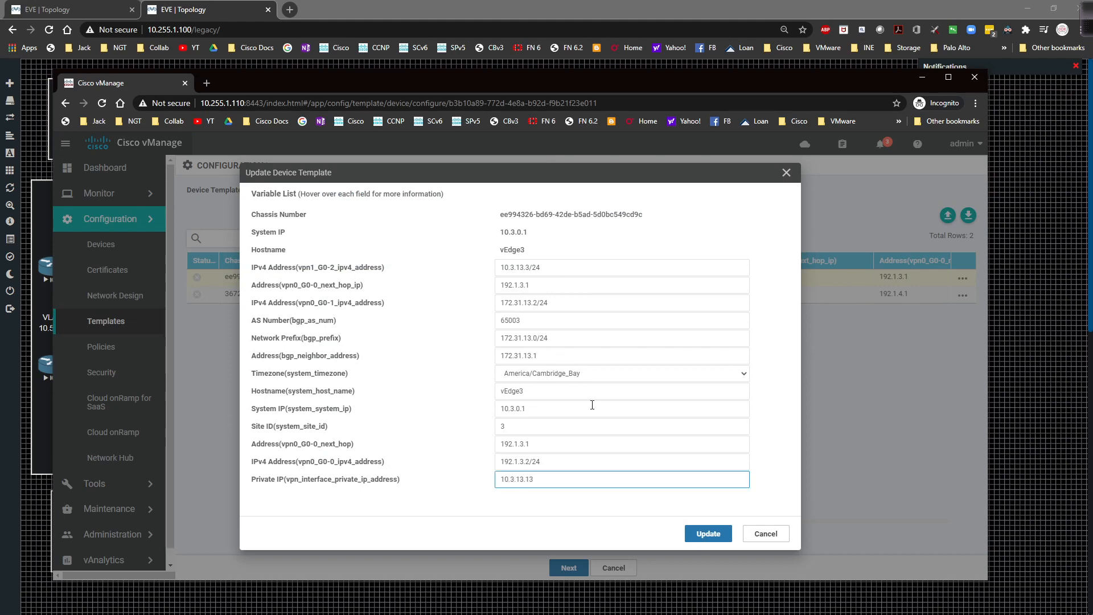
click(707, 534)
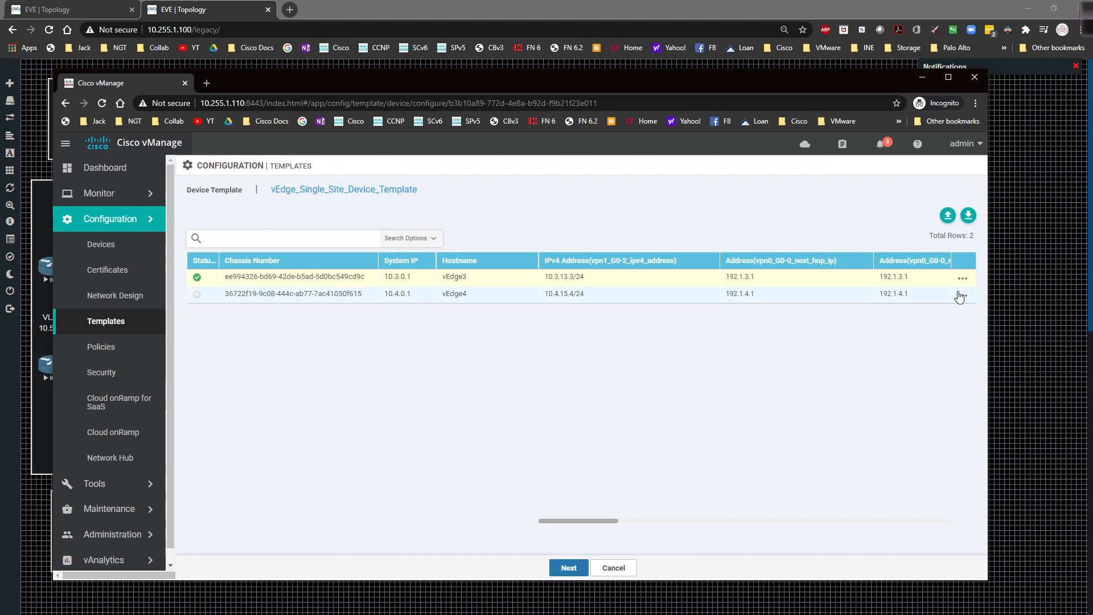
- Set vEdge4's port-forward private IP variable to 10.4.15.15
click(962, 296)
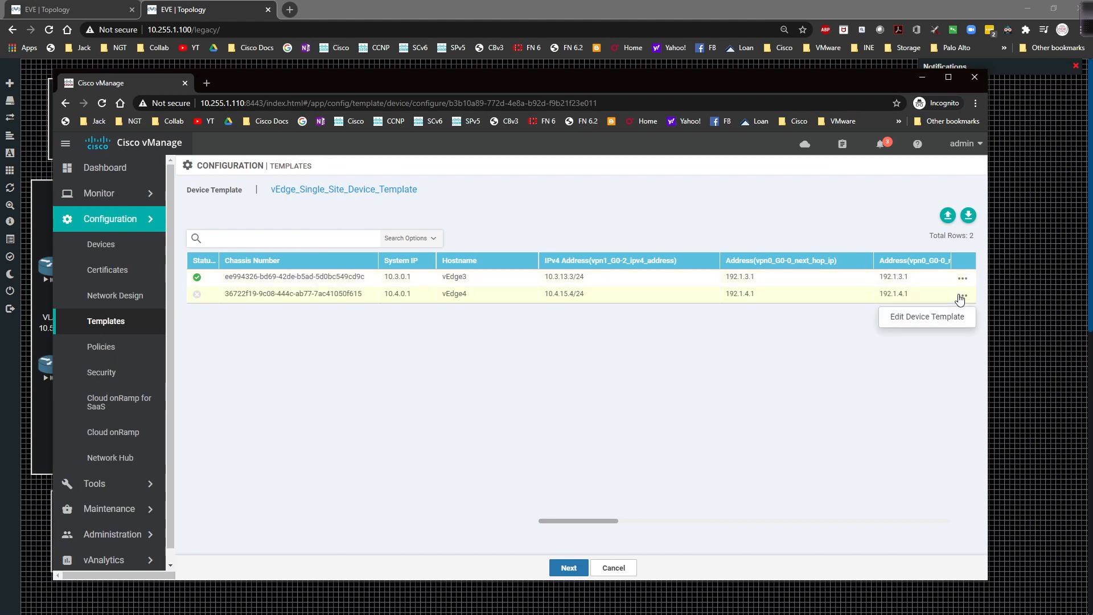
click(925, 317)
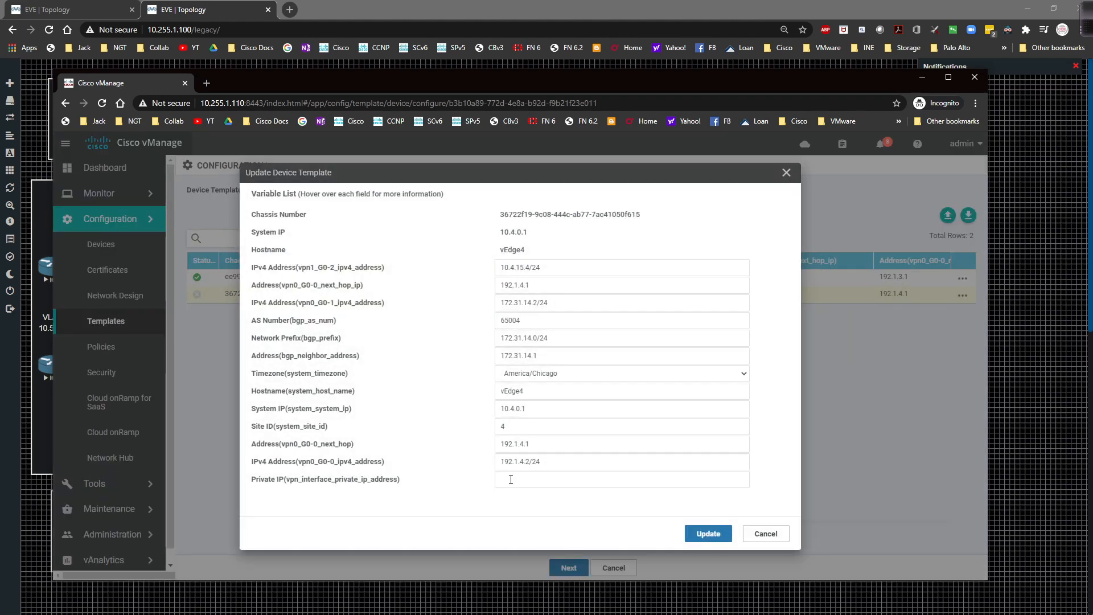
text(10.4.15.15)
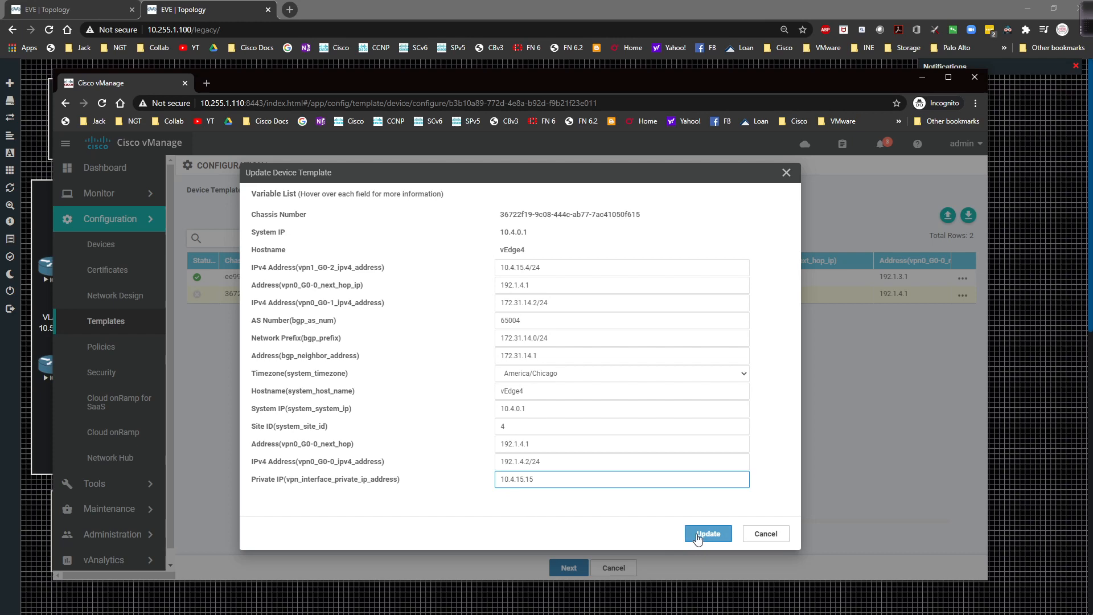
click(707, 533)
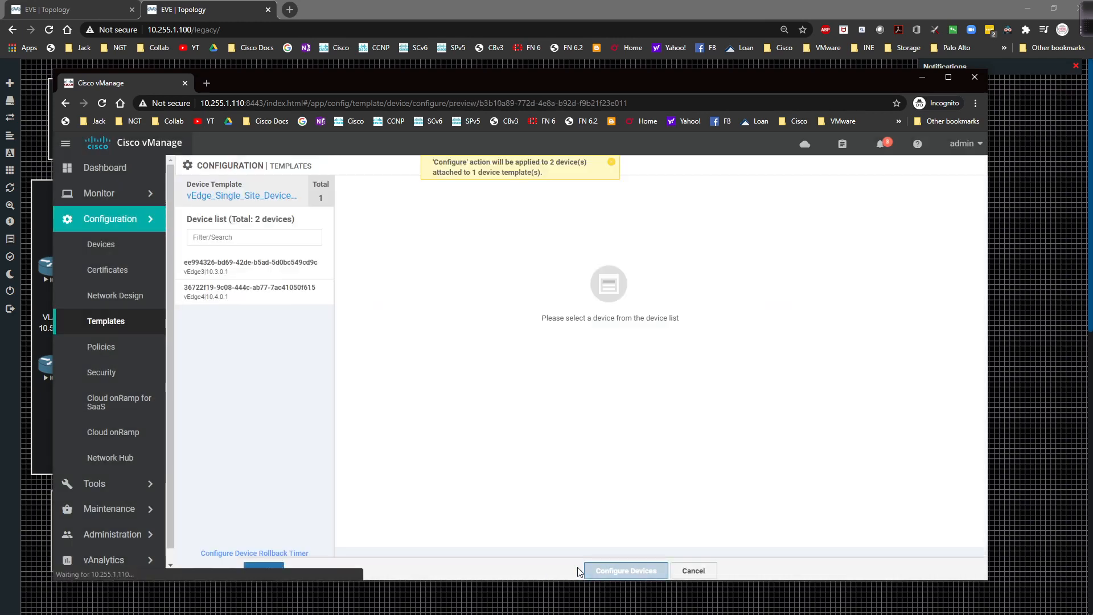
- Check vEdge3's config diff for the new NAT lines, then choose Configure Devices
click(253, 266)
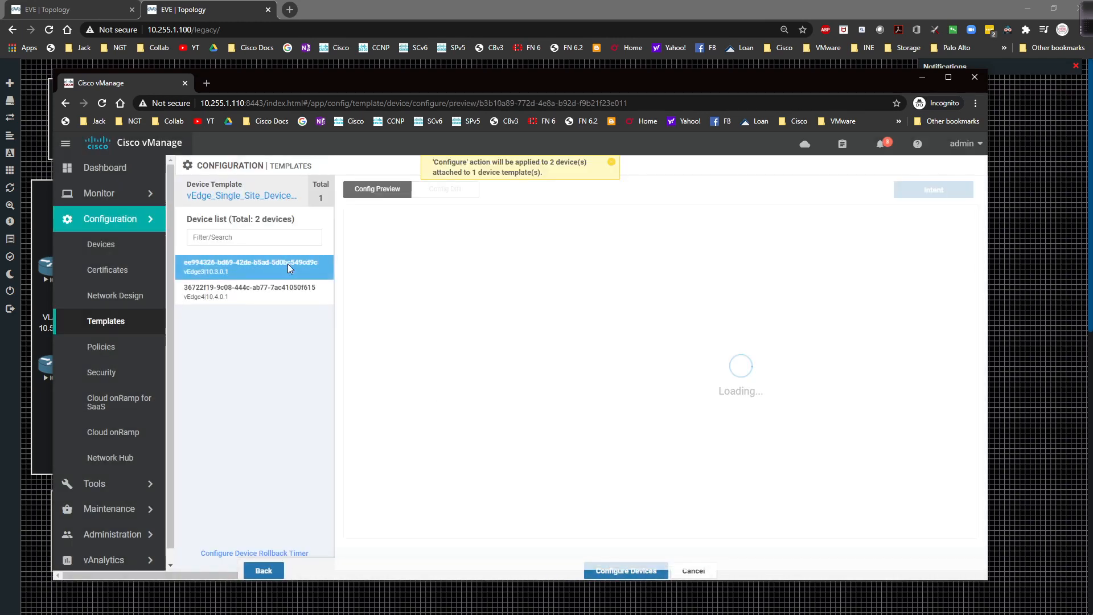
mouse_move(357, 270)
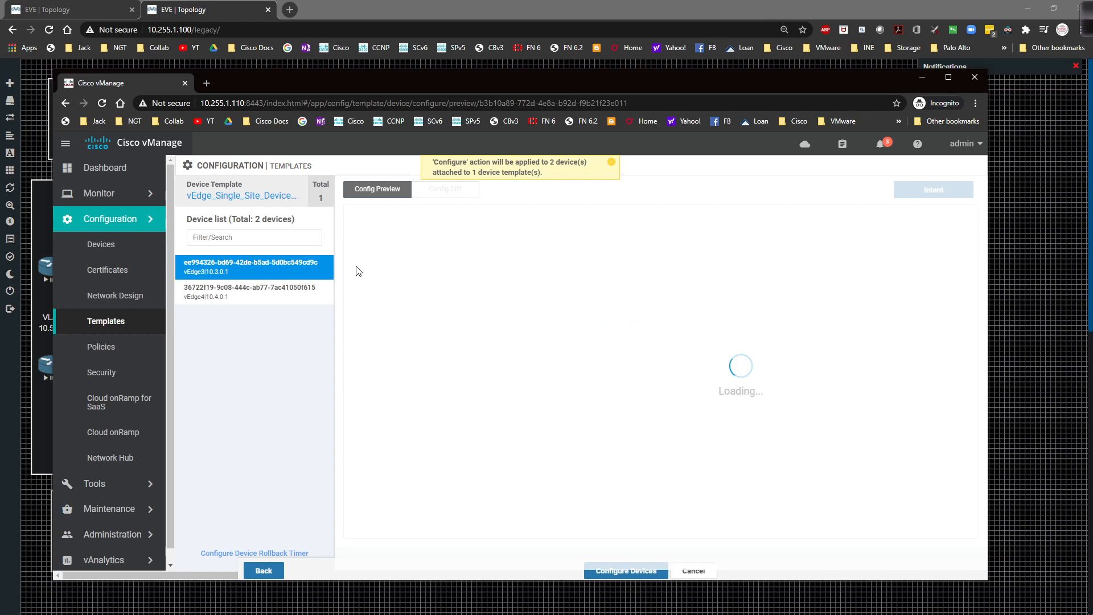
mouse_move(612, 179)
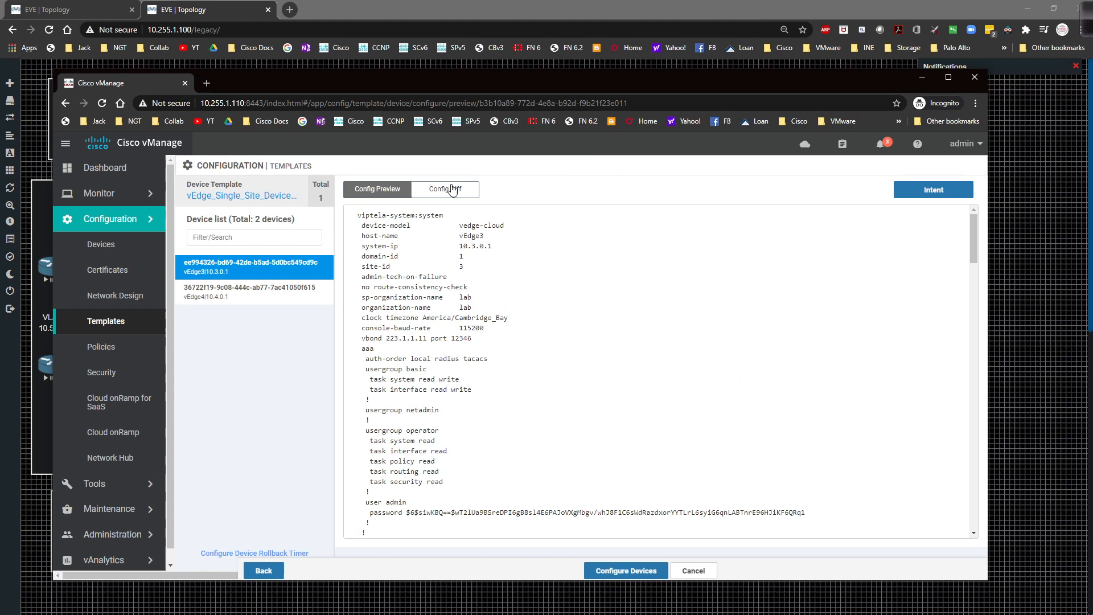
click(444, 189)
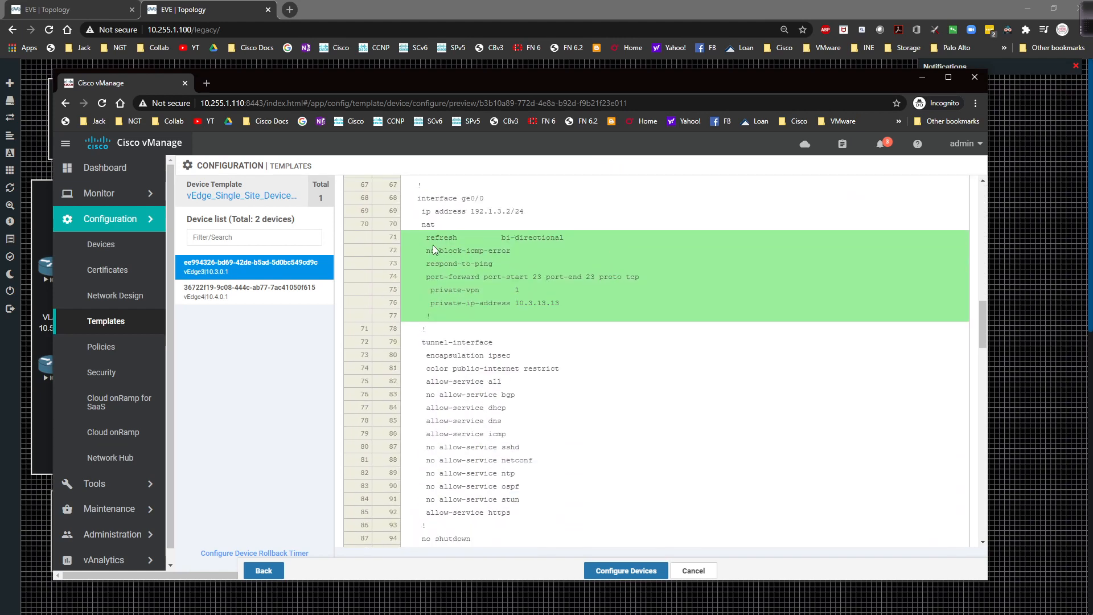
scroll(up, 3)
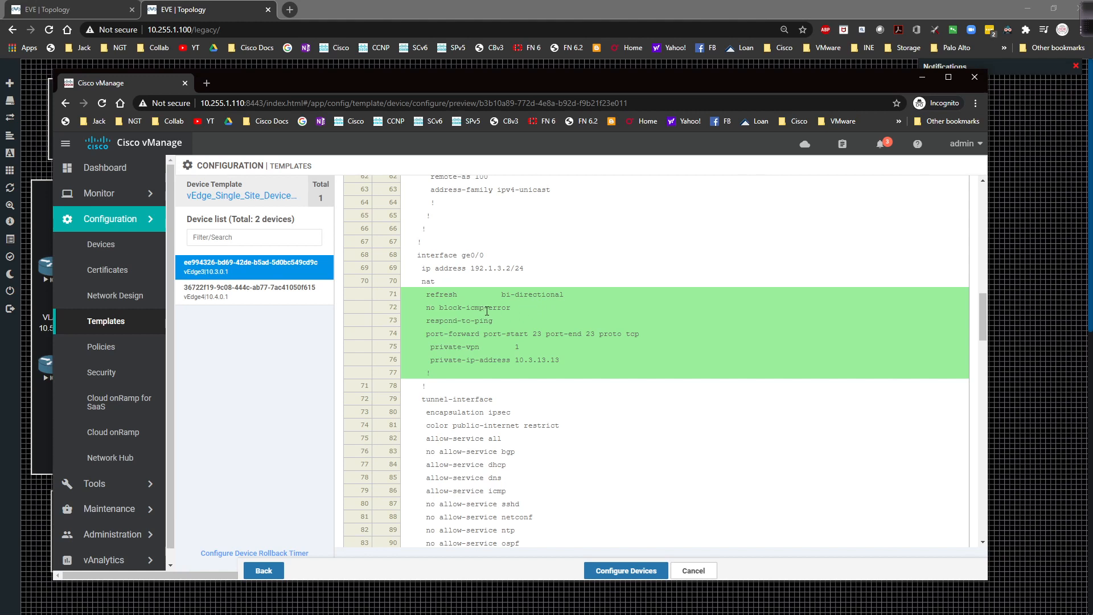
mouse_move(405, 333)
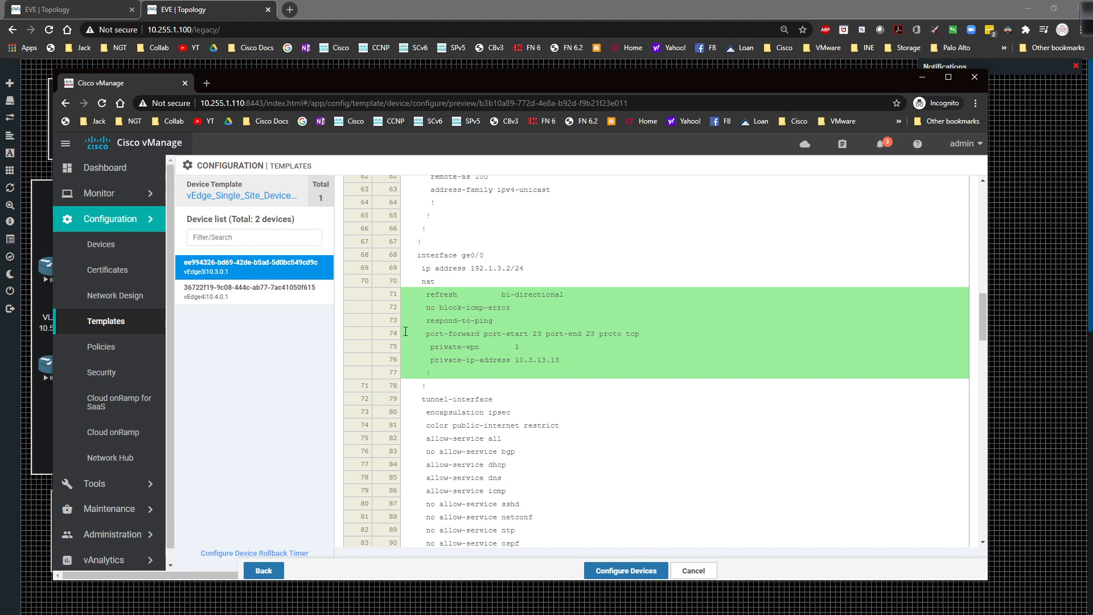
mouse_move(542, 335)
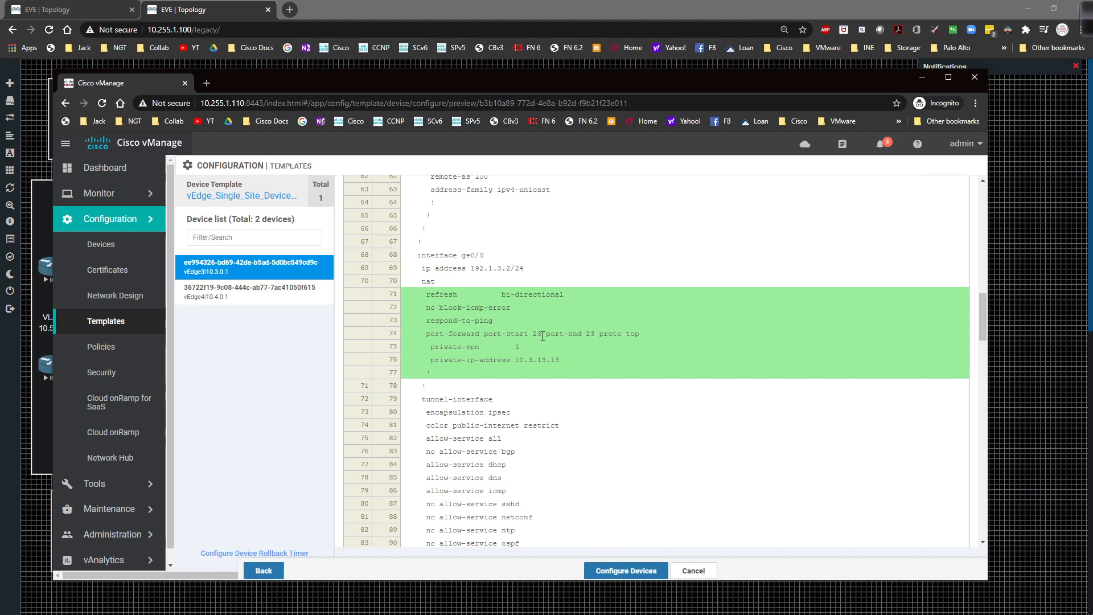
mouse_move(635, 334)
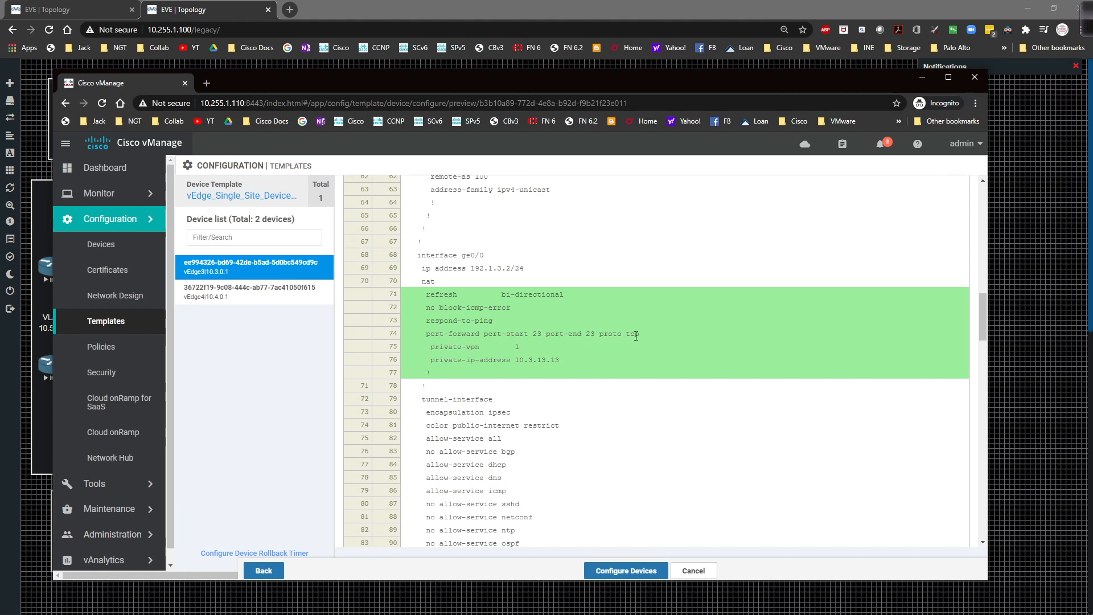
mouse_move(631, 351)
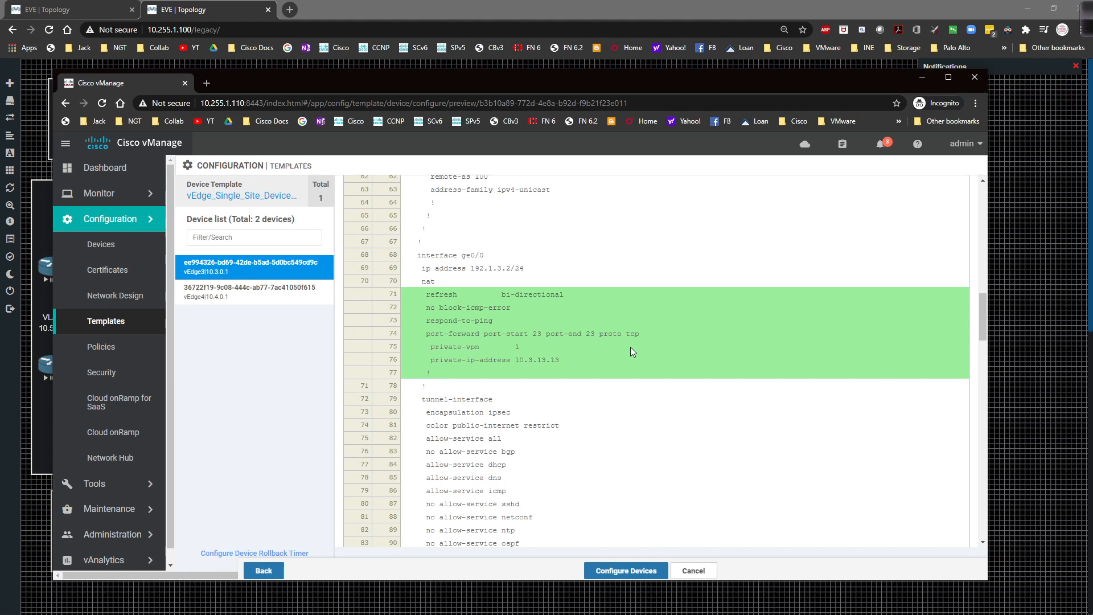
mouse_move(635, 350)
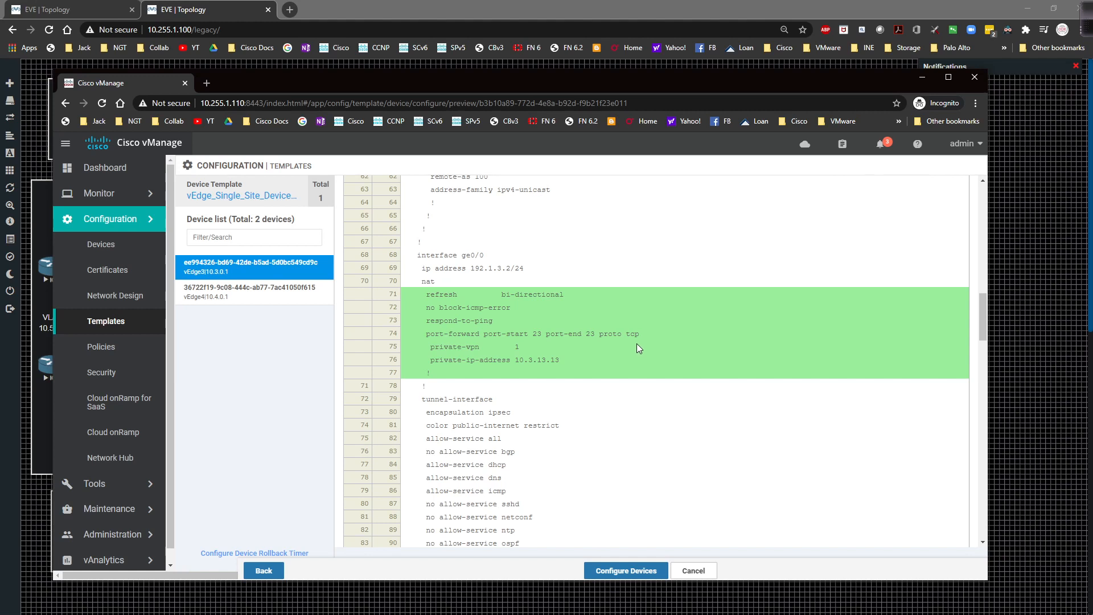
mouse_move(524, 355)
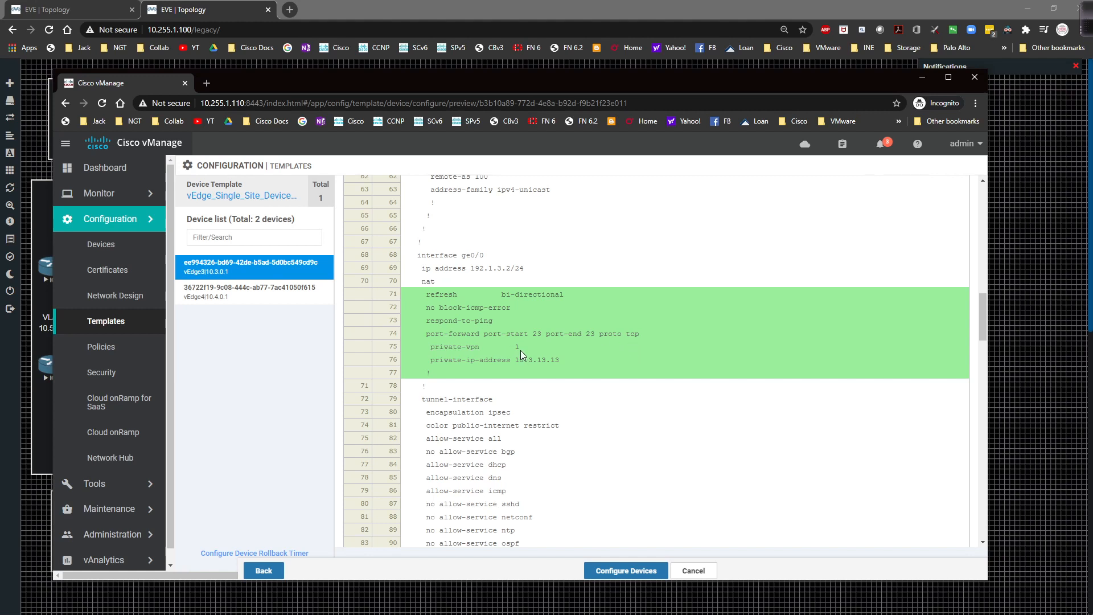
mouse_move(526, 360)
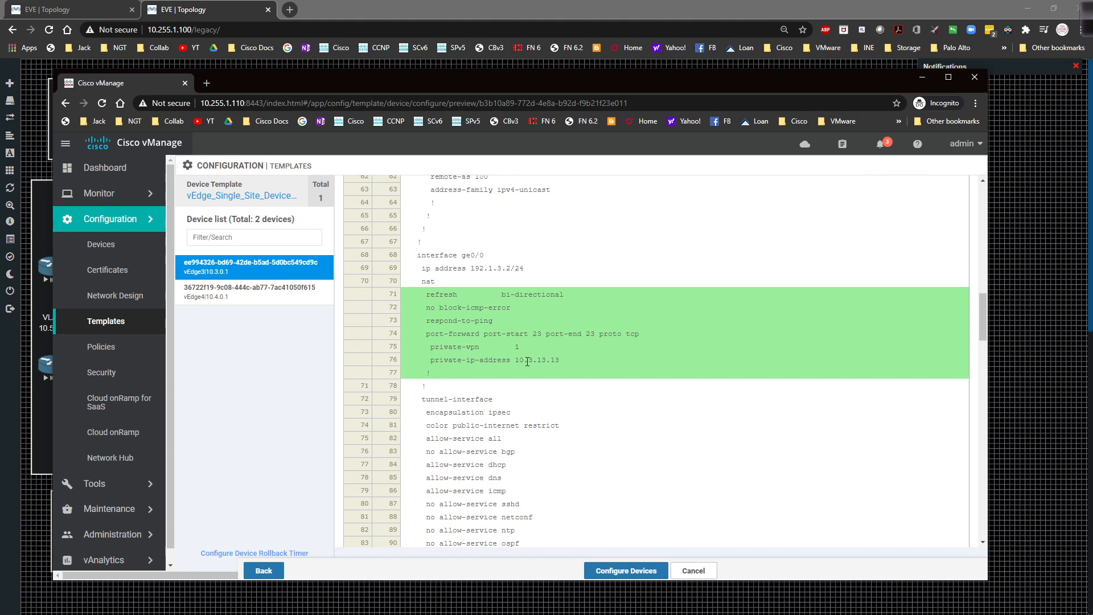
mouse_move(563, 374)
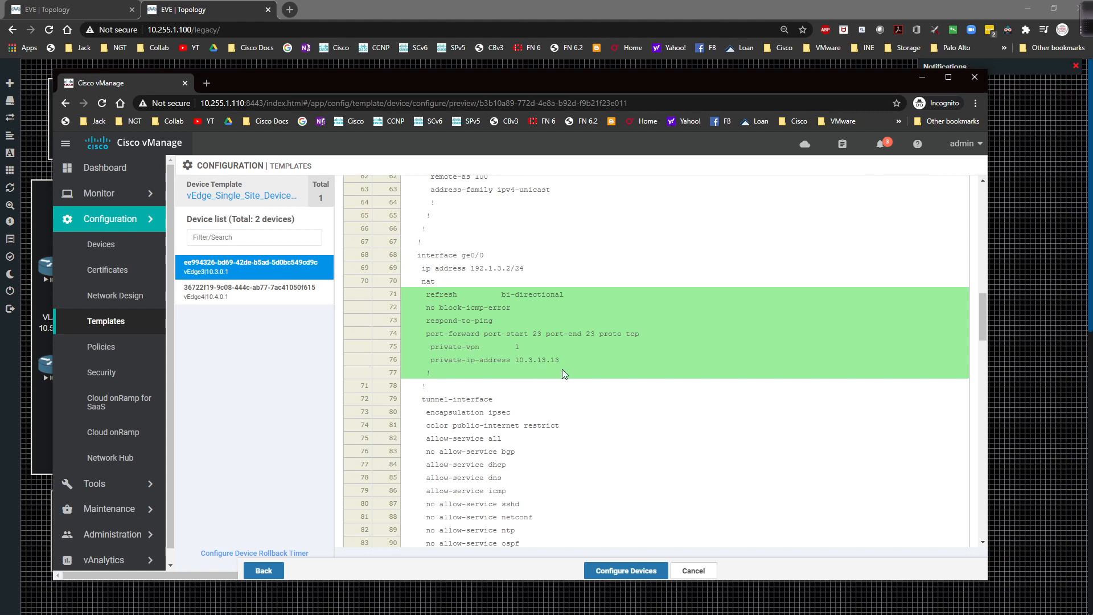
mouse_move(487, 357)
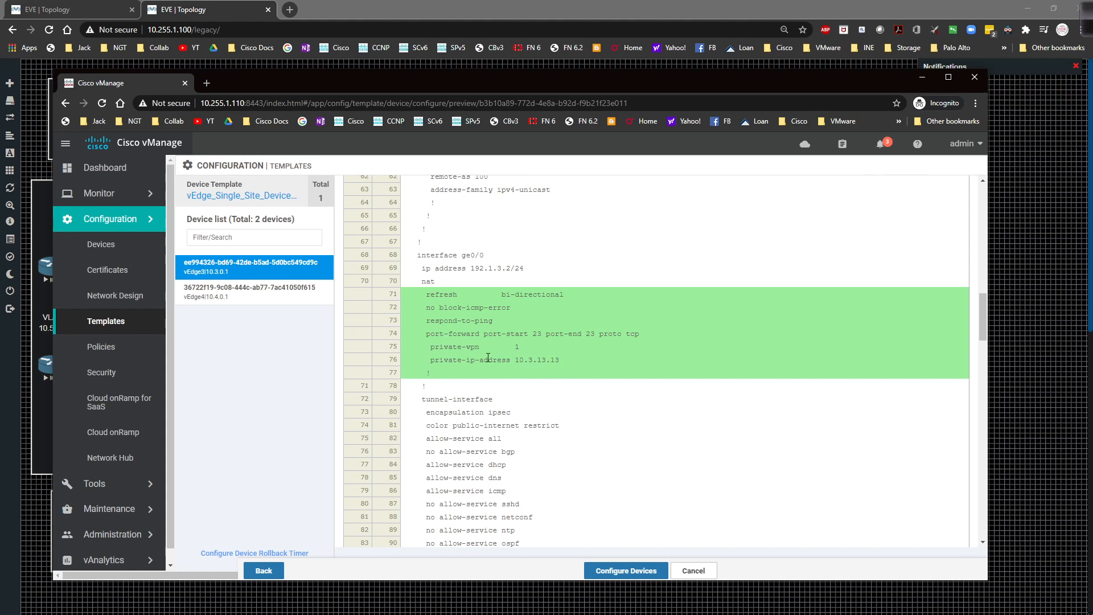
mouse_move(275, 292)
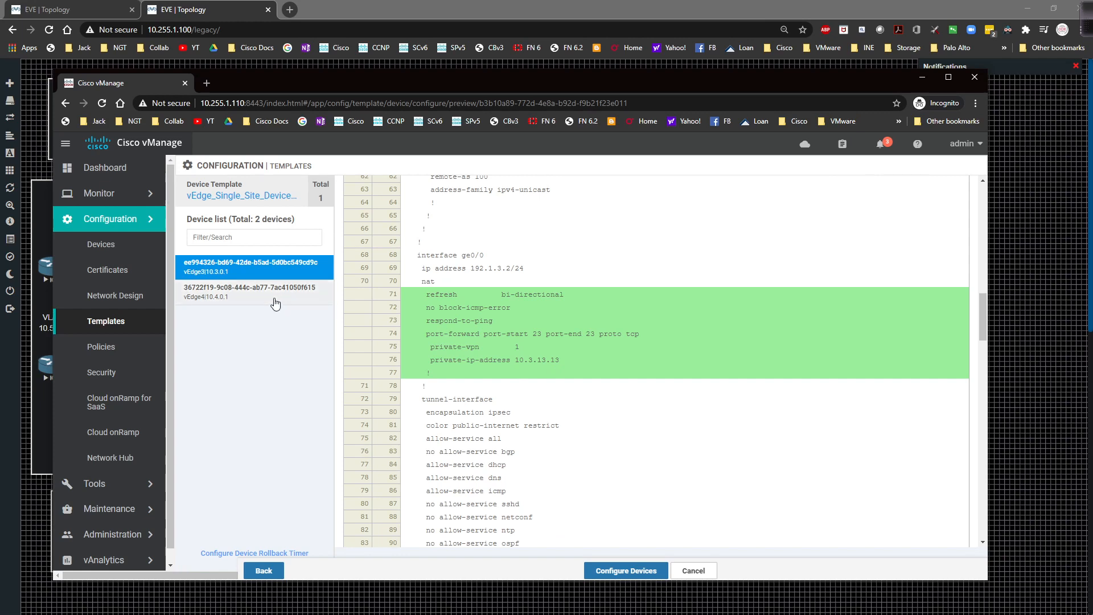
click(625, 569)
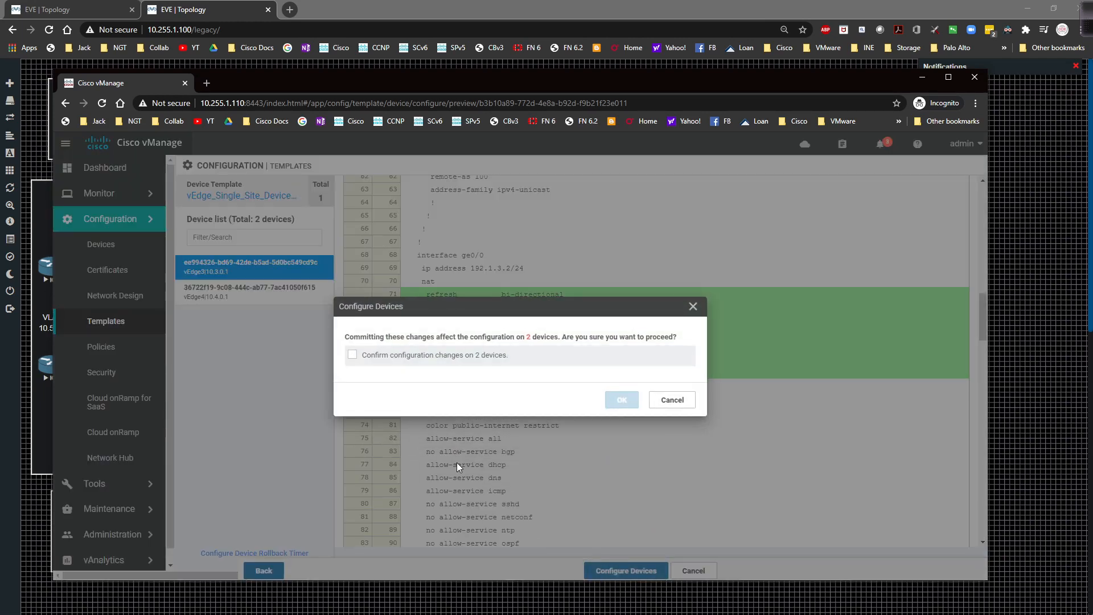
- Confirm the configuration changes on 2 devices and follow the push in Task View
click(351, 354)
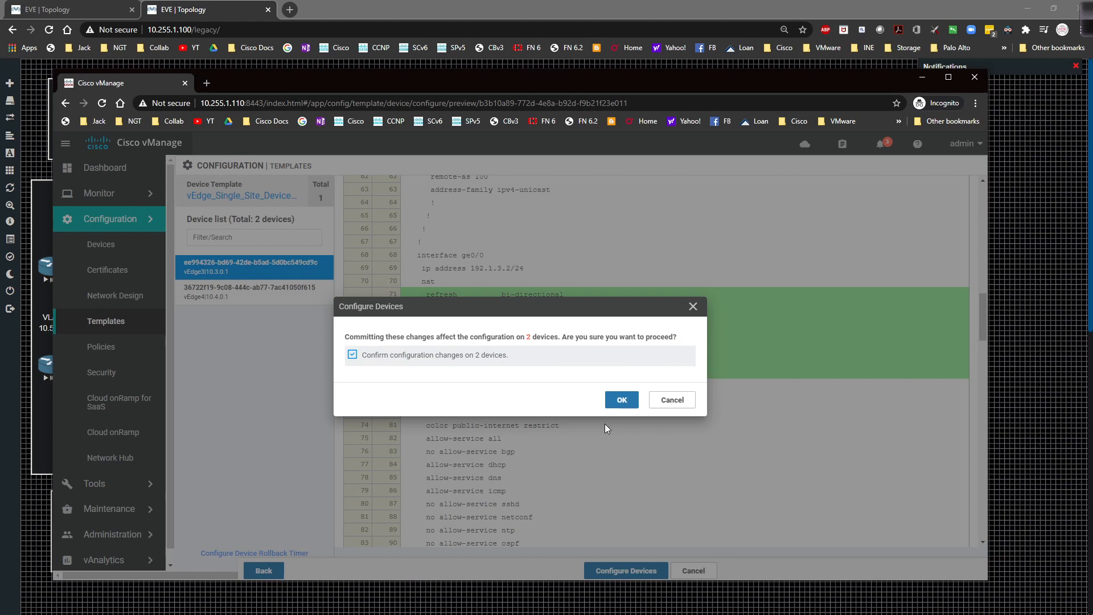
click(620, 400)
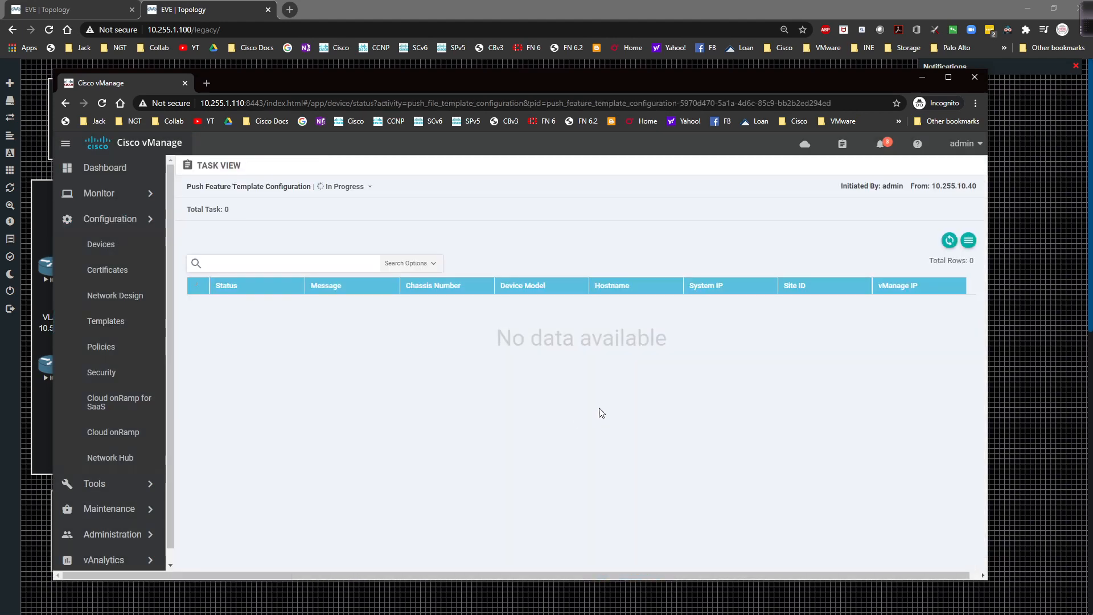
click(949, 239)
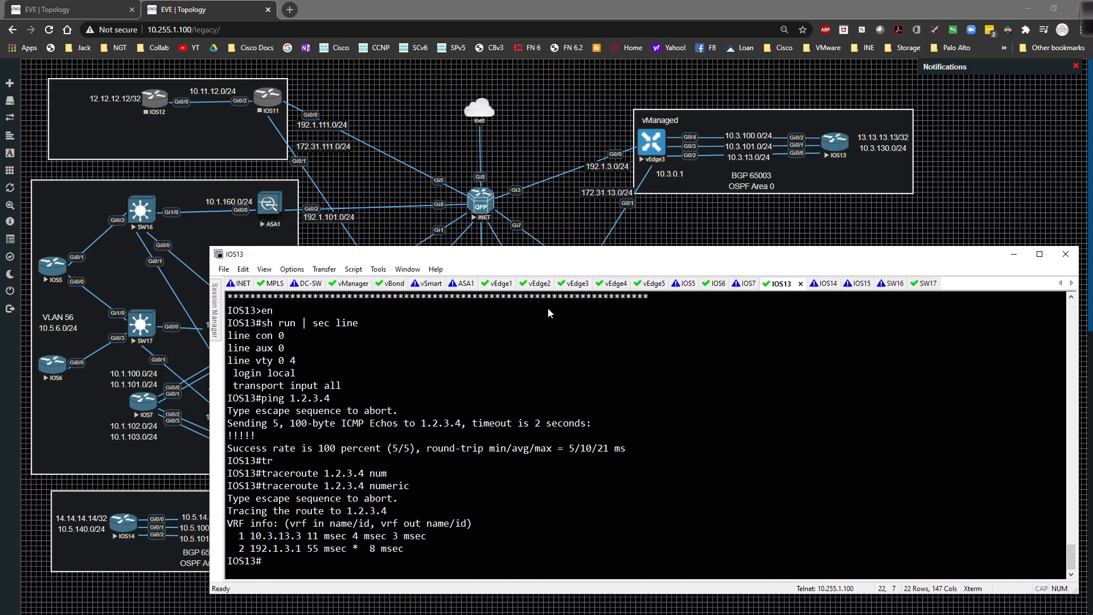
mouse_move(479, 298)
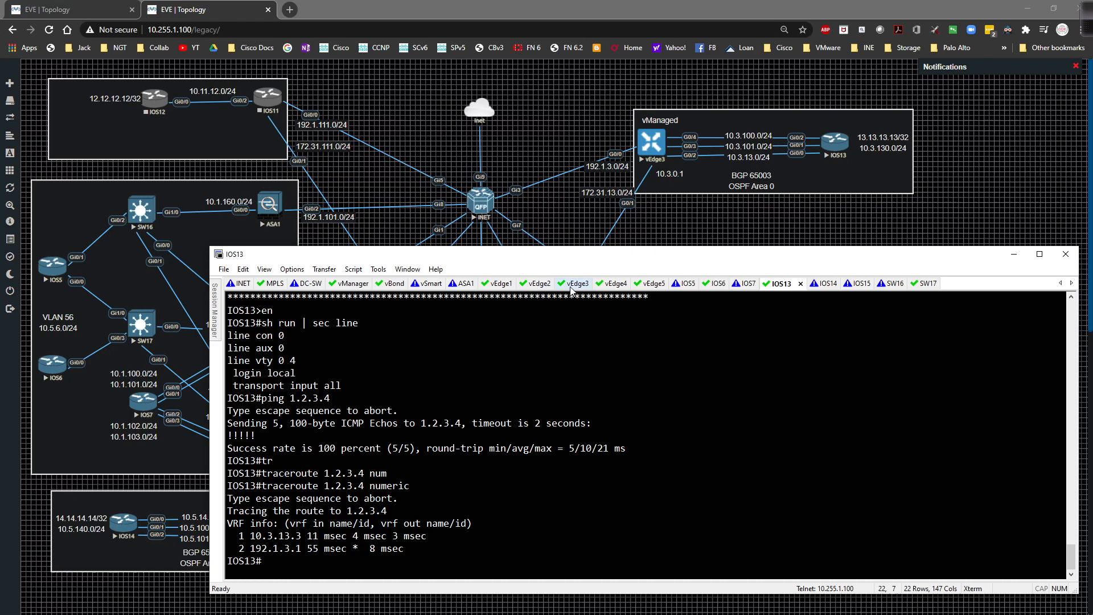
- On vEdge3, show the running config of vpn 0 interface ge0/0 and copy address 192.1.3.2
click(573, 282)
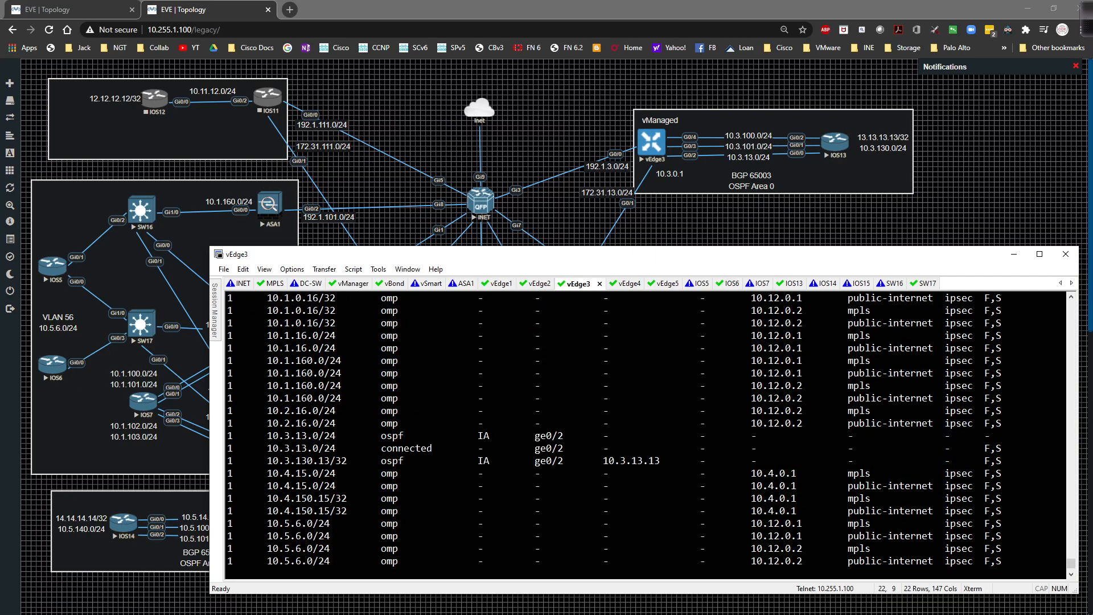
scroll(up, 3)
text(sh run vp)
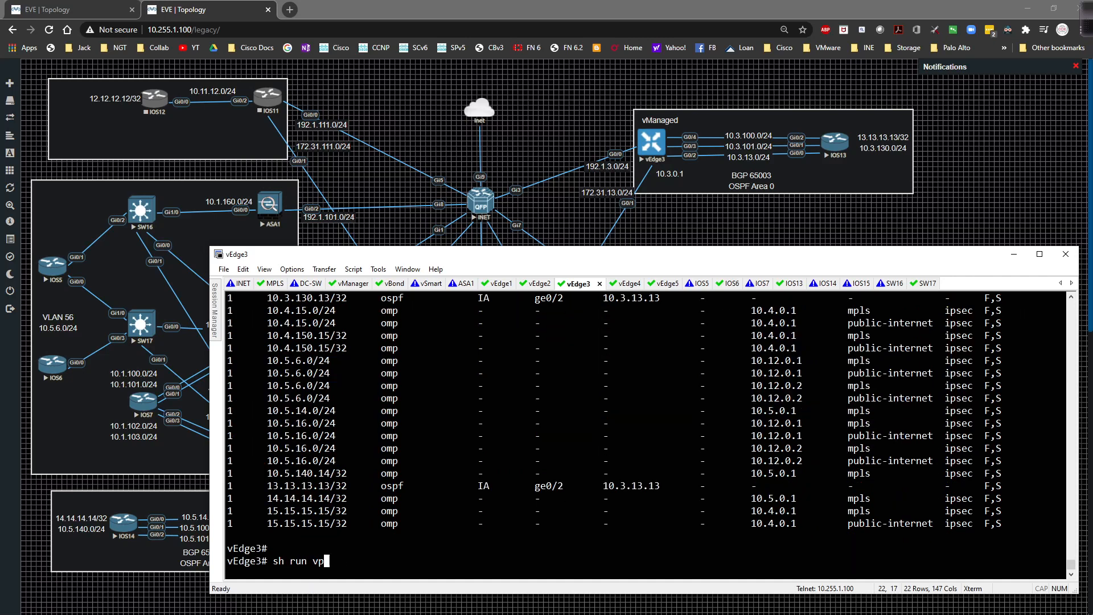
text(n 0 i)
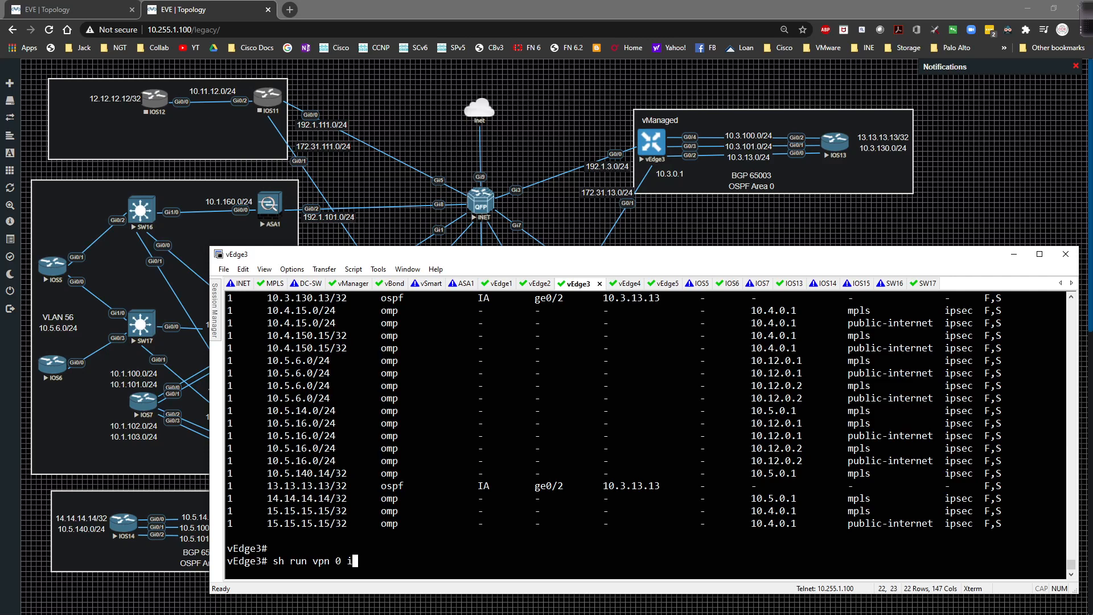
text(show running-config vpn 0 interface ge0)
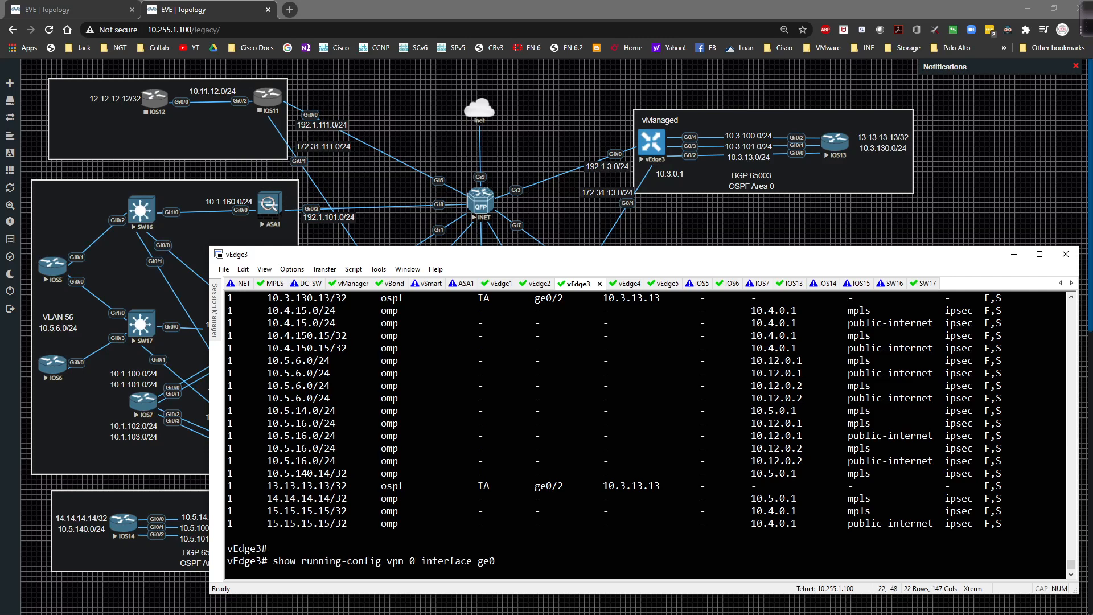
key(Return)
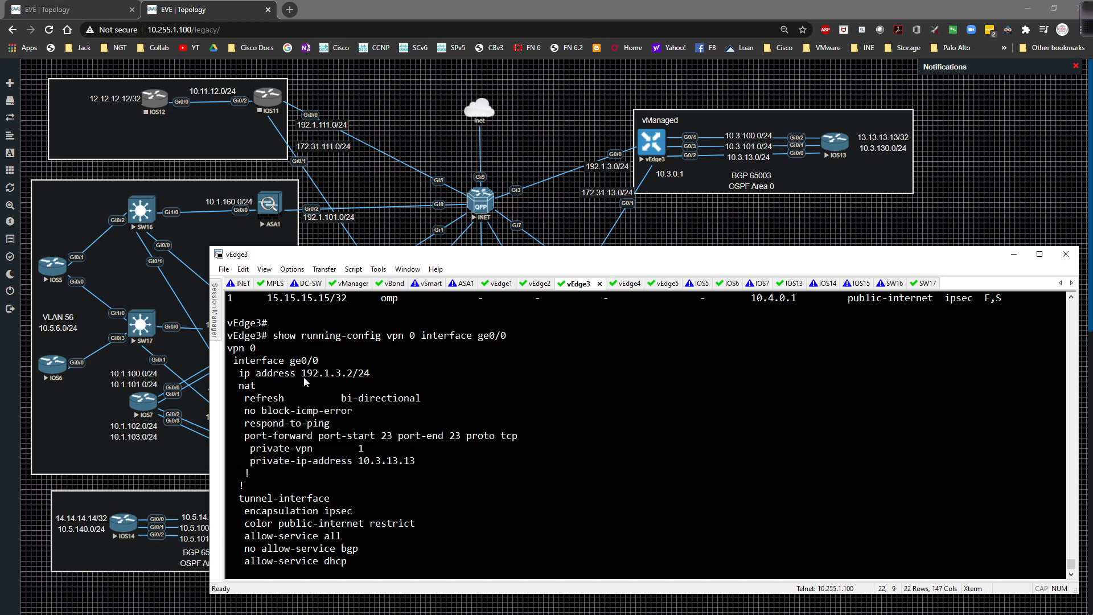
double_click(325, 373)
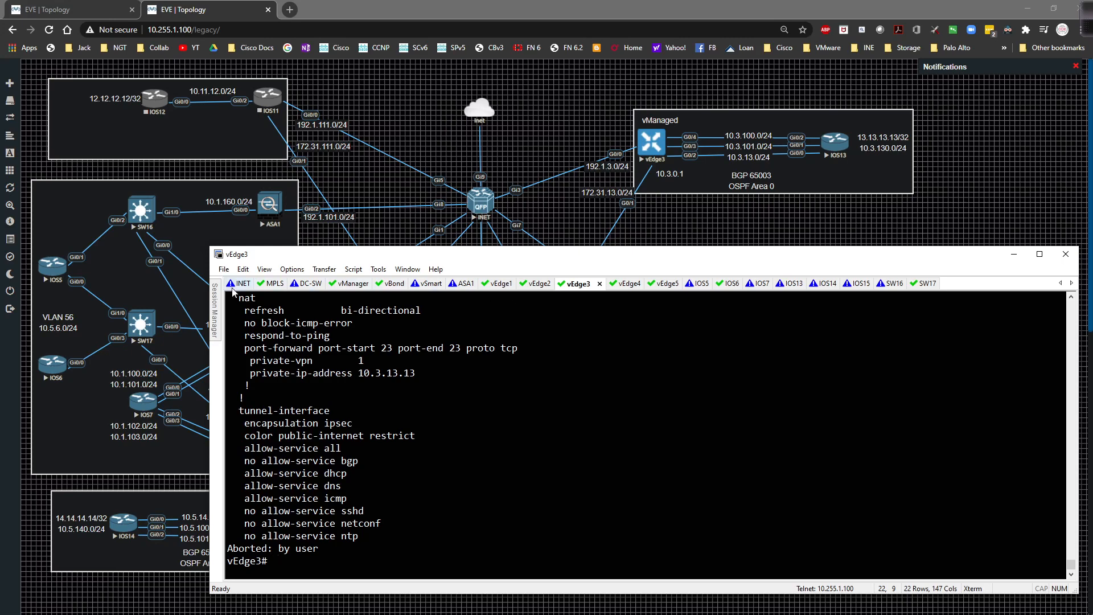
- From the INET router, telnet to 192.1.3.2 and log in as Rob
click(243, 283)
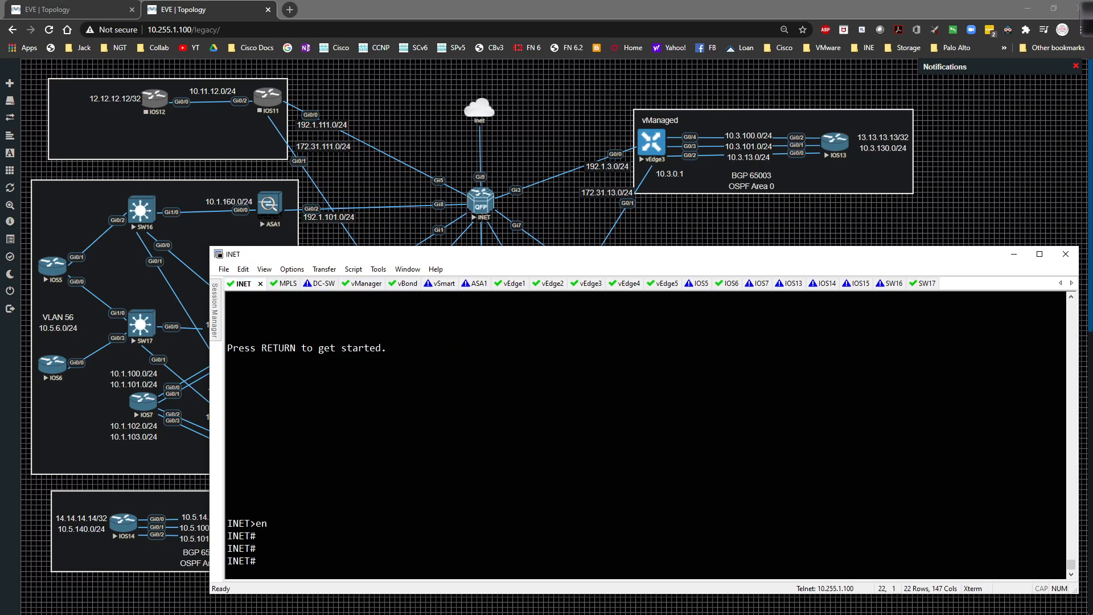
text(ping)
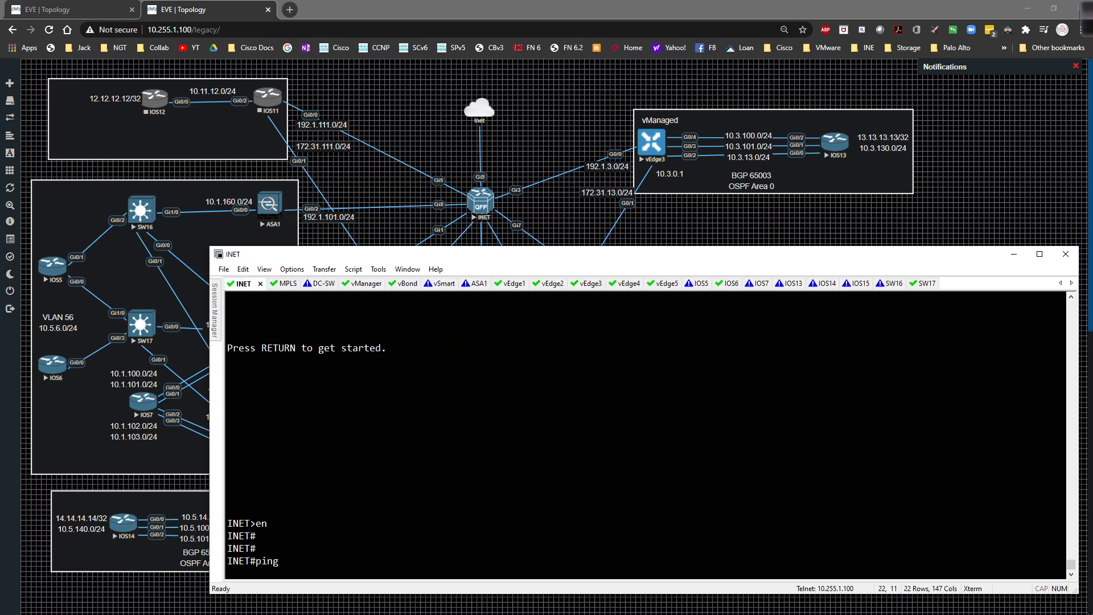
text(telnet)
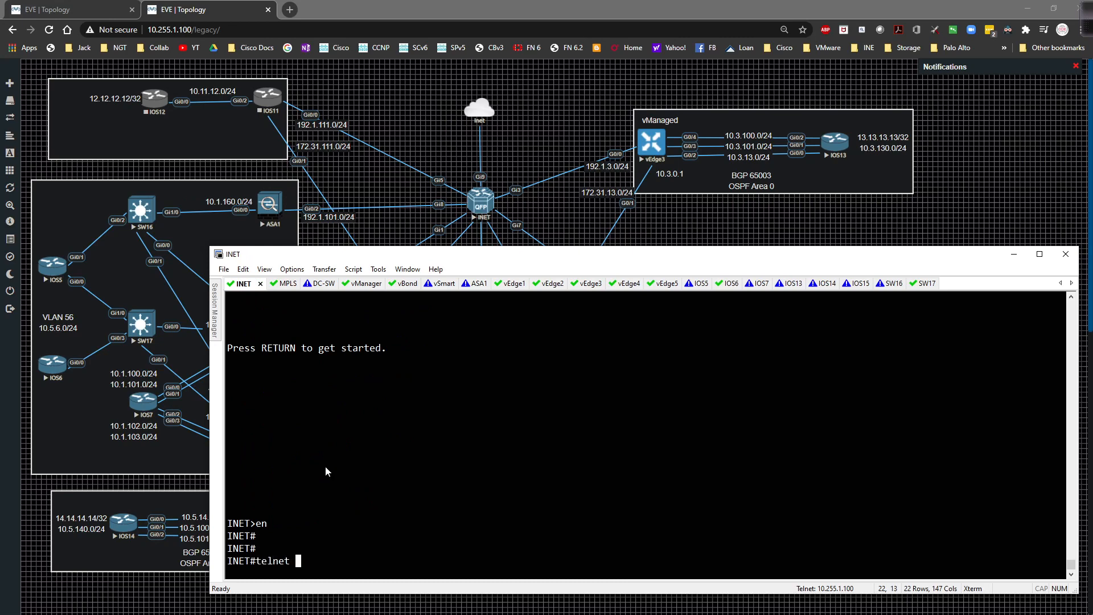
text(192.1.3.2)
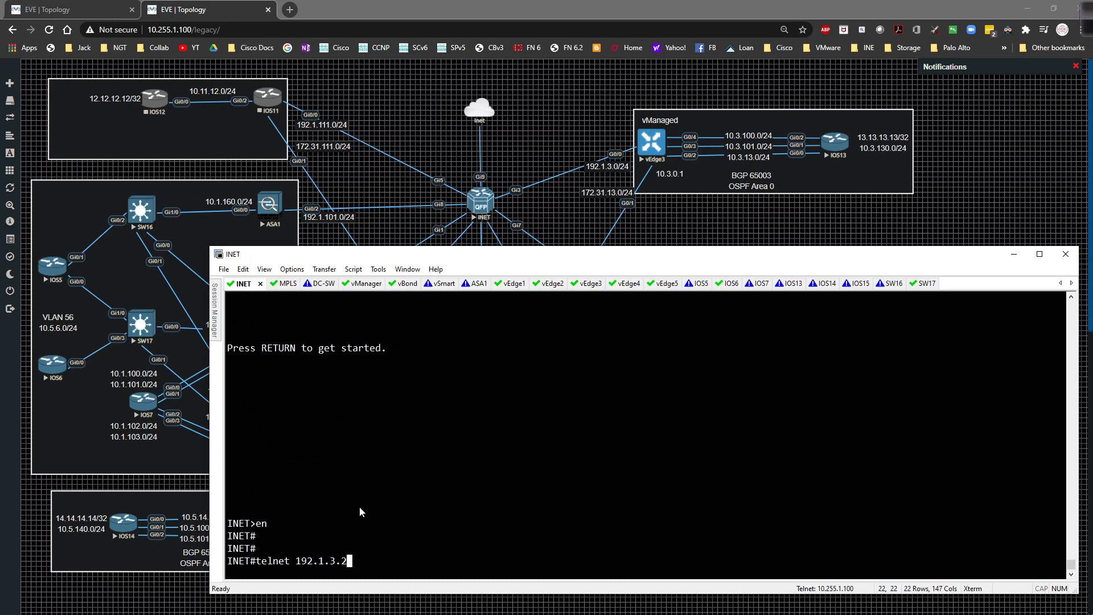
key(Return)
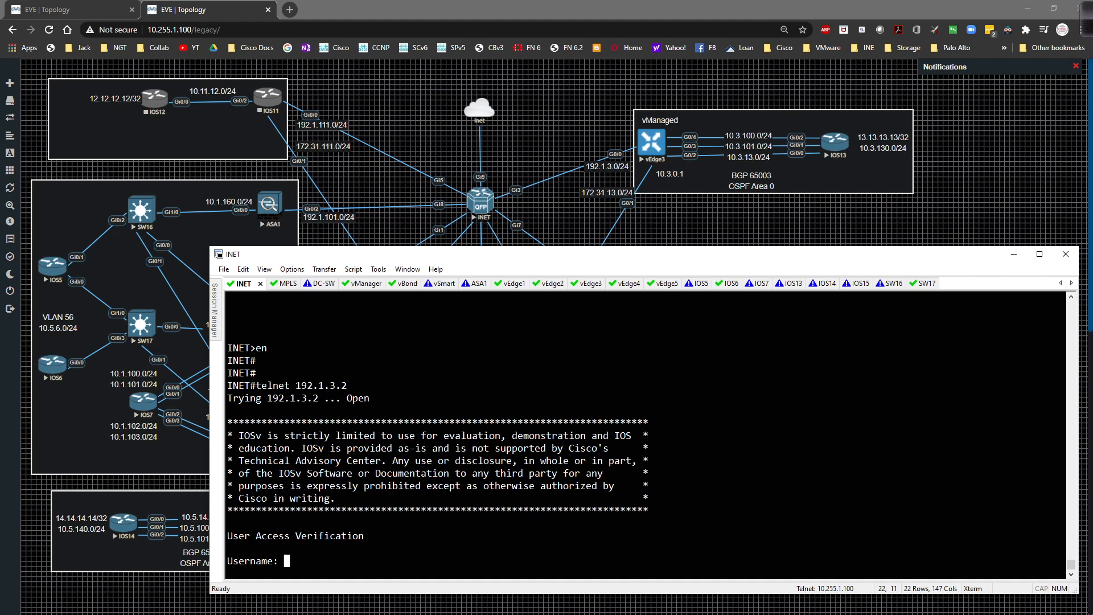
text(Rob)
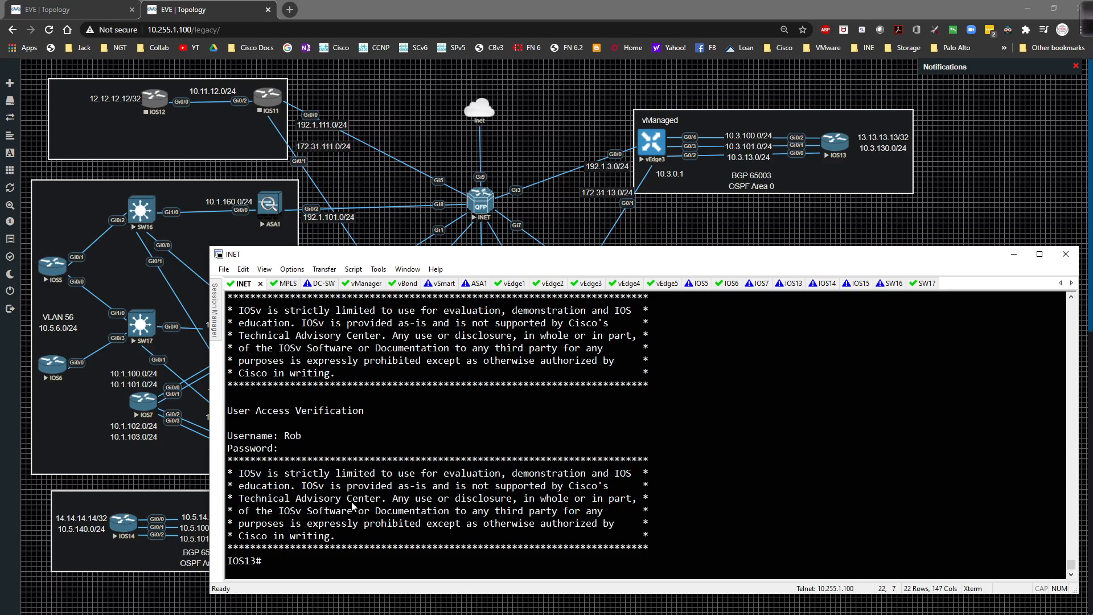
mouse_move(447, 420)
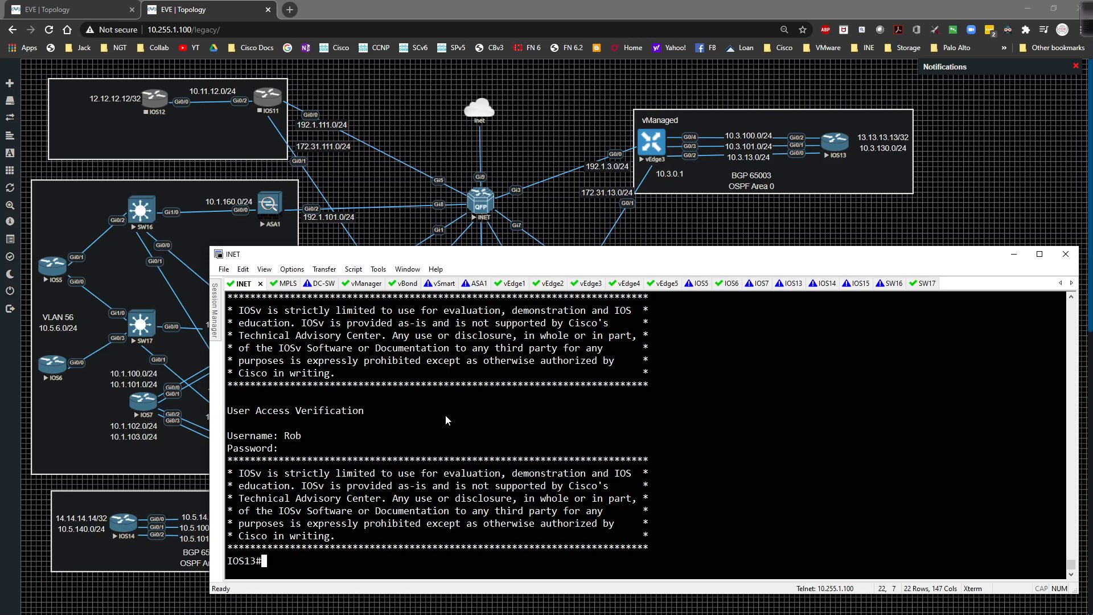
mouse_move(510, 283)
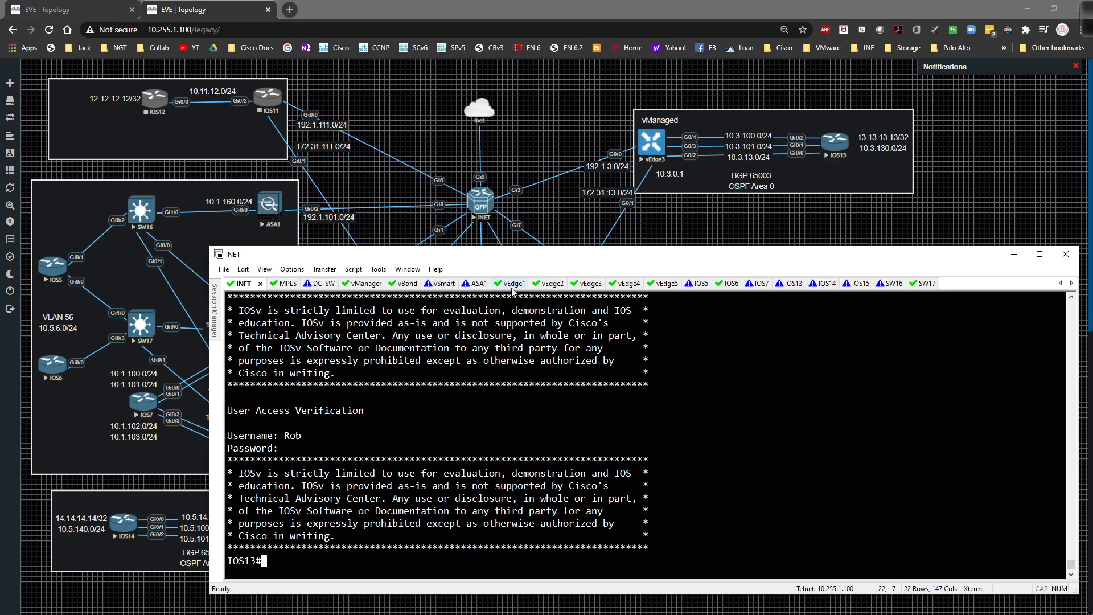
- On vEdge3, list the NAT filter entries, then redisplay them in table format
click(575, 283)
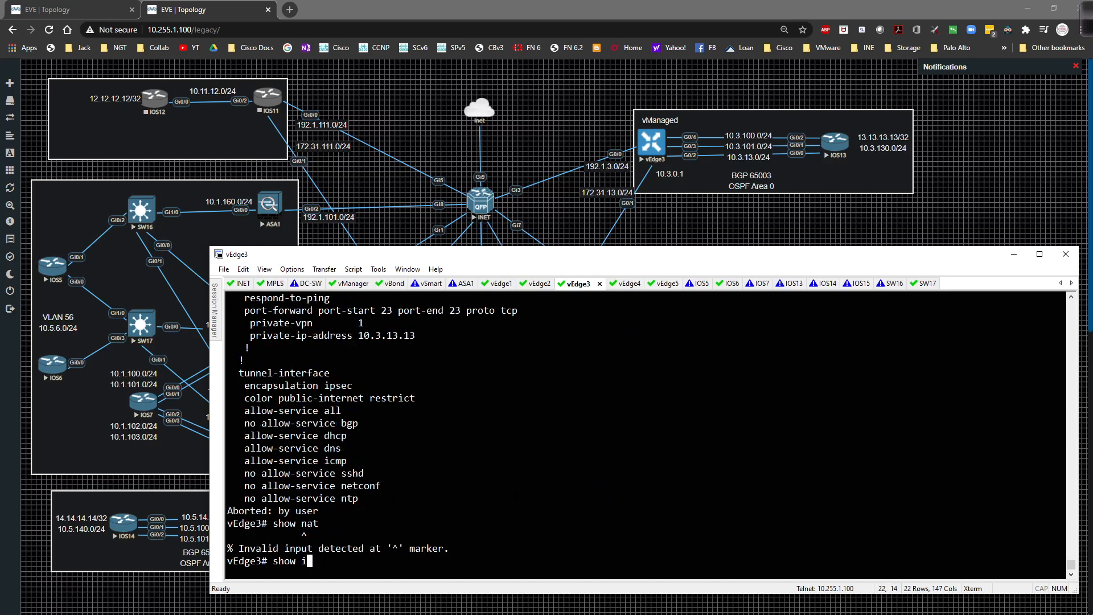
text(p nat ?)
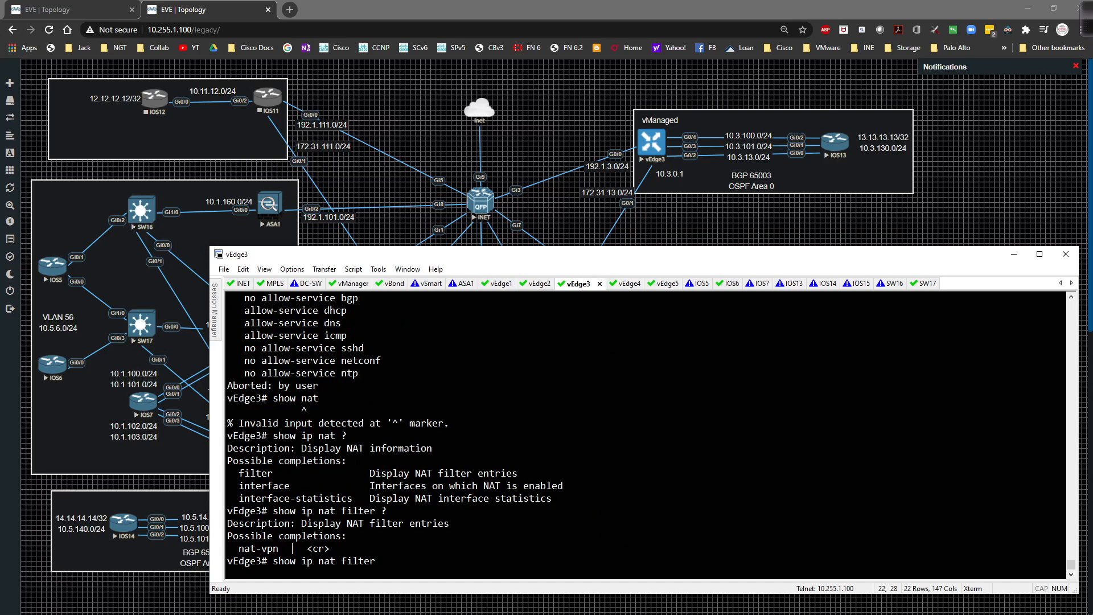
key(Return)
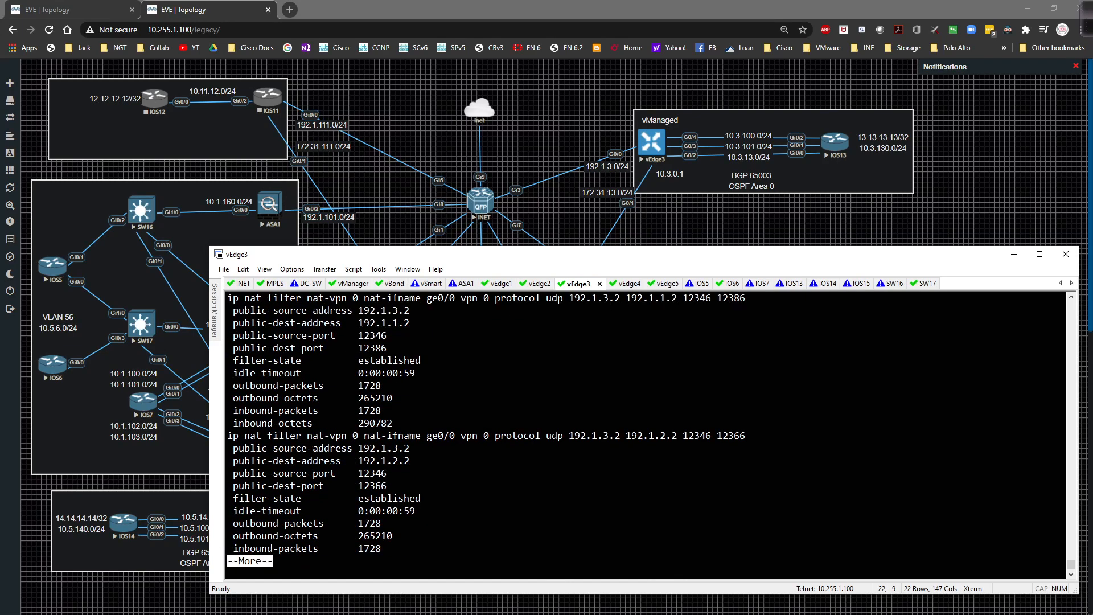
key(q)
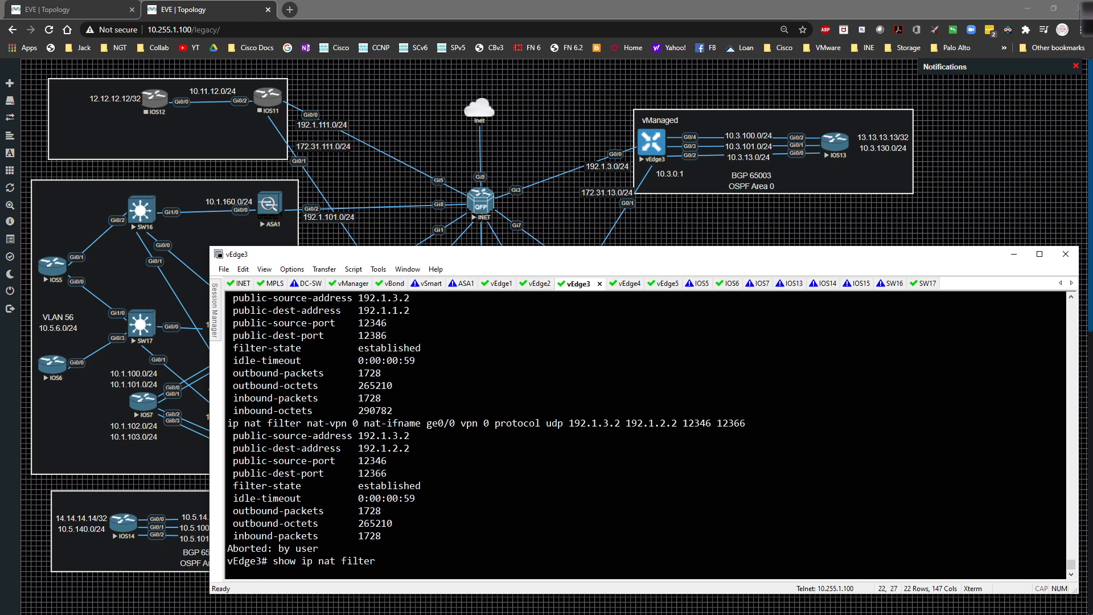
text(| tab)
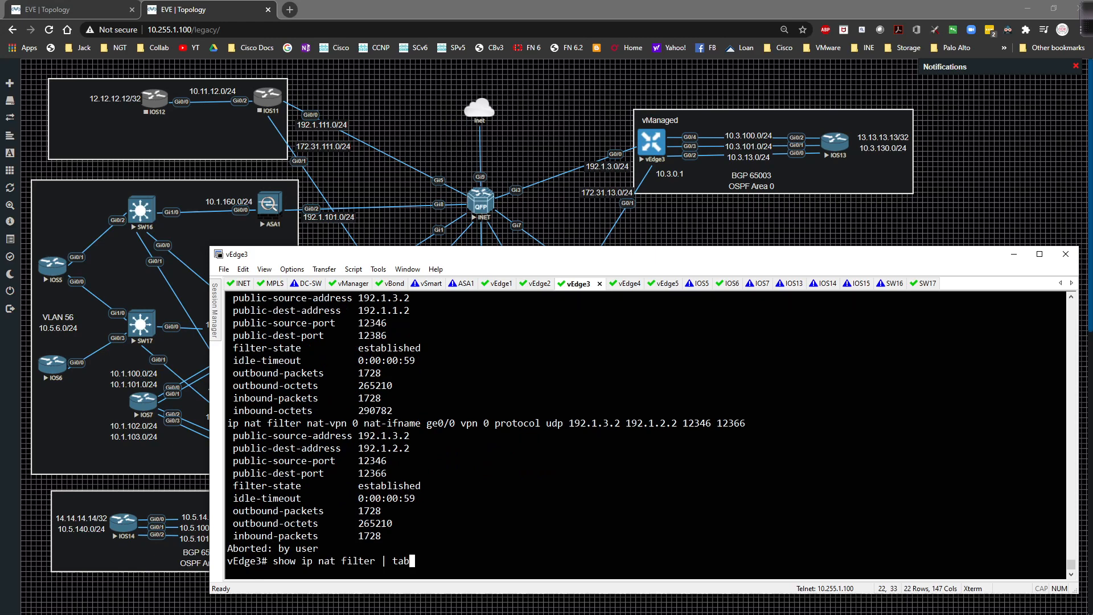
key(Return)
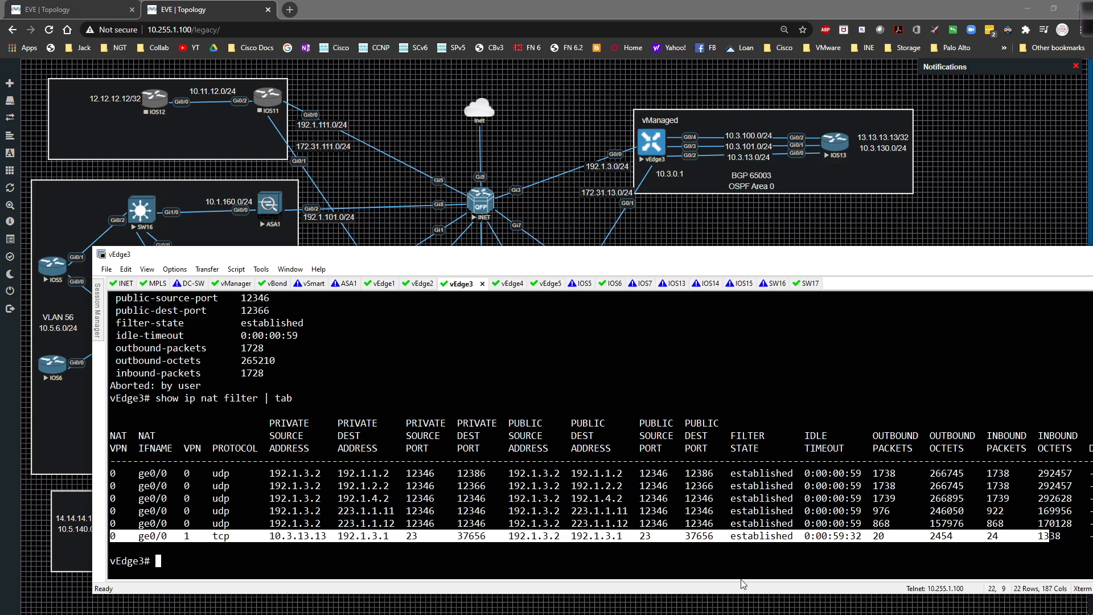
text(OQ)
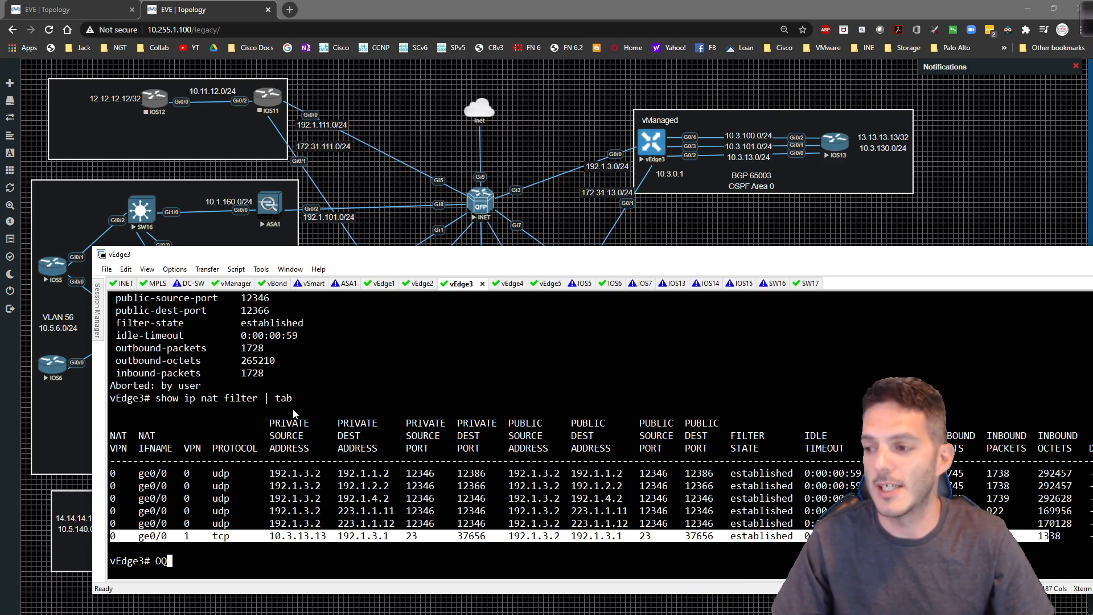
mouse_move(256, 414)
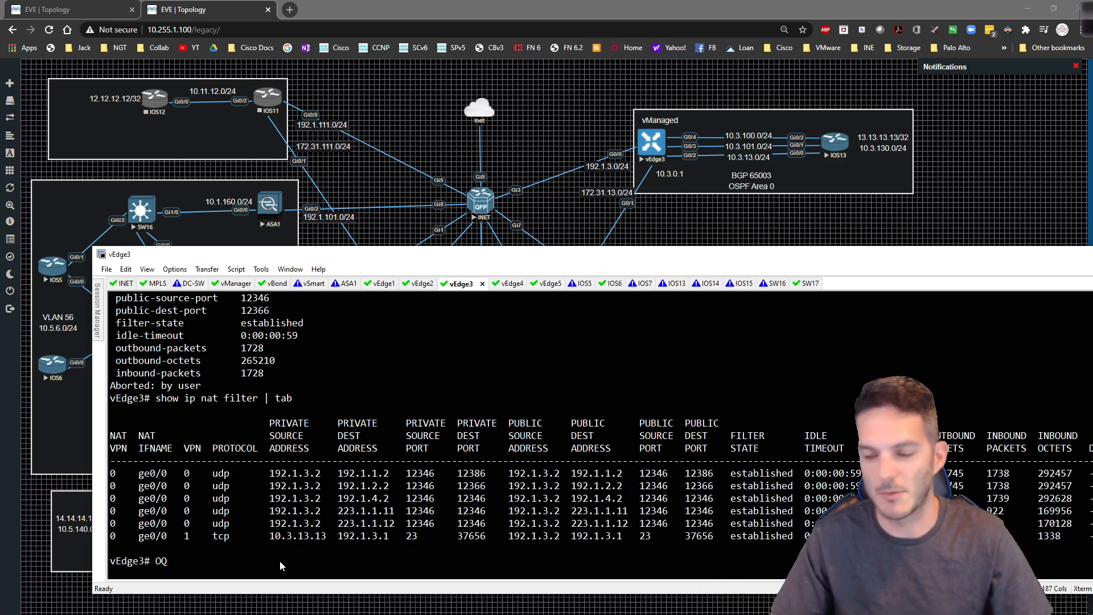
text(Q)
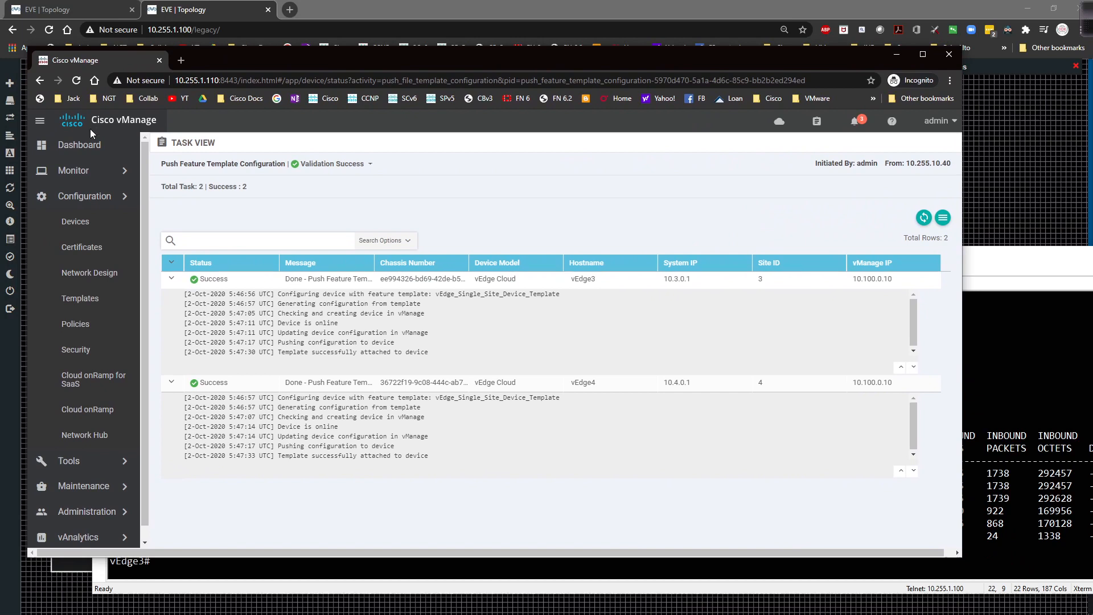
- Show vEdge3's real-time IP NAT Filters and scroll to the TCP 23 translation
click(76, 221)
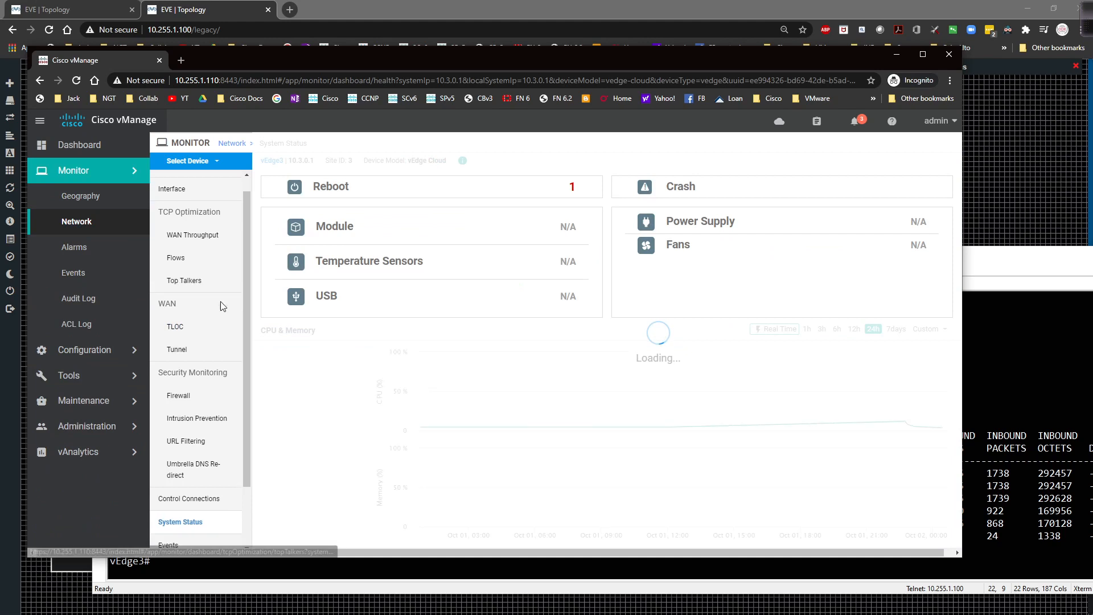
click(173, 540)
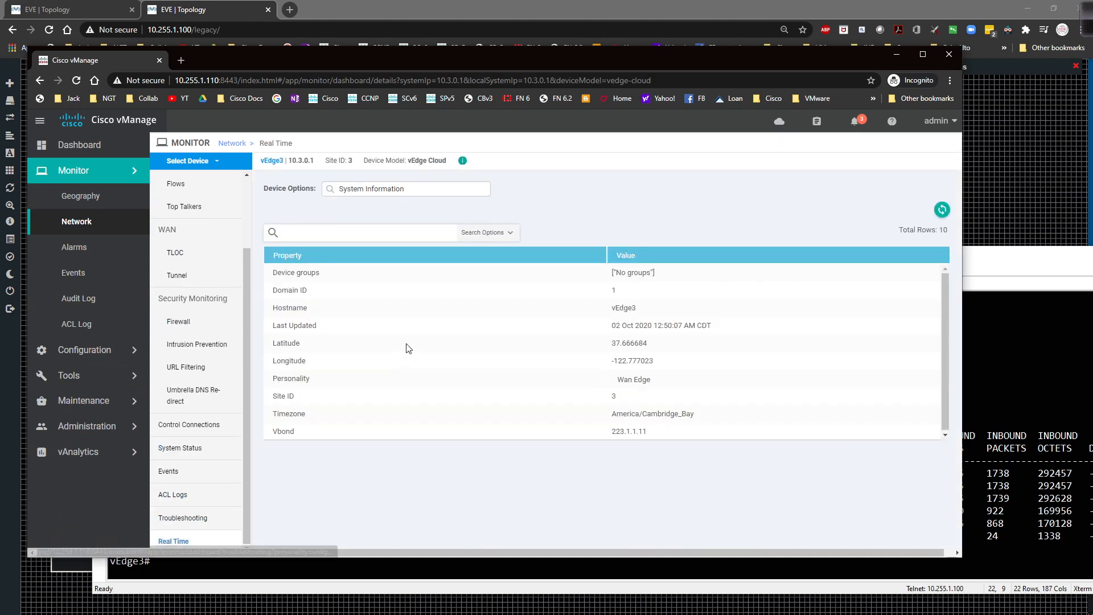
click(405, 189)
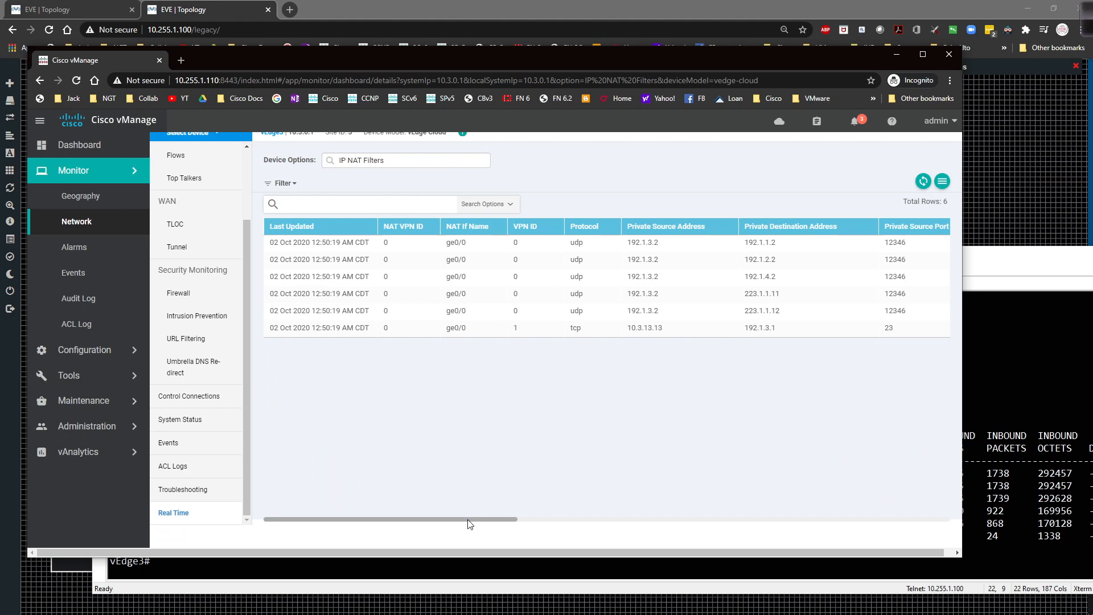
mouse_move(528, 355)
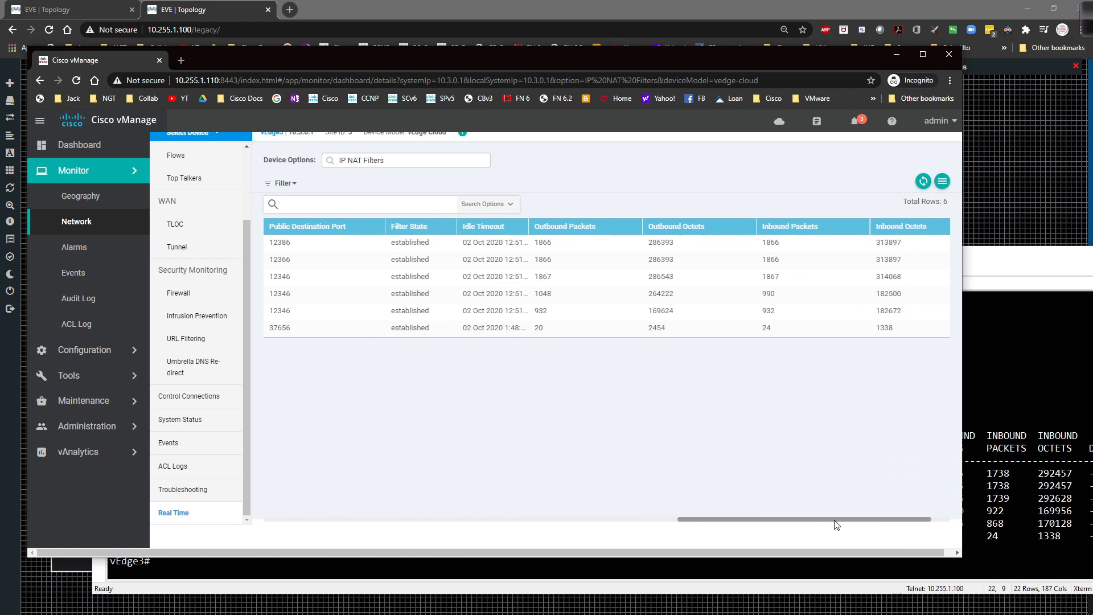
scroll(left, 3)
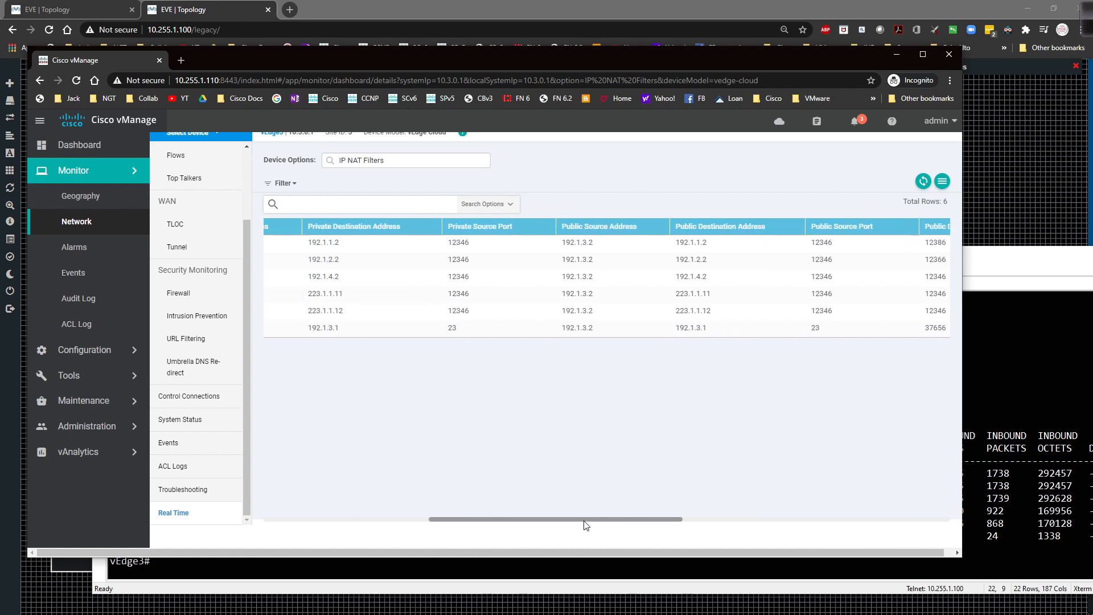
scroll(left, 3)
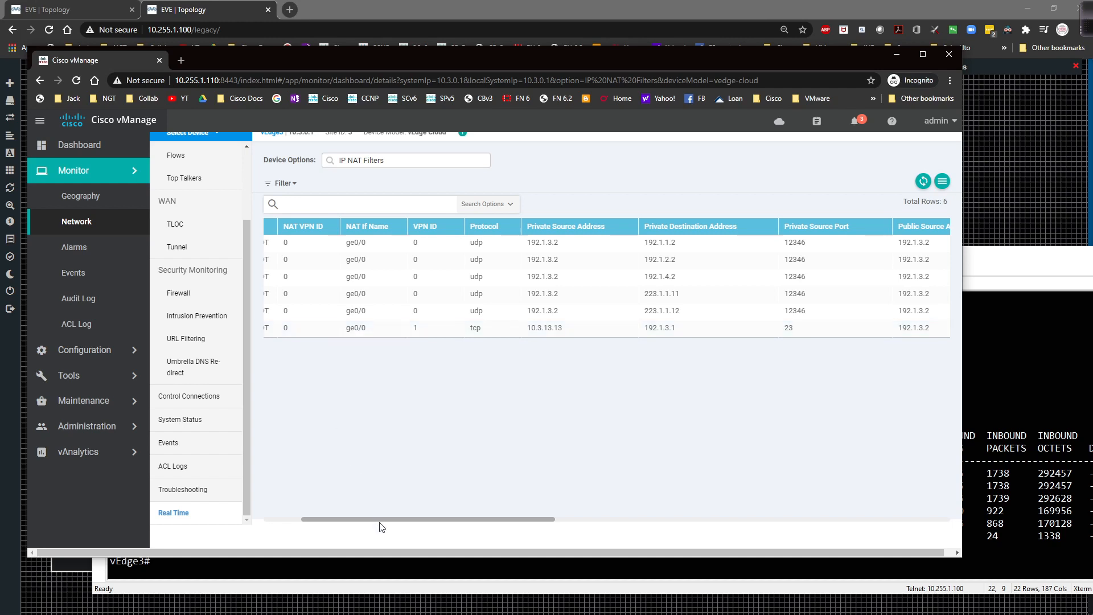
scroll(left, 3)
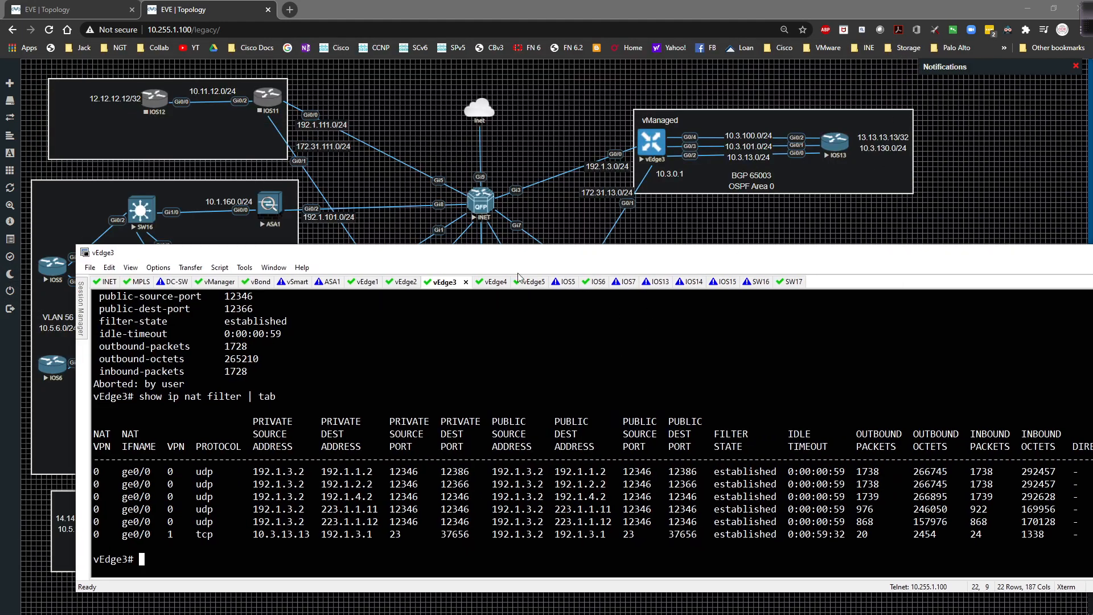
- On vEdge4, show the VPN 0 ge0/0 running-config and copy address 192.1.4.2
click(109, 280)
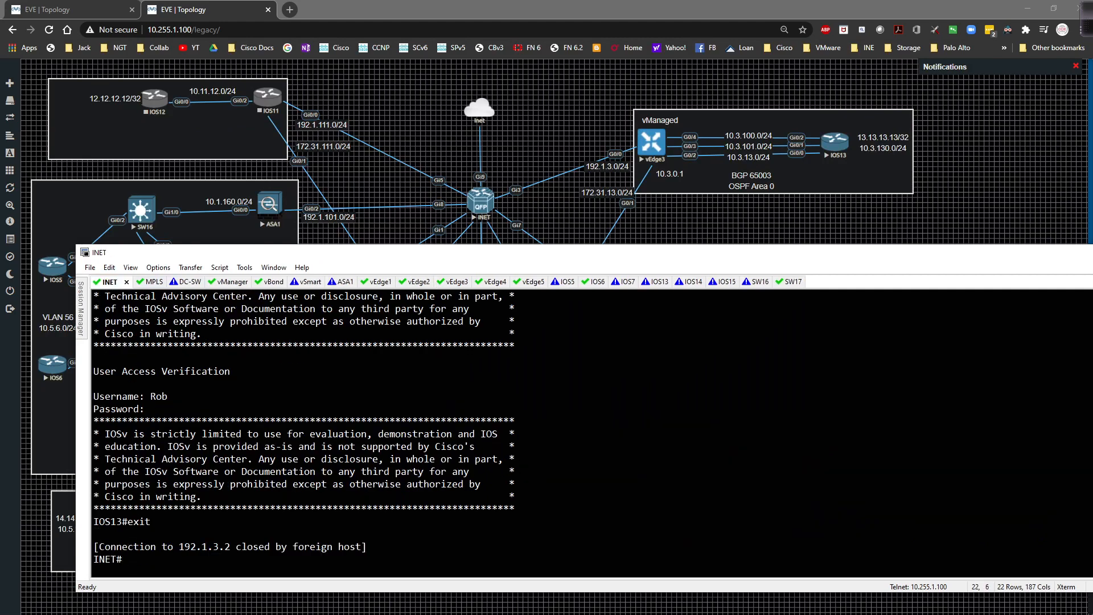
click(479, 281)
text(show running-config vpn 0 interface ge)
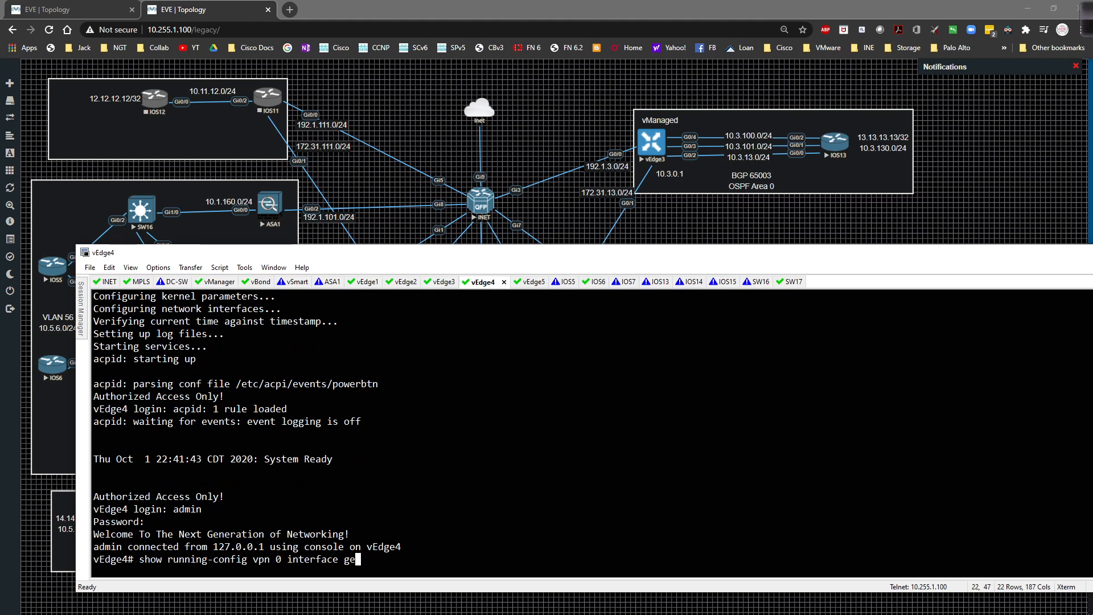
key(Return)
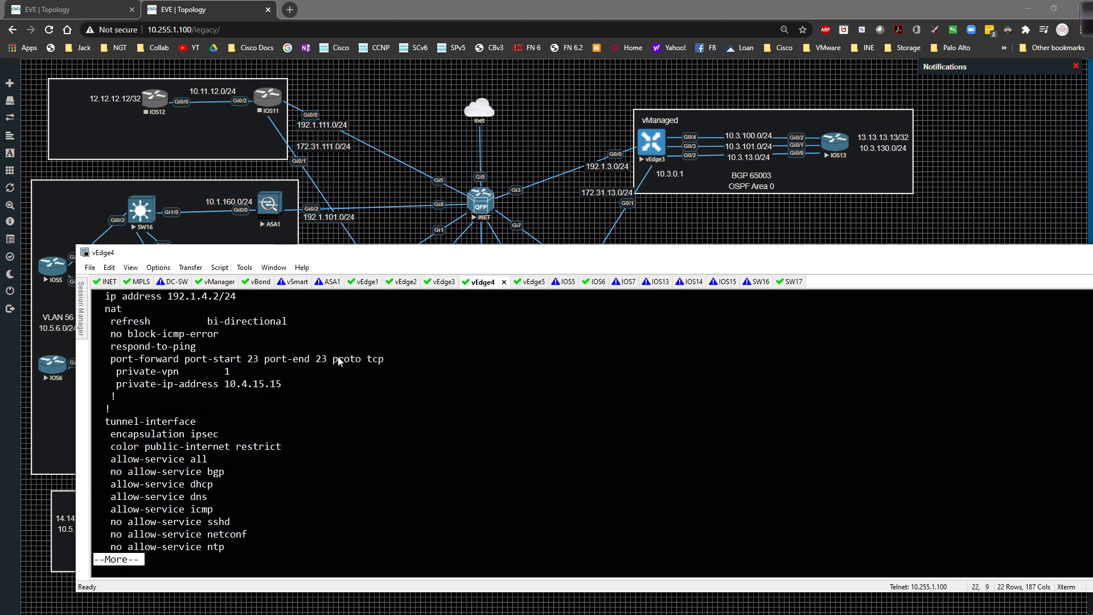
key(q)
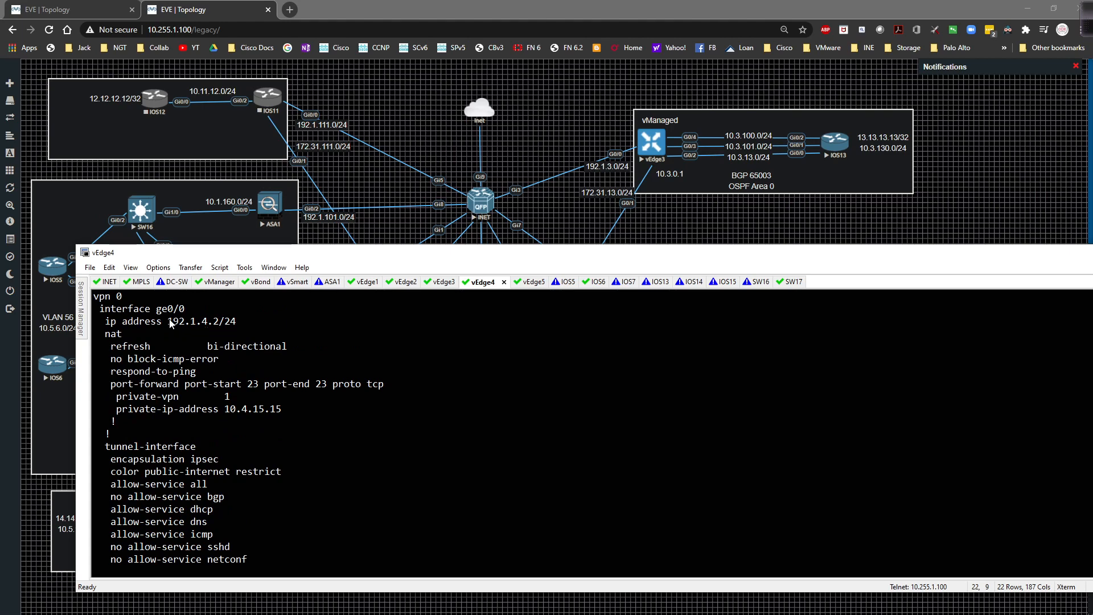
double_click(192, 322)
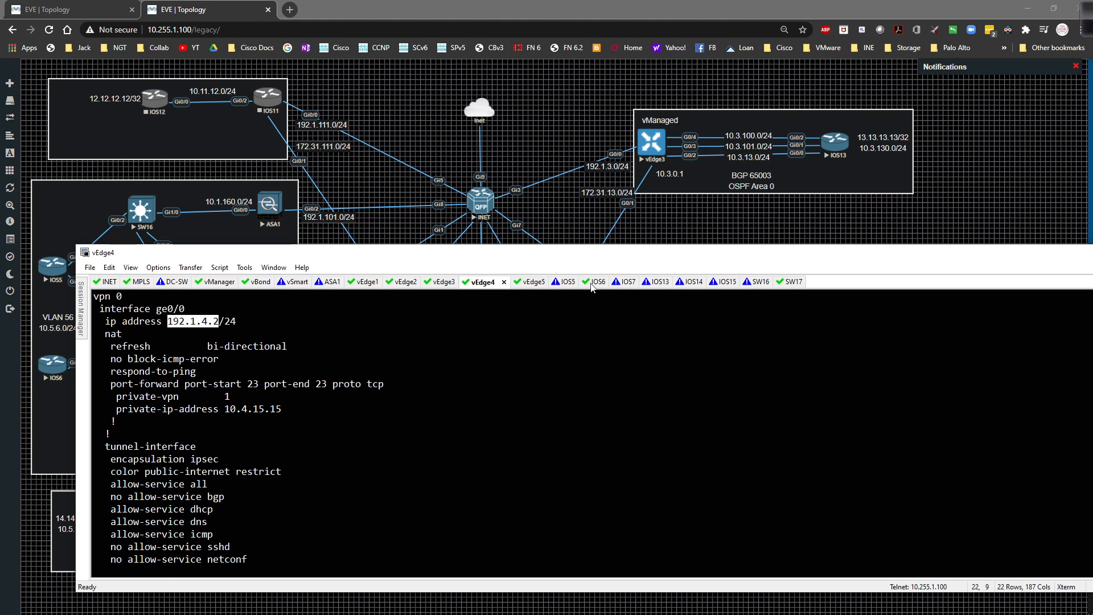
click(106, 281)
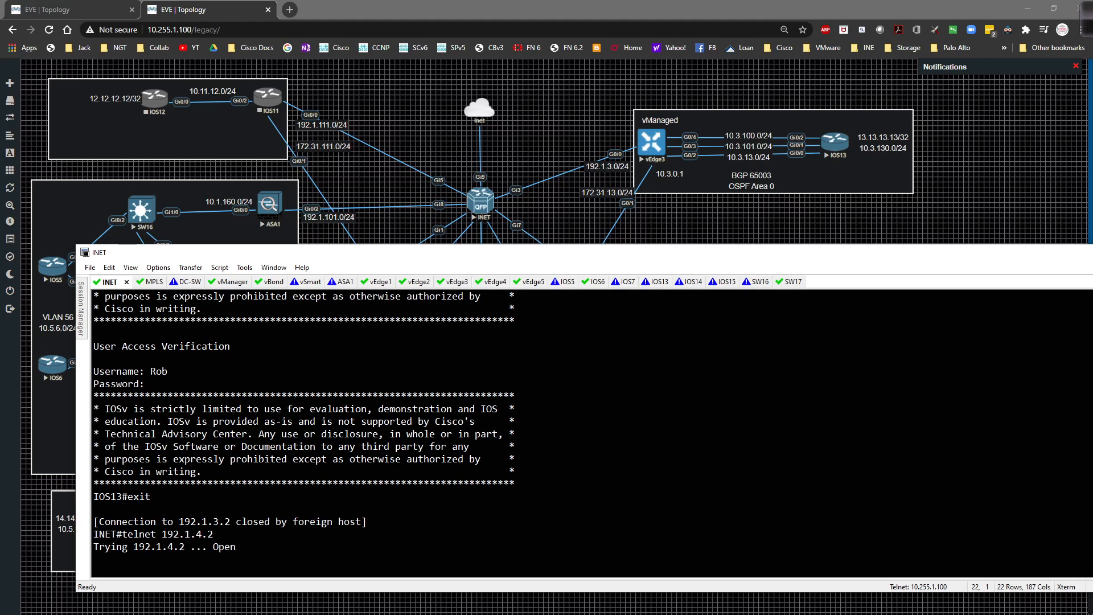
- Telnet from INET to 192.1.4.2, log in to IOS15, and exit
scroll(down, 3)
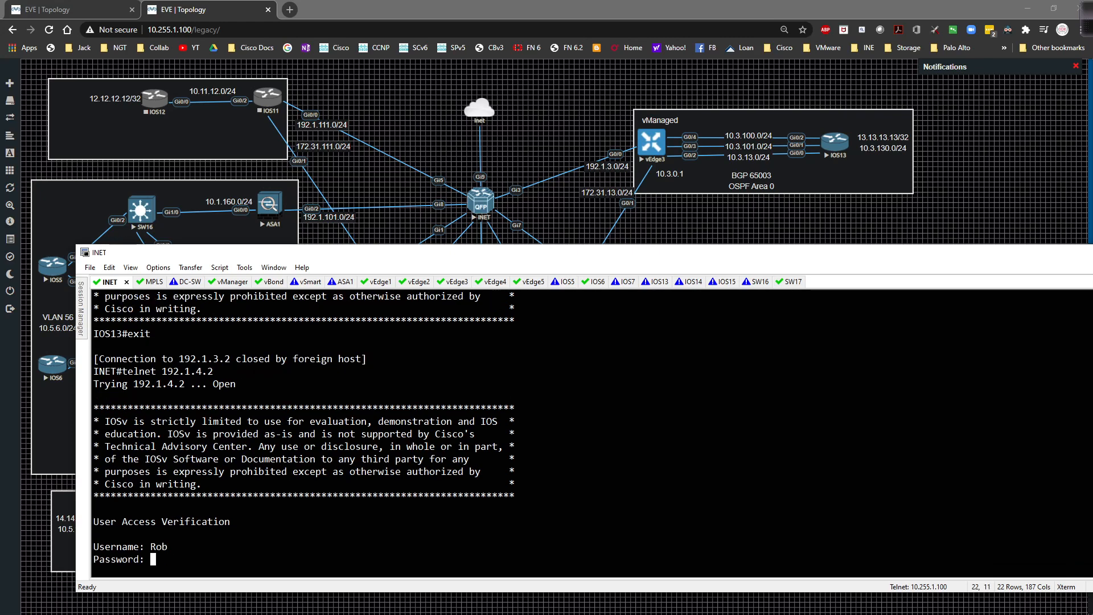
key(Return)
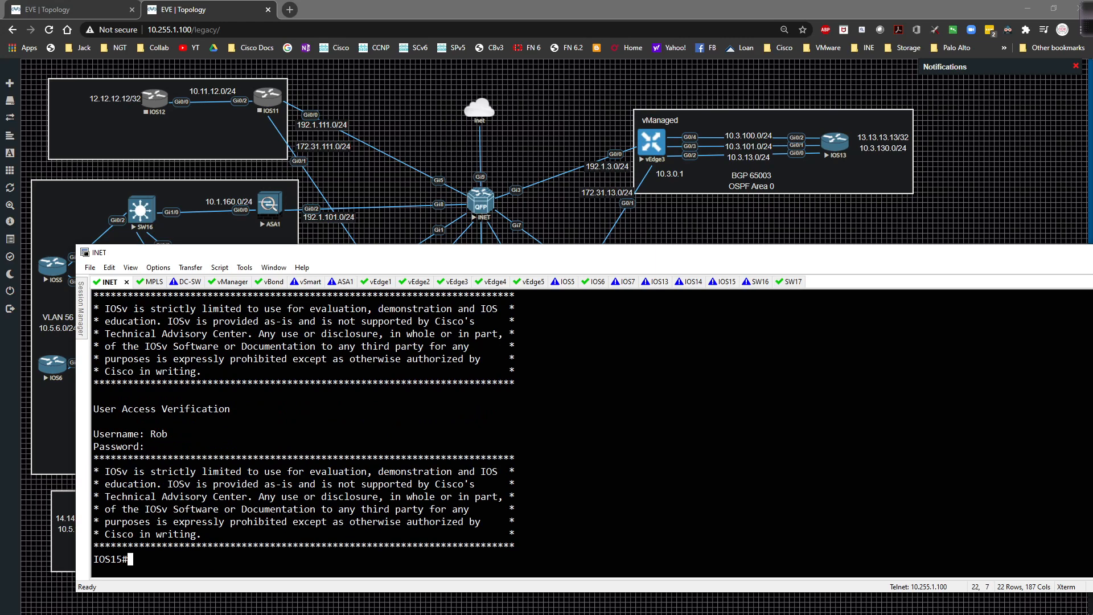
text(exit)
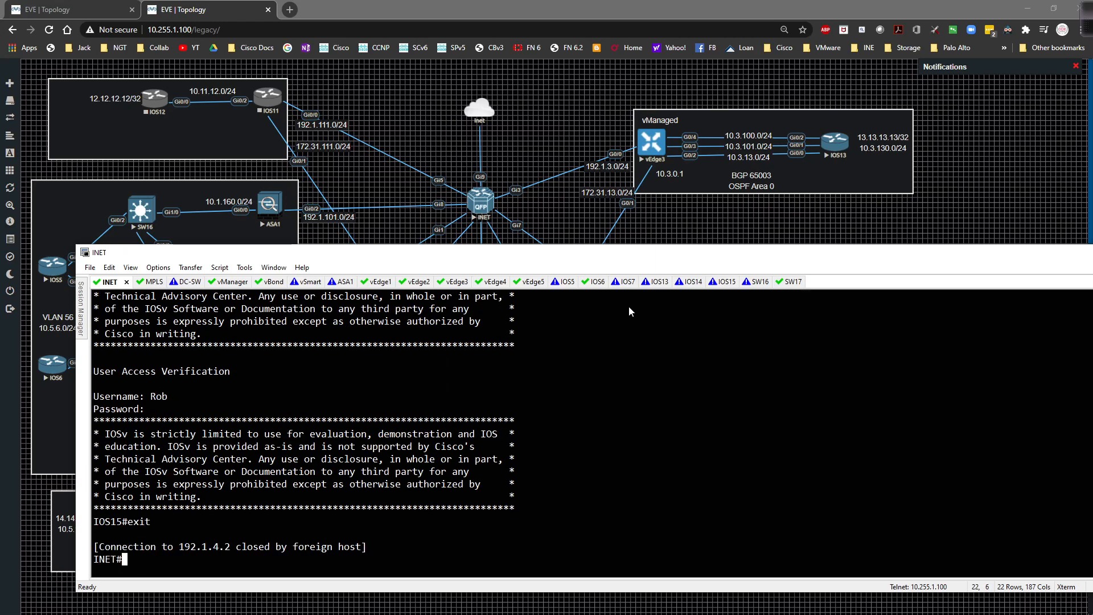
click(644, 281)
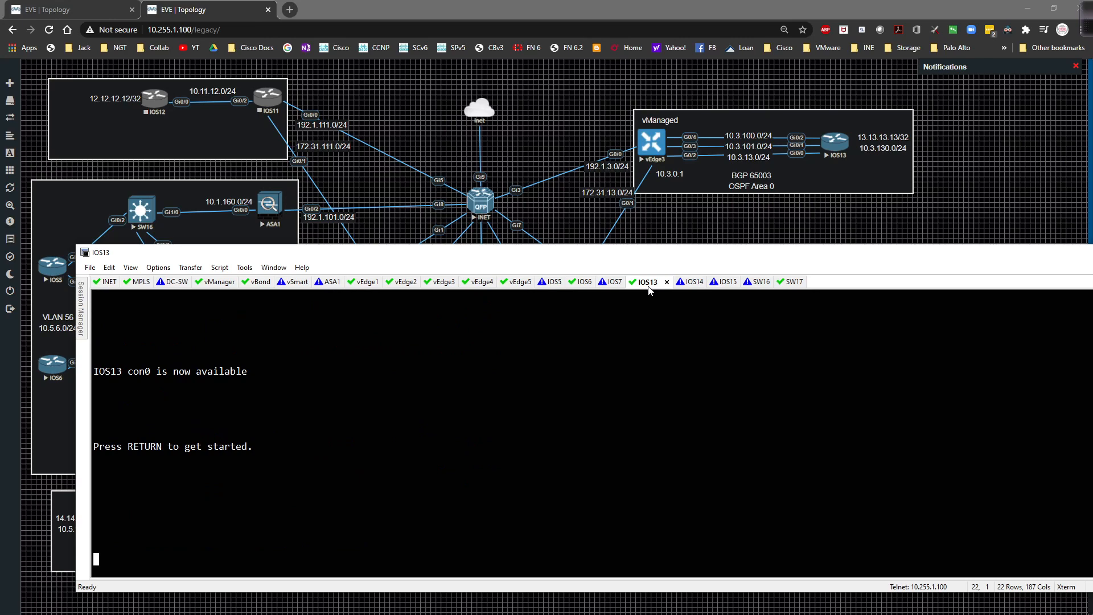
- On IOS13, ping and traceroute 1.2.3.4, then telnet there and log in
key(Return)
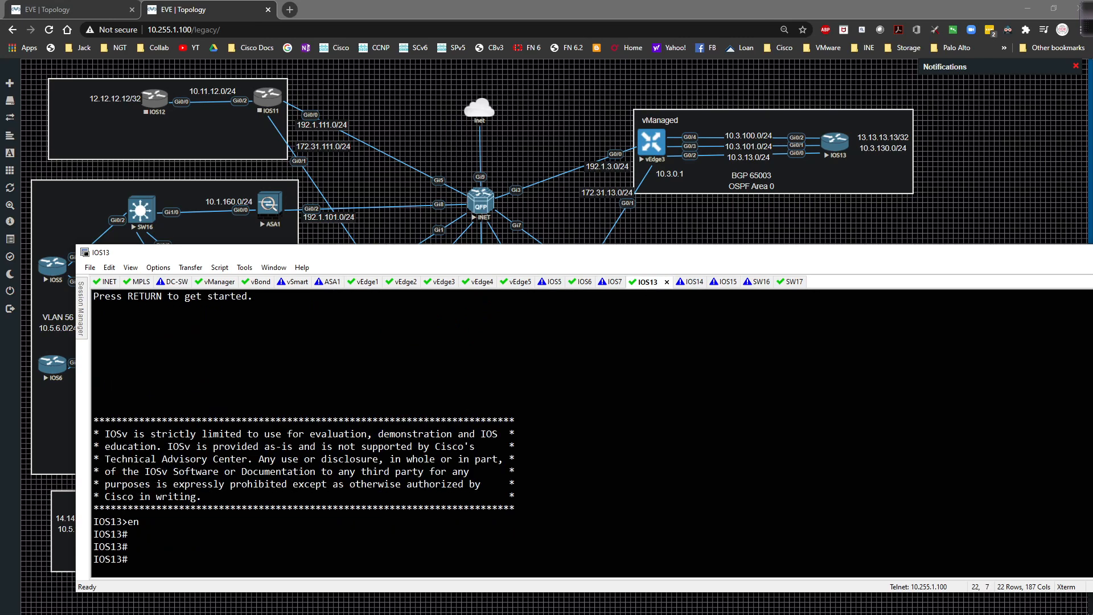
text(ping 1.2.3.4)
text(traceroute)
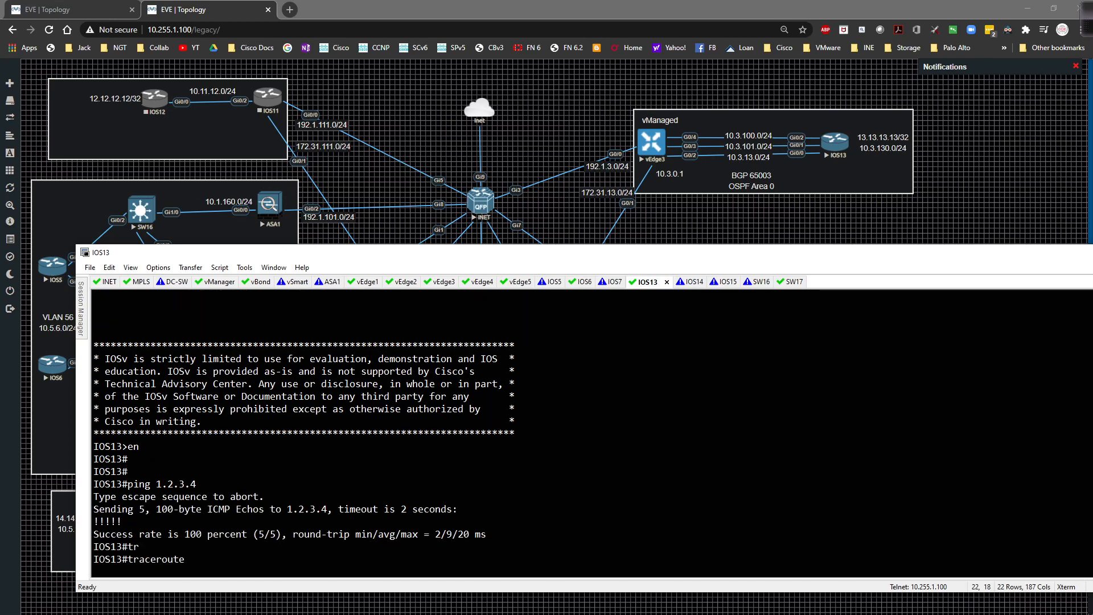
text(1.2.34)
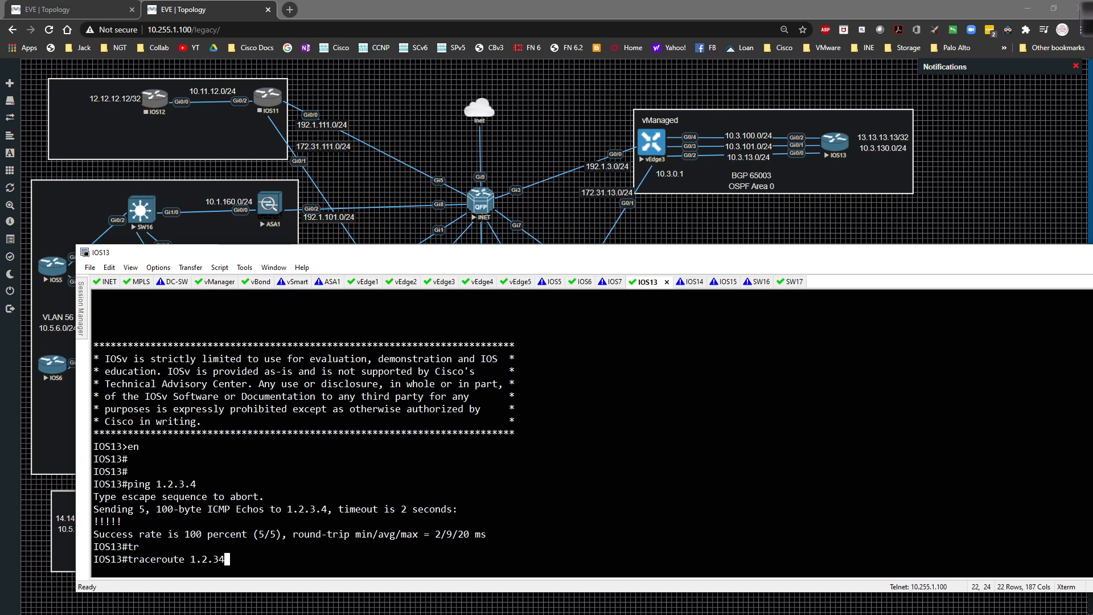
text(numeric)
text(telnet 1.2.3.4)
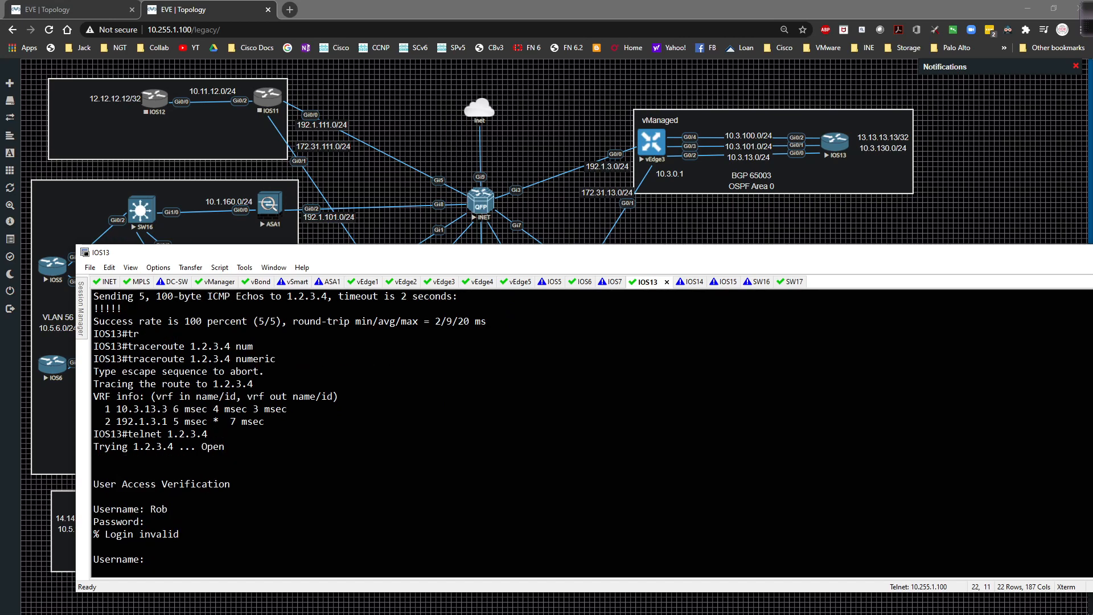
text(Rob)
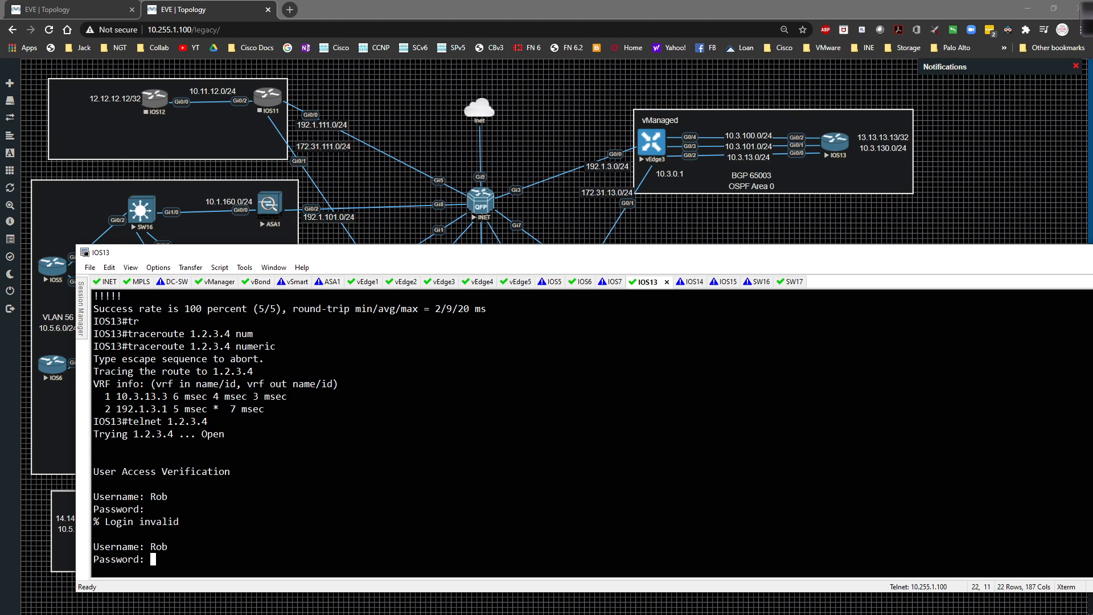
text(show)
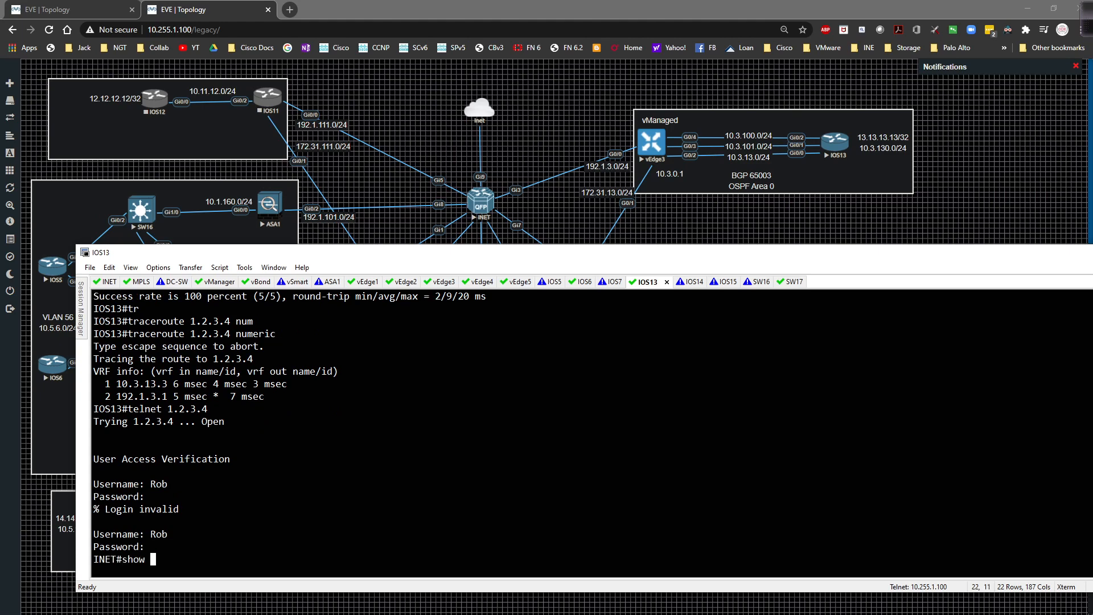